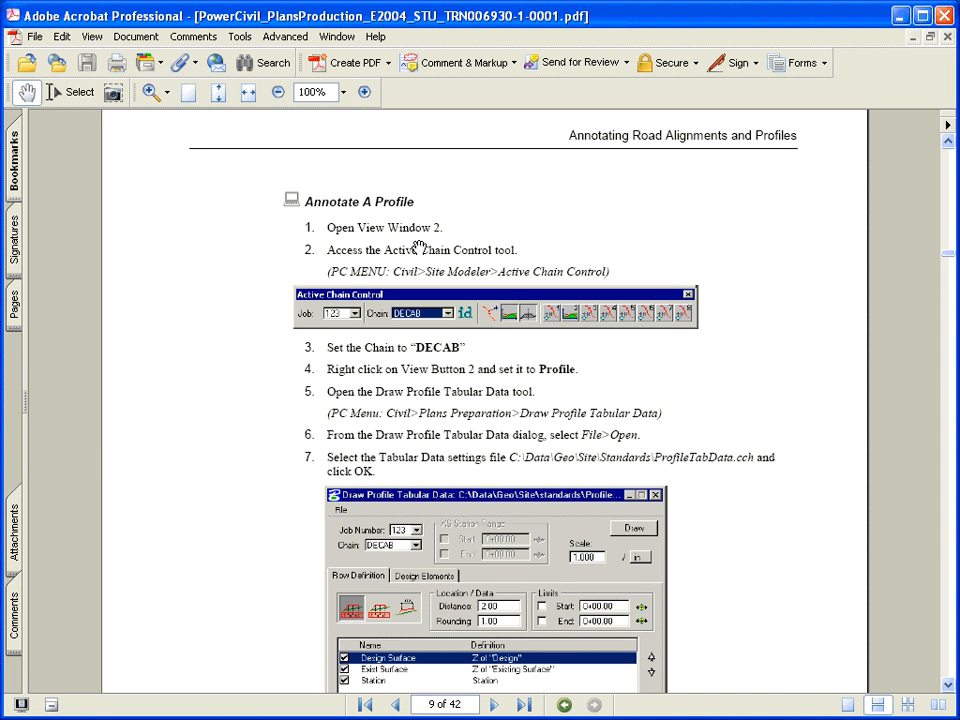
{"action": "mouse_move", "coordinate": [408, 242]}
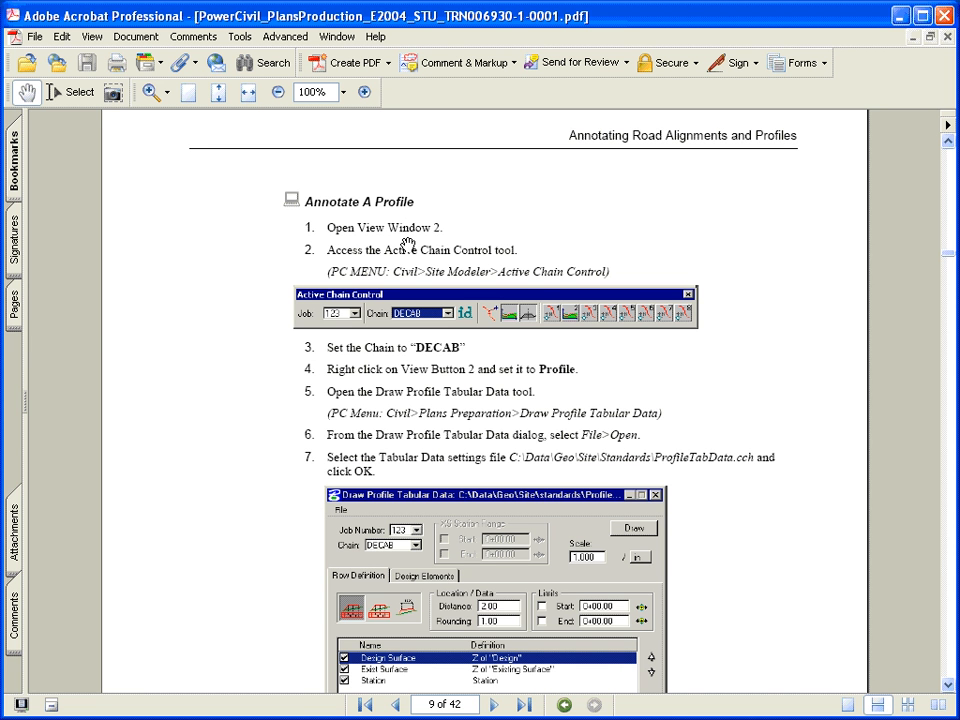
{"action": "mouse_move", "coordinate": [432, 374]}
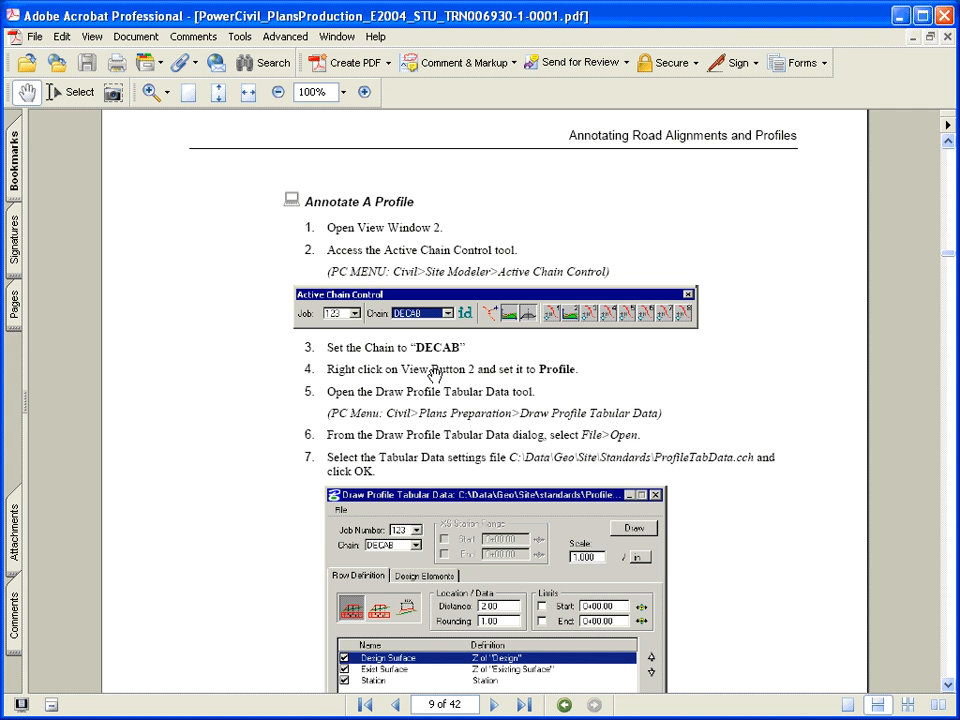
{"action": "mouse_move", "coordinate": [416, 420]}
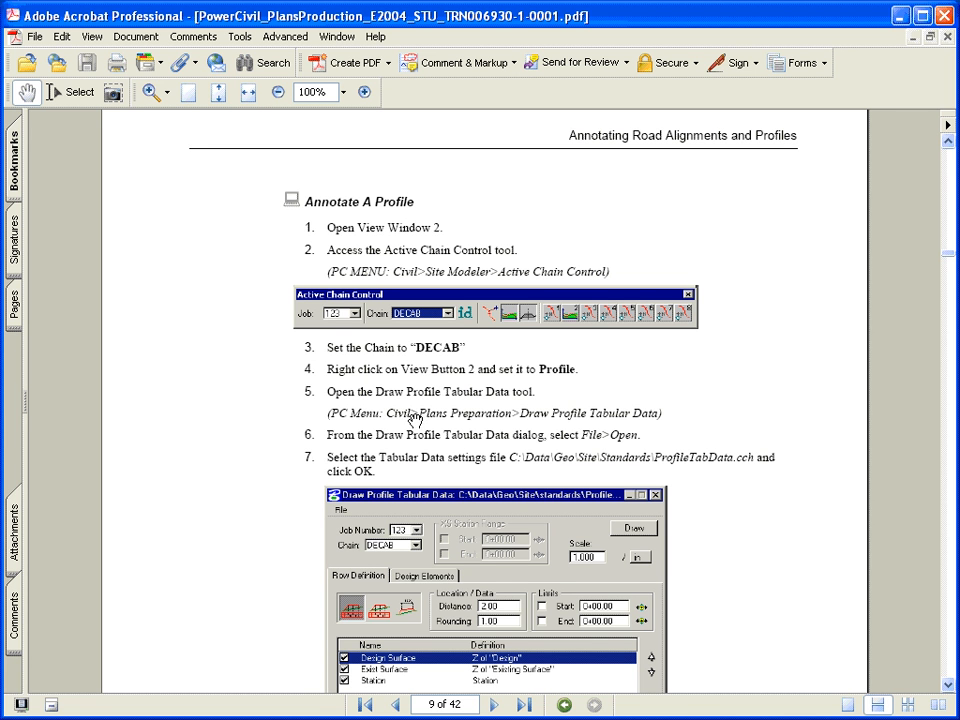
{"action": "mouse_move", "coordinate": [414, 416]}
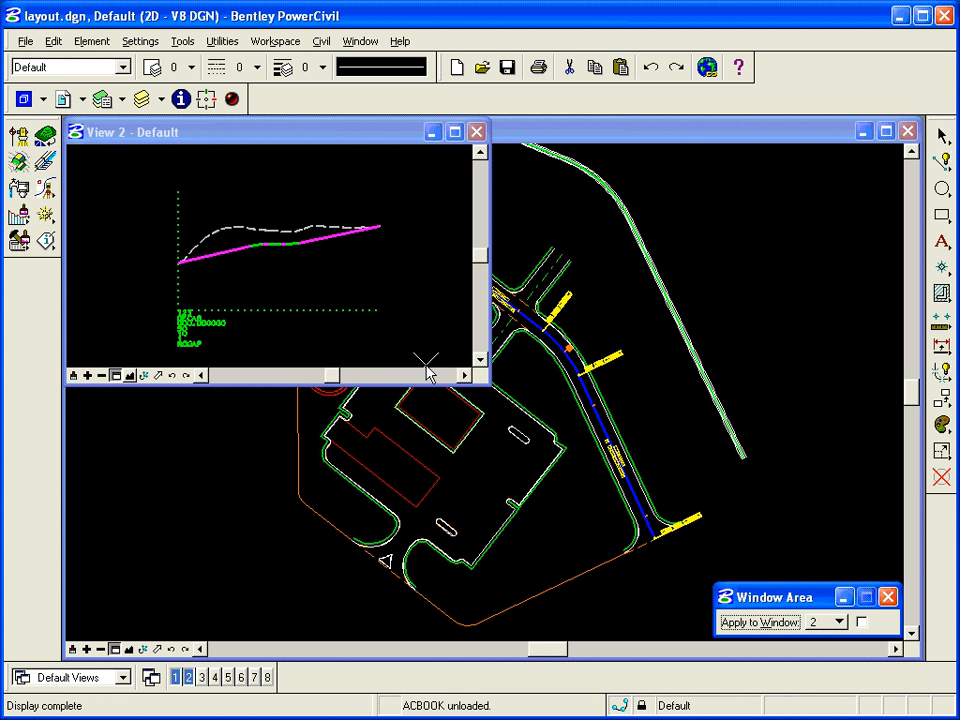
{"action": "mouse_move", "coordinate": [236, 290]}
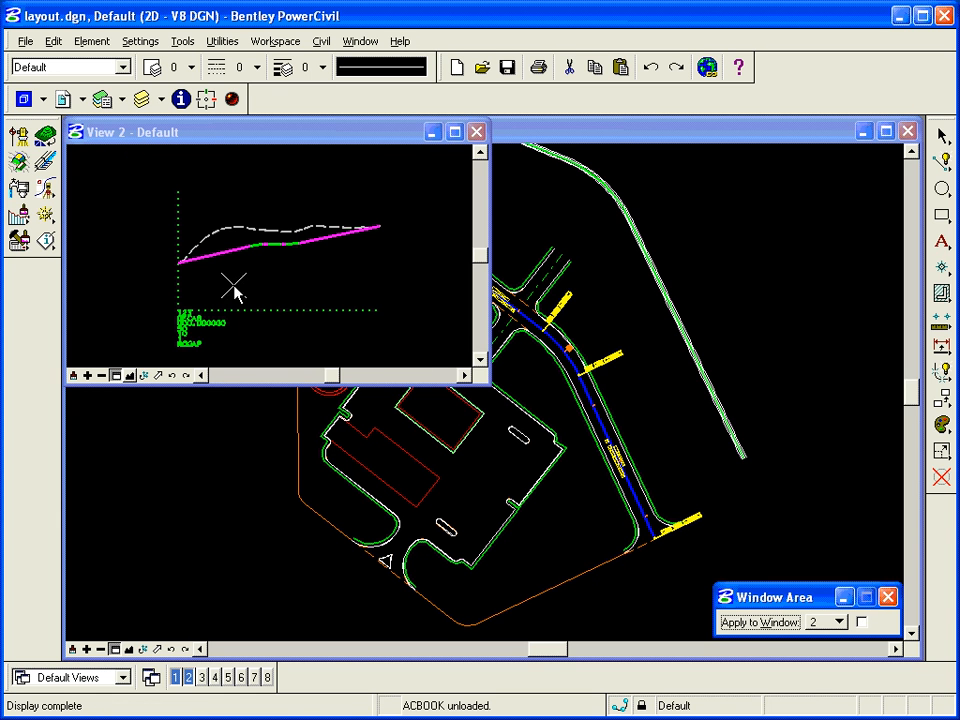
{"action": "mouse_move", "coordinate": [312, 292]}
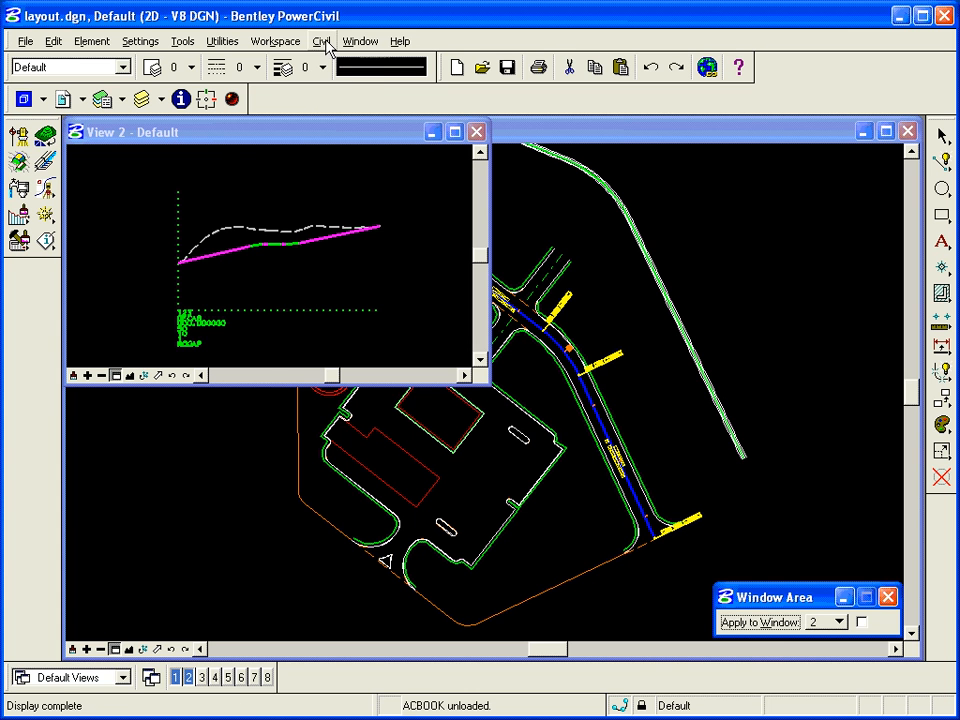
- Bring up Active Chain Control from the Civil menu and select DECAB as the active chain
{"action": "left_click", "coordinate": [320, 40]}
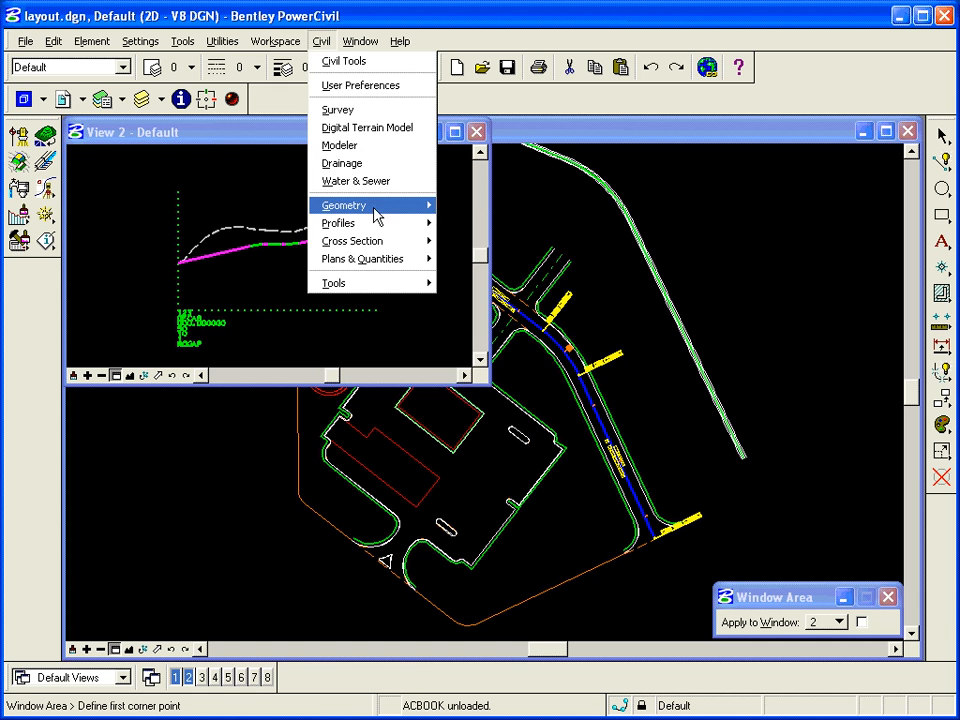
{"action": "mouse_move", "coordinate": [344, 204]}
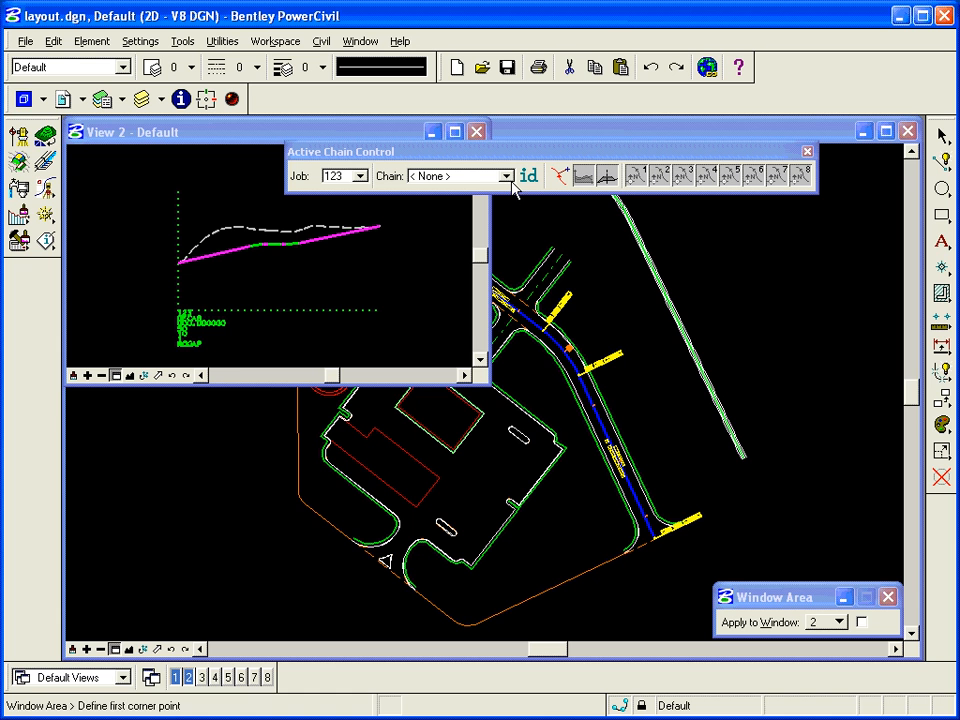
{"action": "mouse_move", "coordinate": [528, 176]}
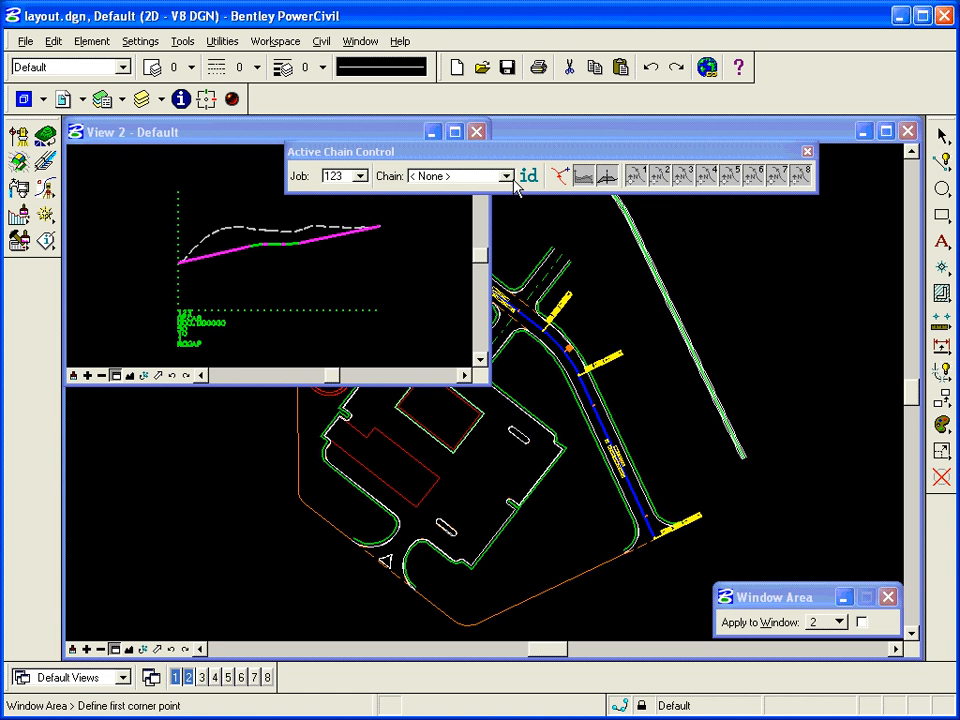
{"action": "mouse_move", "coordinate": [364, 190]}
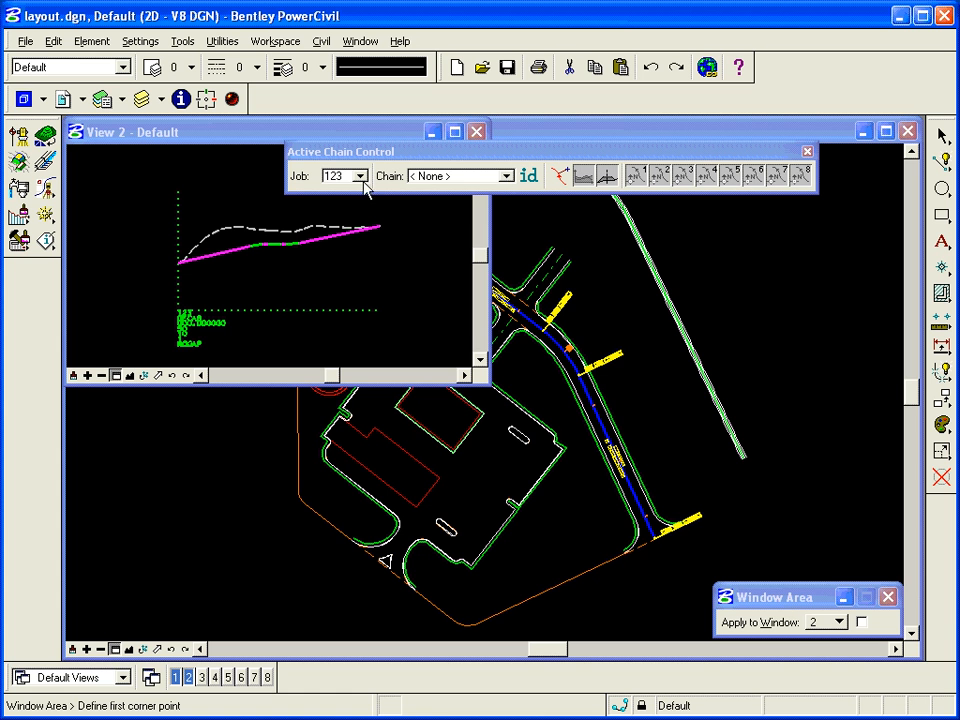
{"action": "left_click", "coordinate": [358, 176]}
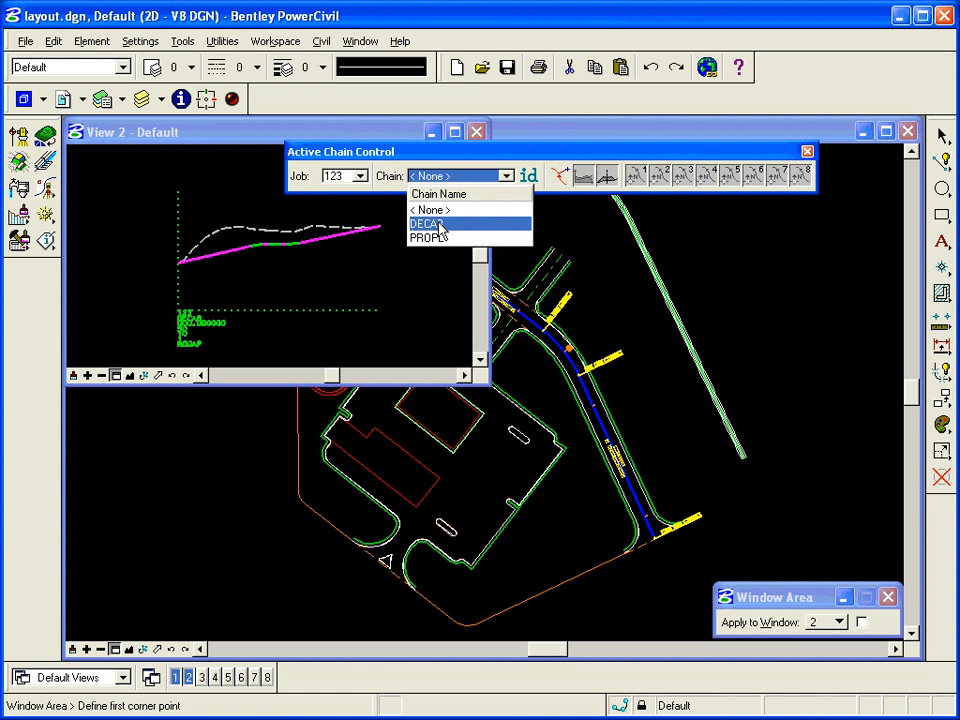
{"action": "left_click", "coordinate": [426, 224]}
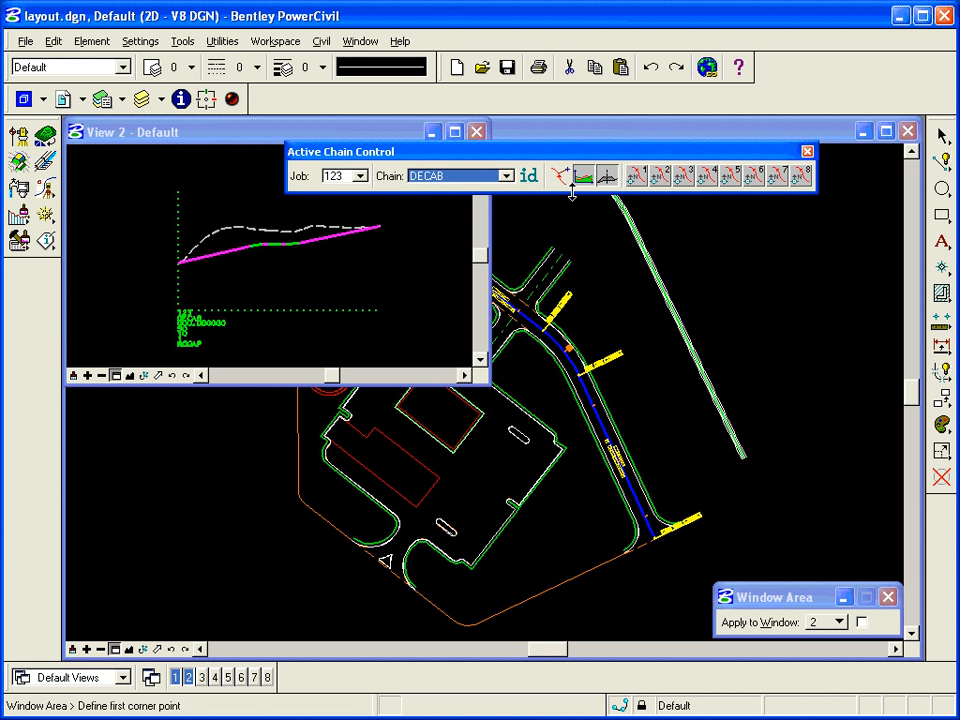
{"action": "mouse_move", "coordinate": [584, 176]}
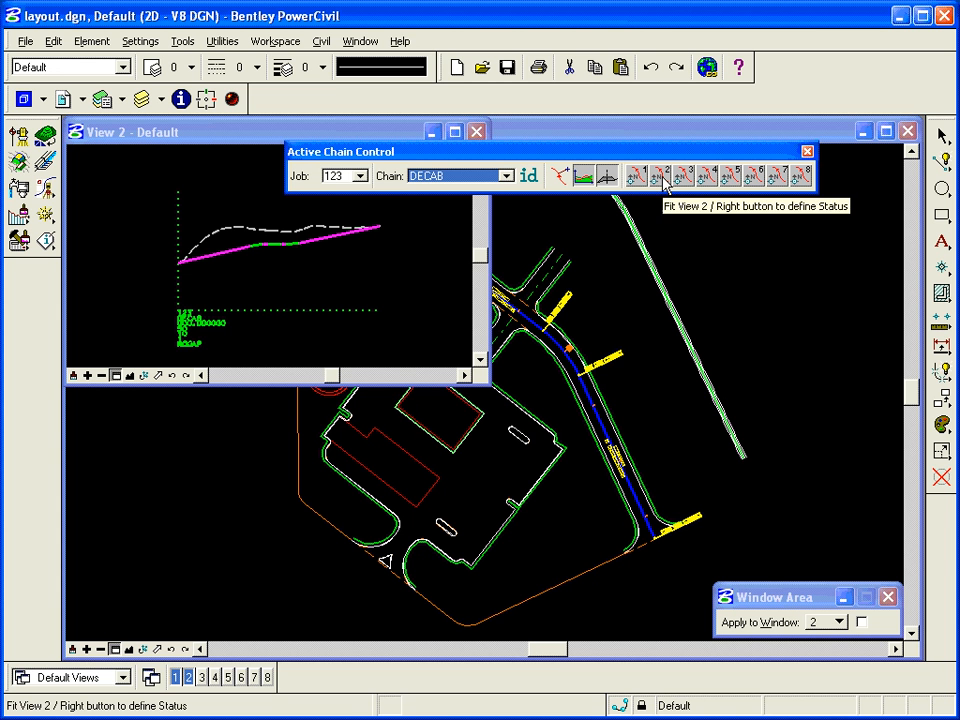
- Set window 2 to display the DECAB chain profile
{"action": "left_click", "coordinate": [664, 176]}
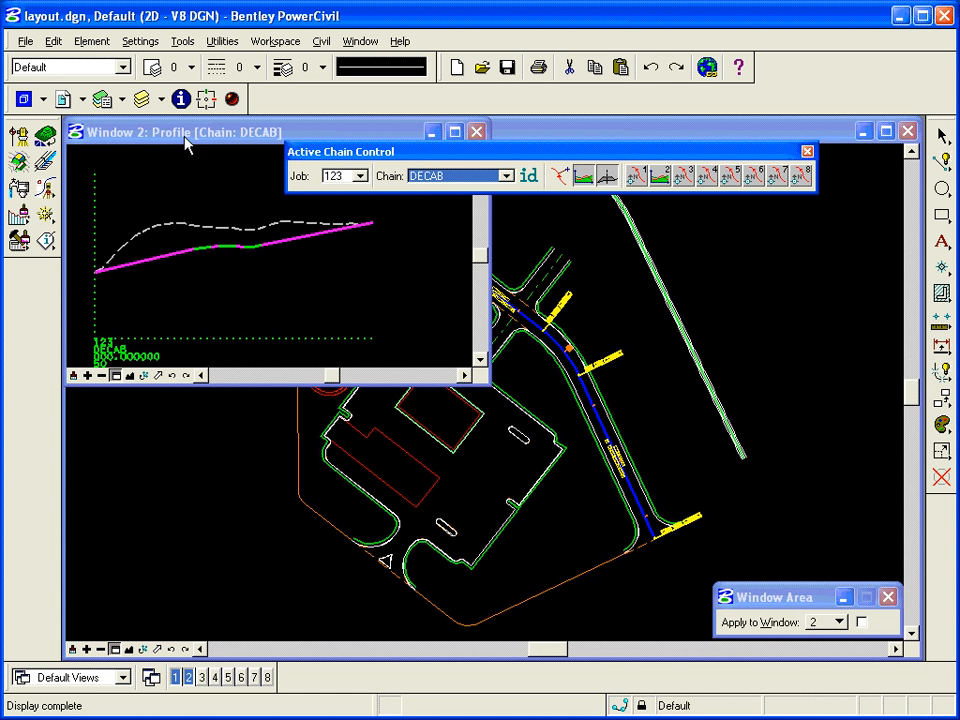
{"action": "mouse_move", "coordinate": [260, 144]}
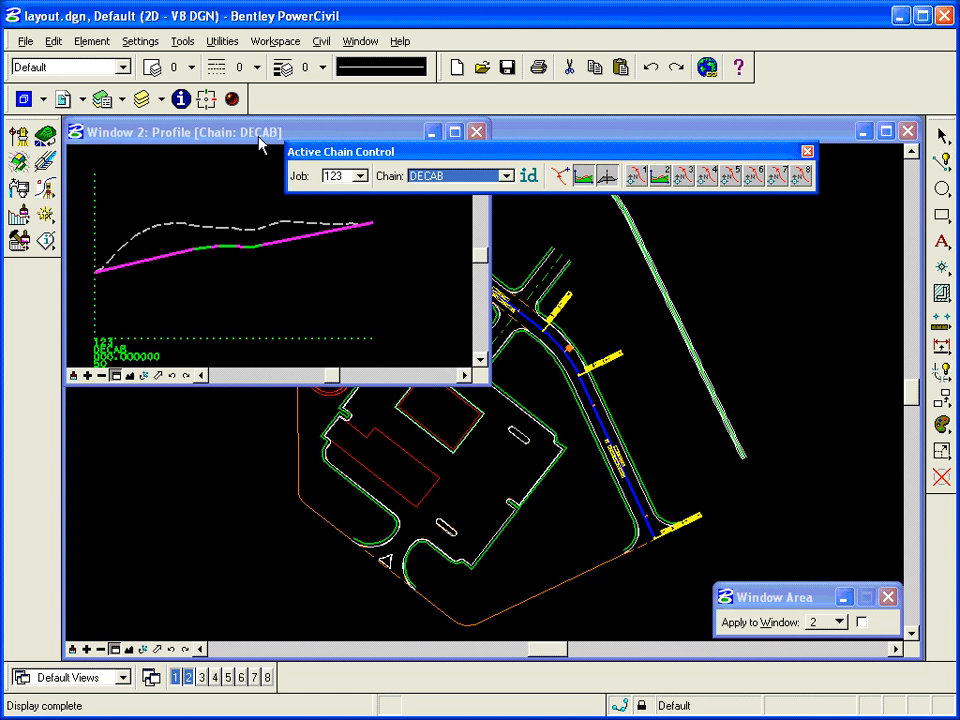
{"action": "mouse_move", "coordinate": [272, 142]}
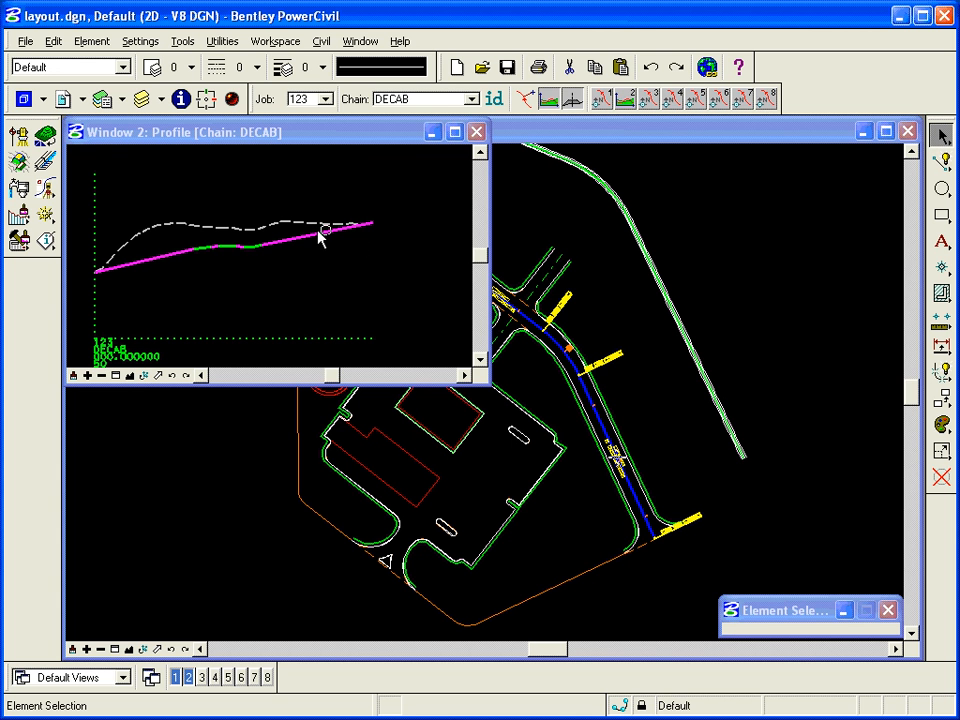
{"action": "mouse_move", "coordinate": [350, 144]}
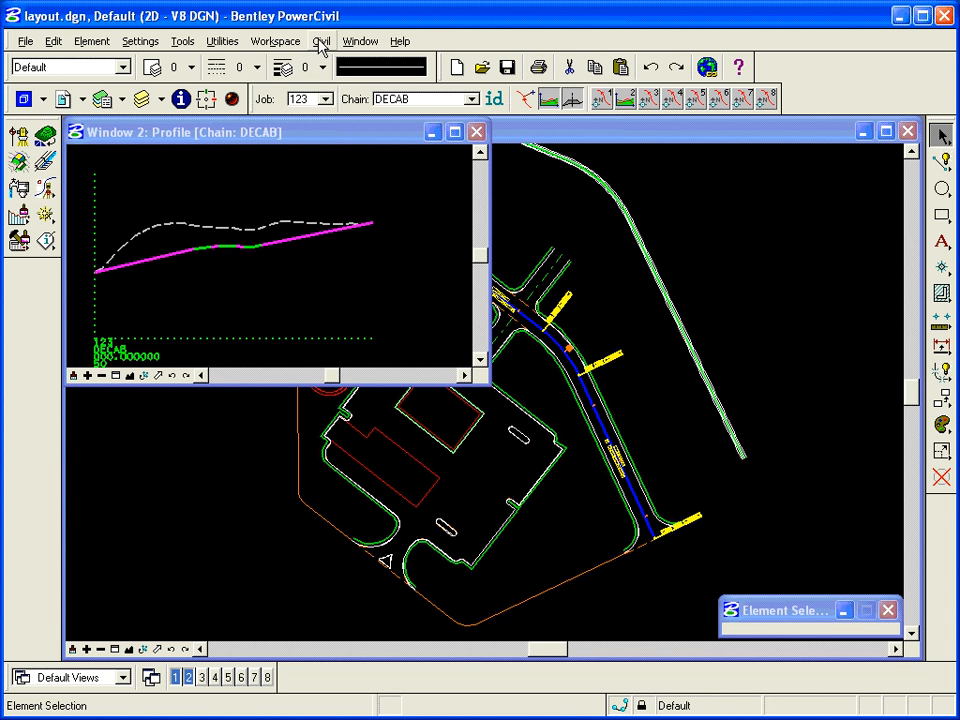
- Launch Draw Profile Tabular Data from the Civil > Profiles menu for chain DECAB
{"action": "left_click", "coordinate": [320, 40]}
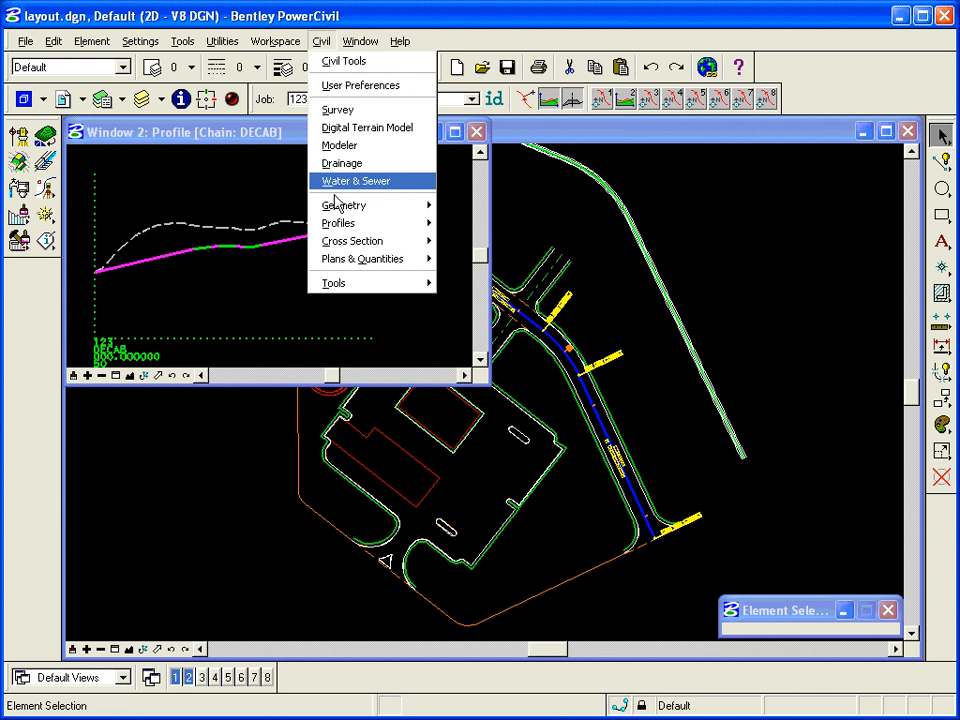
{"action": "mouse_move", "coordinate": [338, 224]}
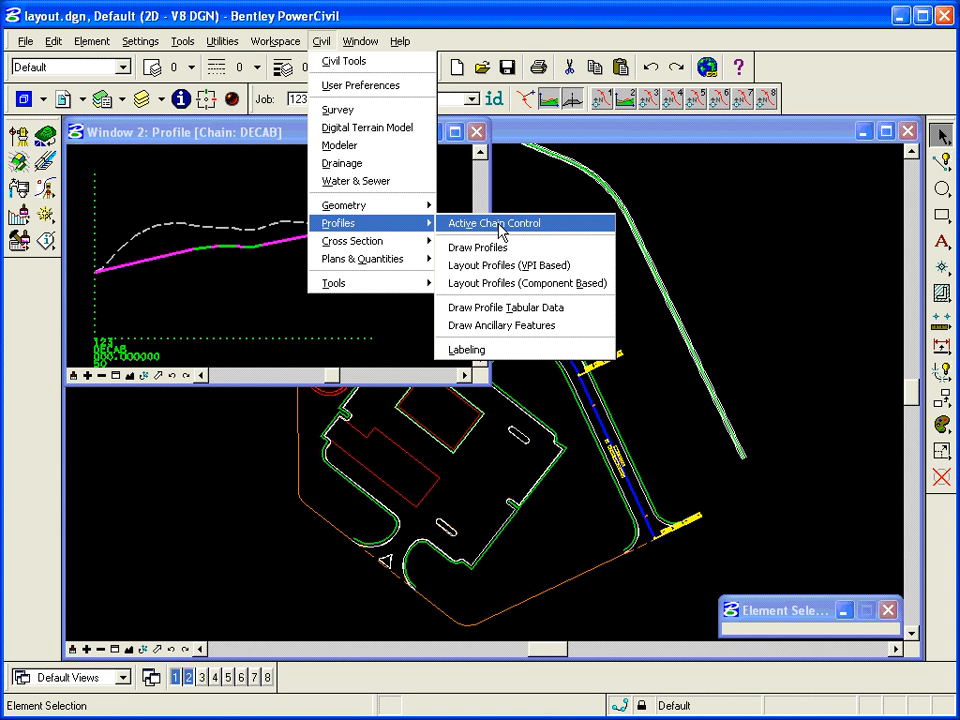
{"action": "mouse_move", "coordinate": [500, 284]}
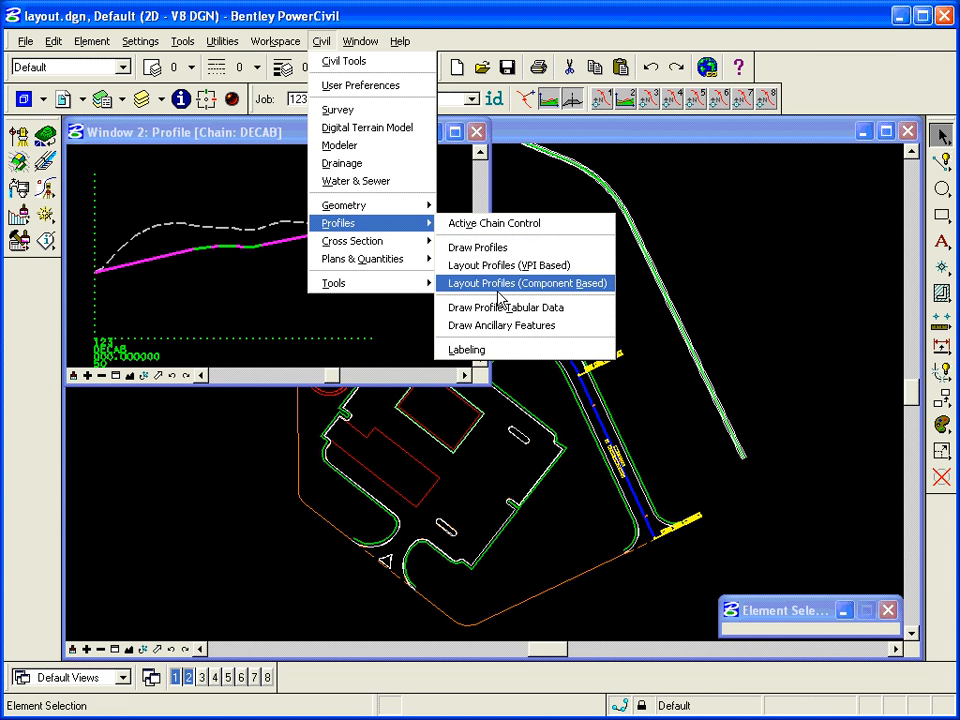
{"action": "mouse_move", "coordinate": [504, 308]}
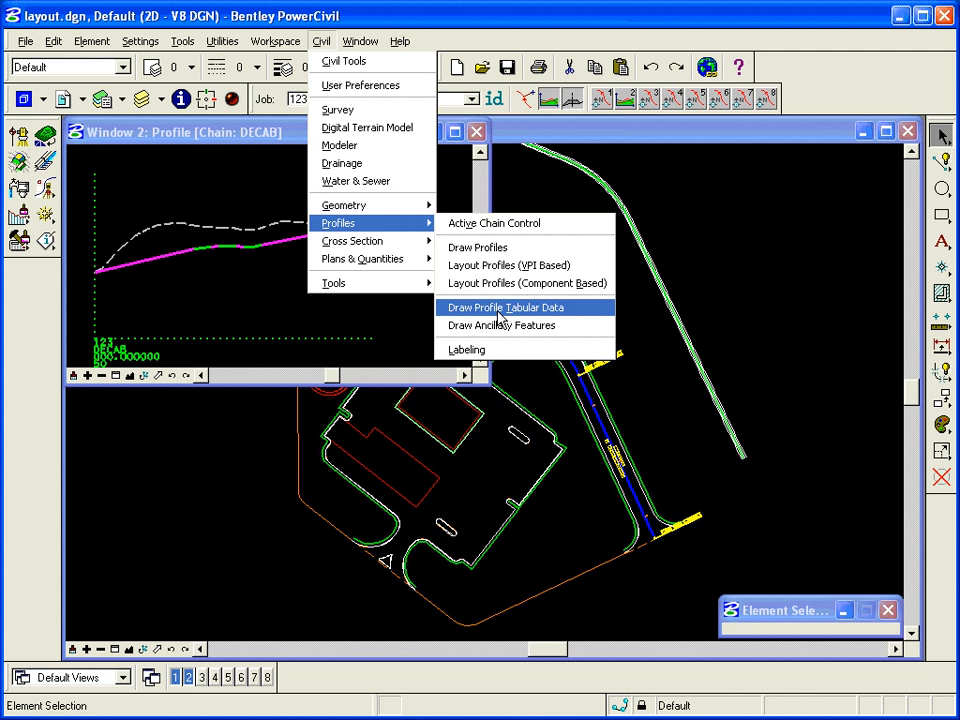
{"action": "left_click", "coordinate": [504, 308]}
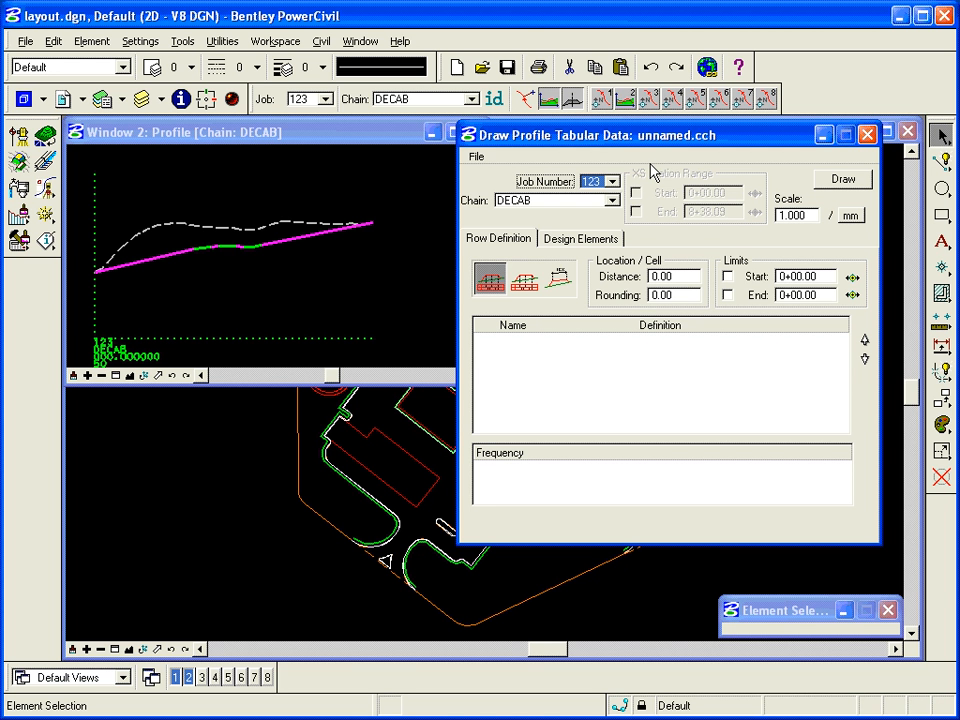
{"action": "mouse_move", "coordinate": [496, 178]}
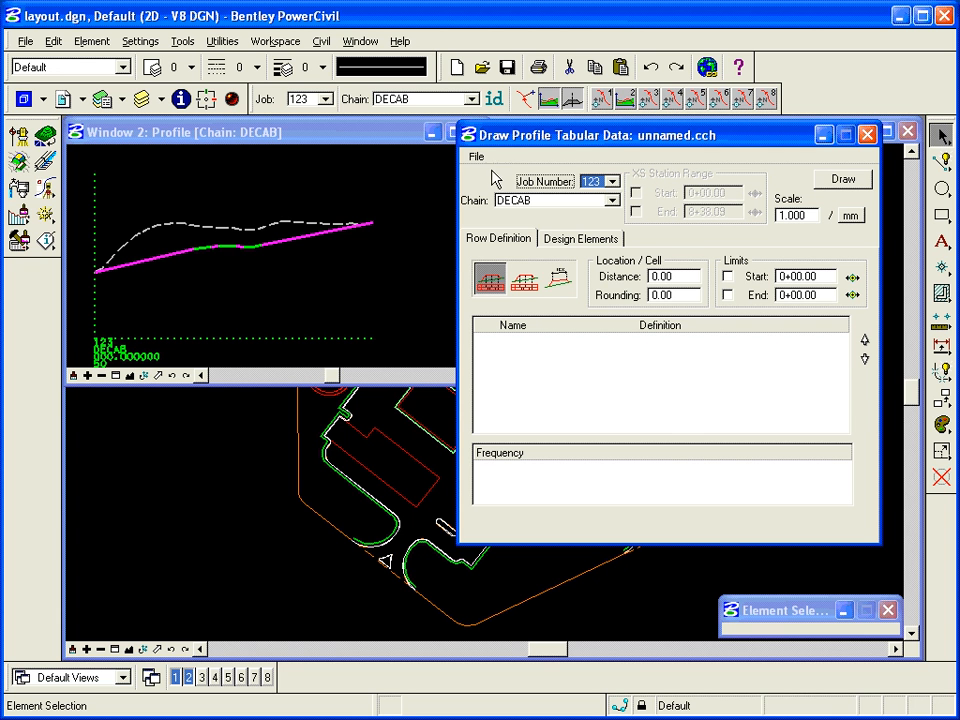
{"action": "mouse_move", "coordinate": [658, 144]}
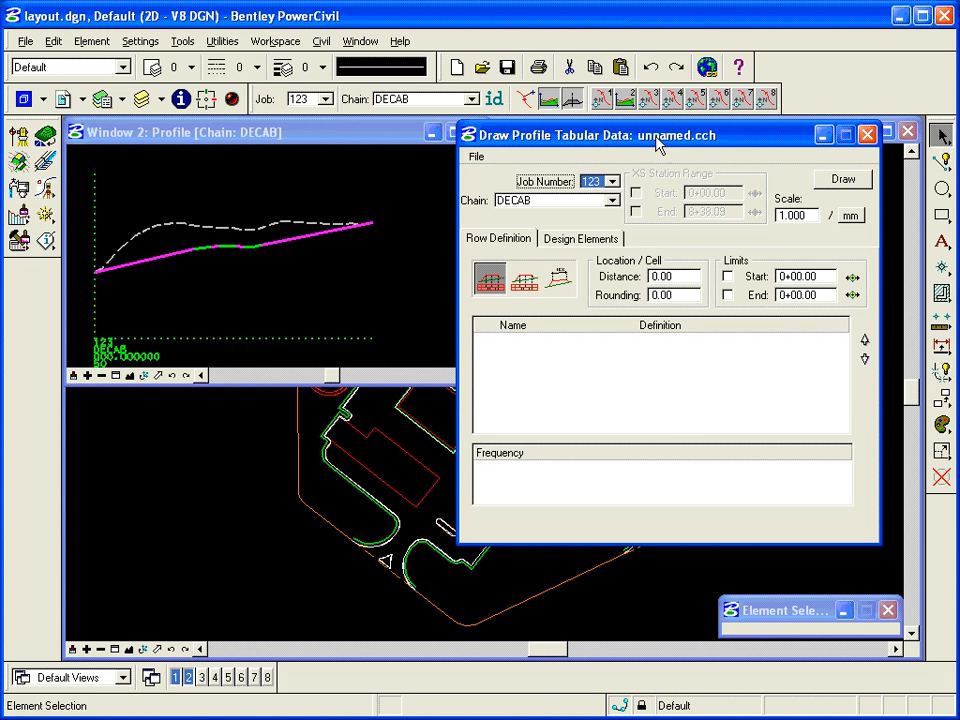
{"action": "mouse_move", "coordinate": [688, 144]}
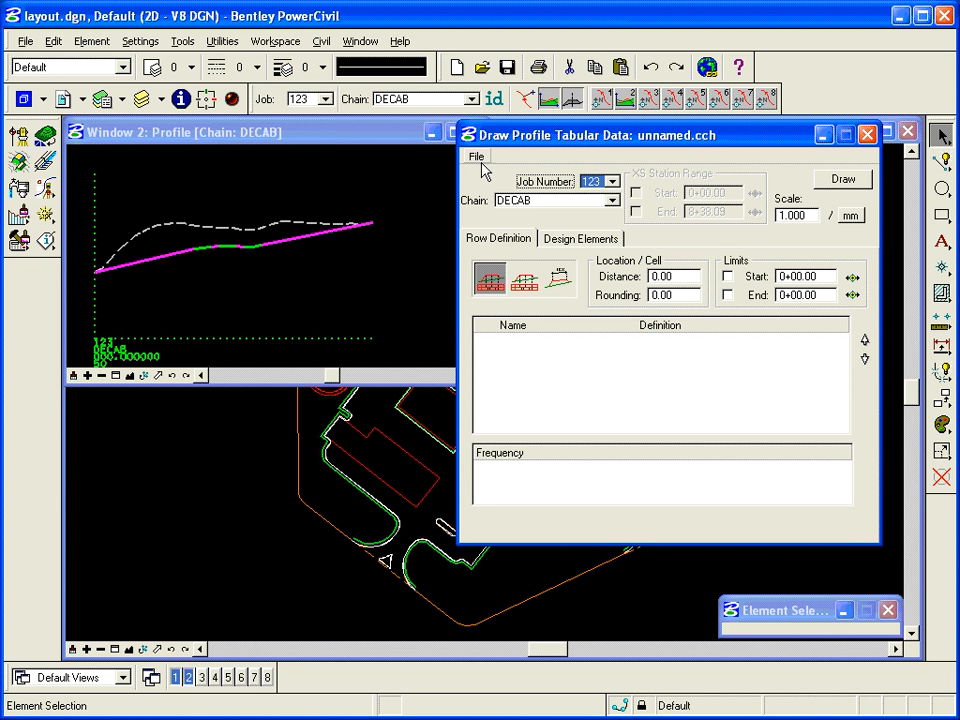
- Browse via File > Open up to Site/Standards and select ProfileTabData.cch
{"action": "left_click", "coordinate": [476, 156]}
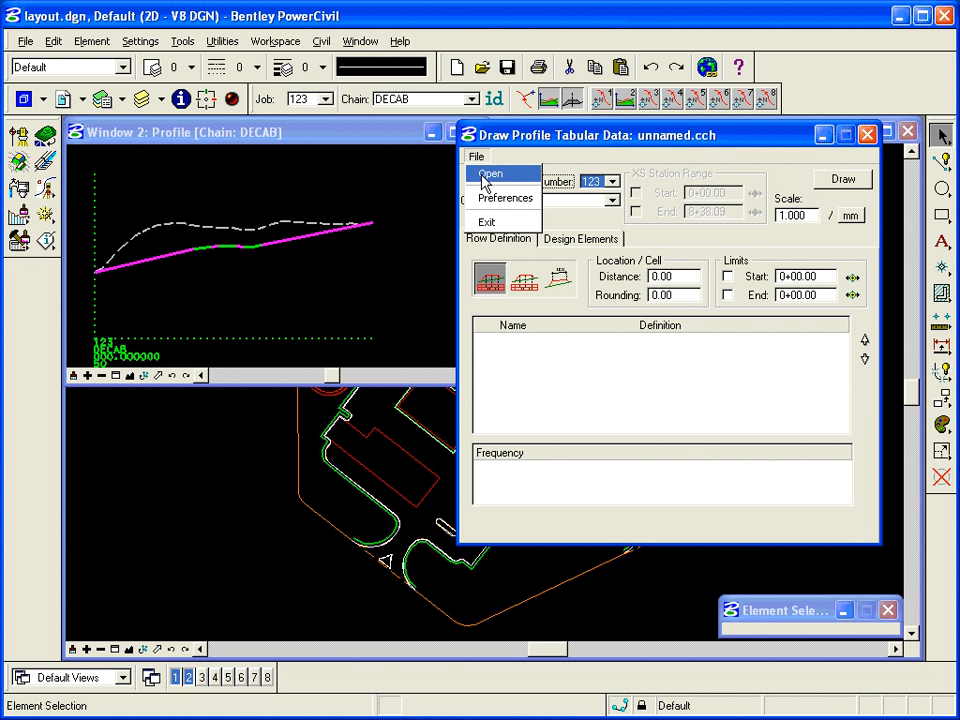
{"action": "left_click", "coordinate": [490, 172]}
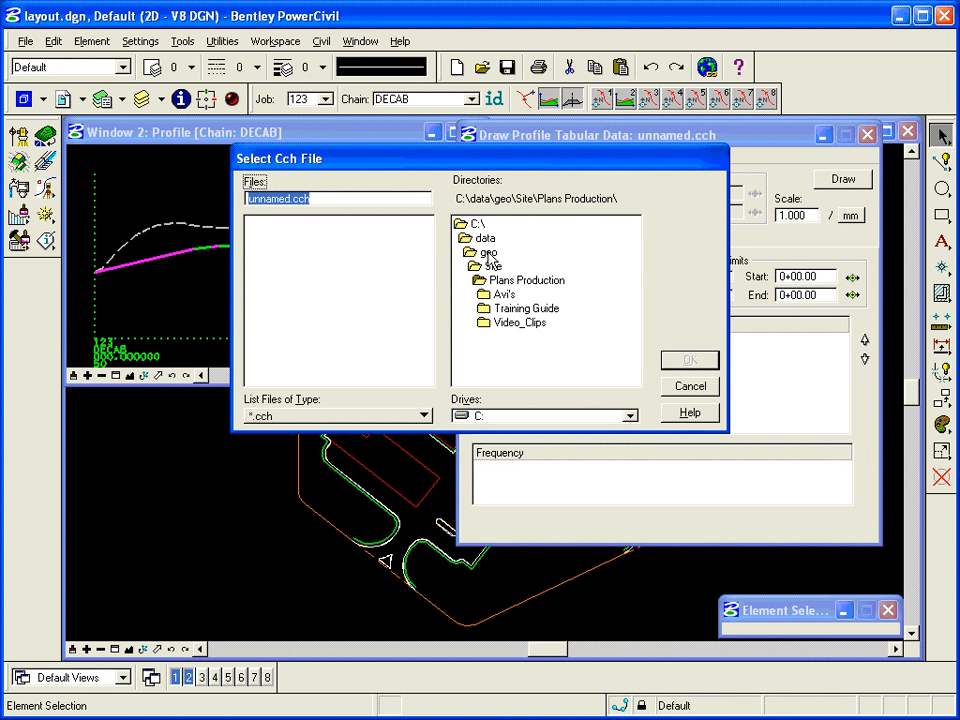
{"action": "double_click", "coordinate": [494, 264]}
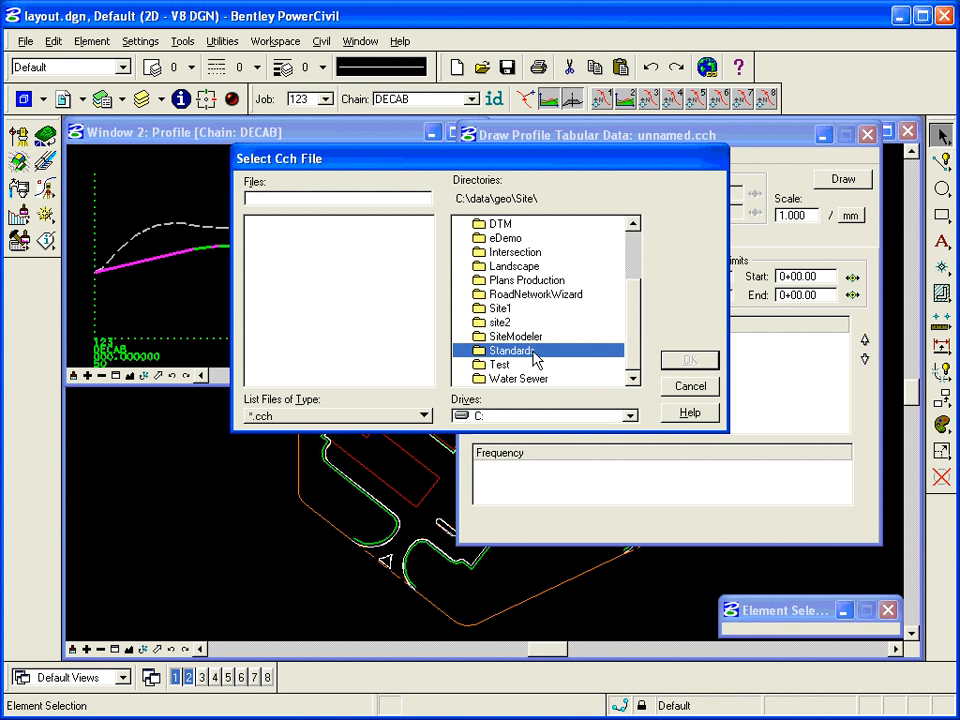
{"action": "double_click", "coordinate": [512, 350]}
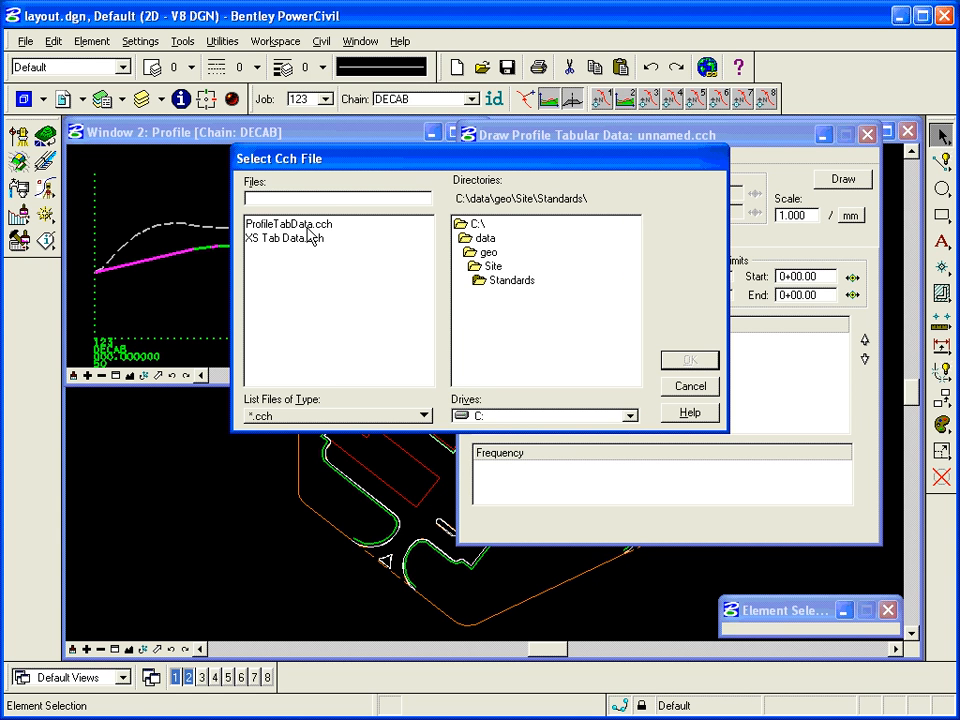
{"action": "left_click", "coordinate": [288, 224]}
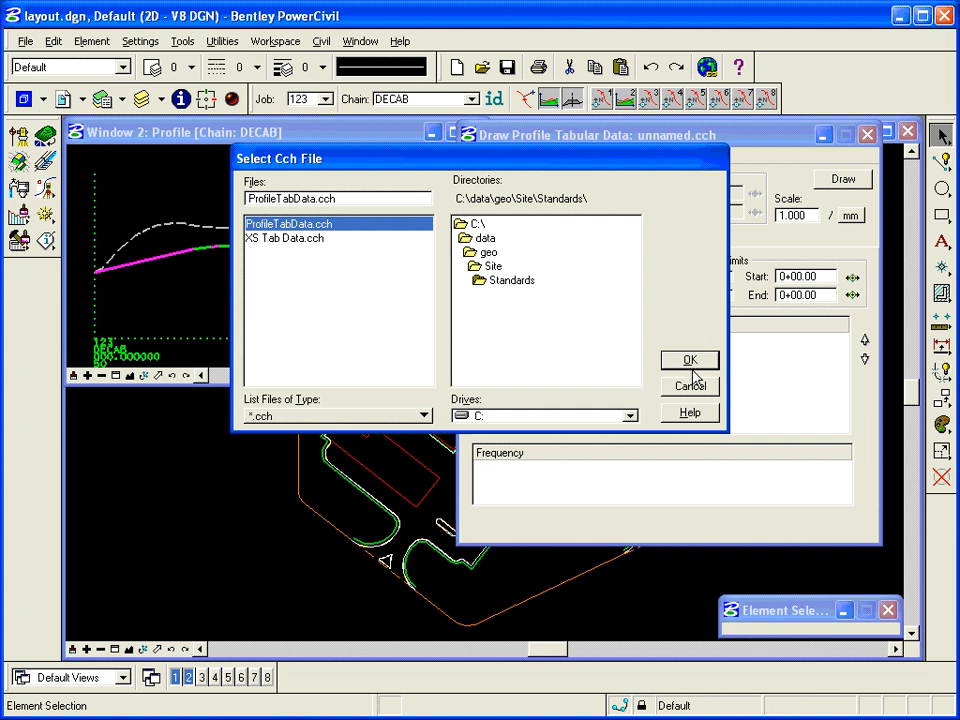
- Load the settings file and exclude the Test Surface row, keeping Design, Exist Surface and Station
{"action": "left_click", "coordinate": [688, 360]}
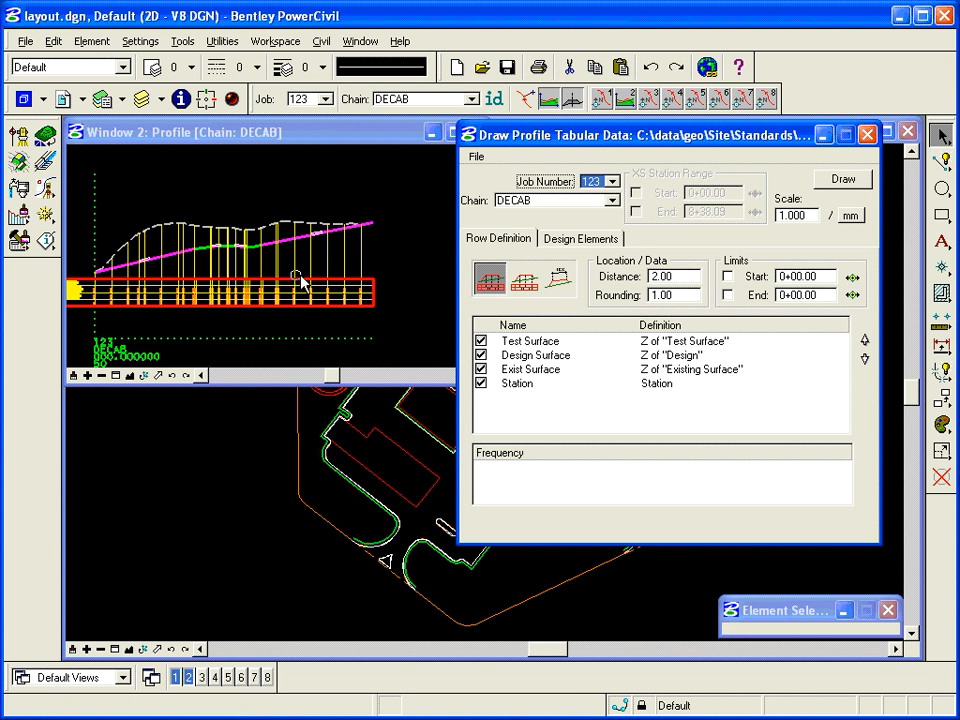
{"action": "mouse_move", "coordinate": [270, 280]}
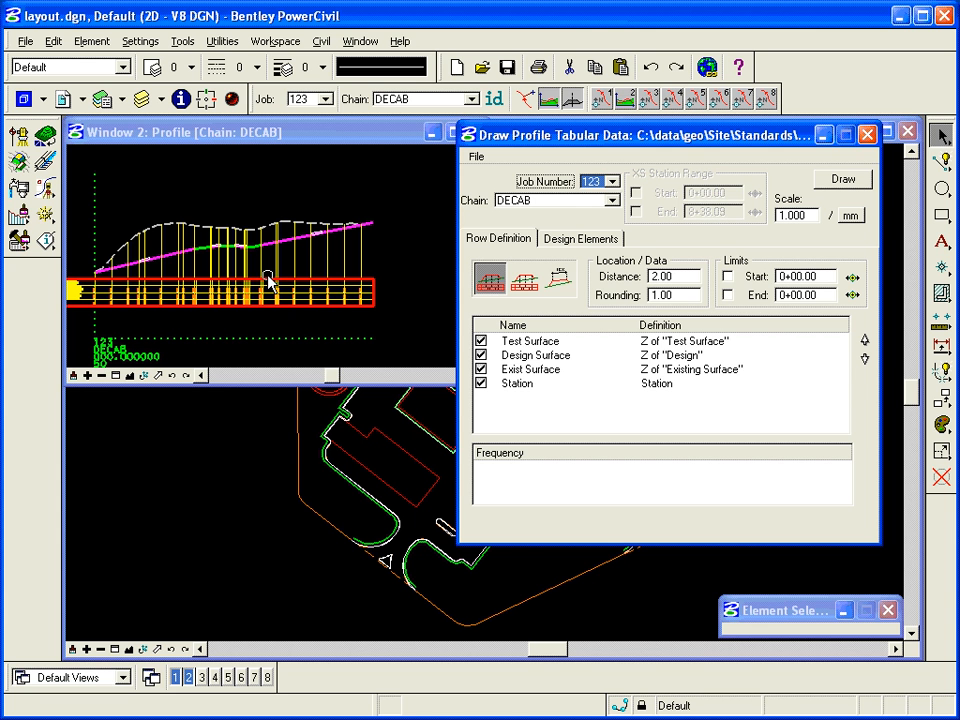
{"action": "mouse_move", "coordinate": [318, 300]}
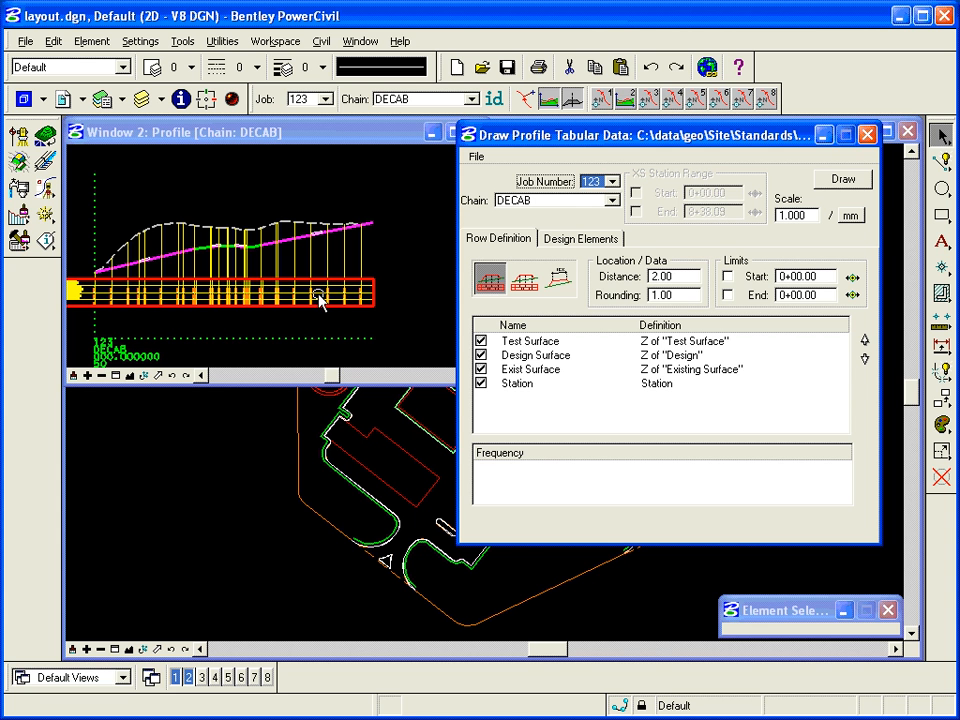
{"action": "left_click", "coordinate": [530, 340]}
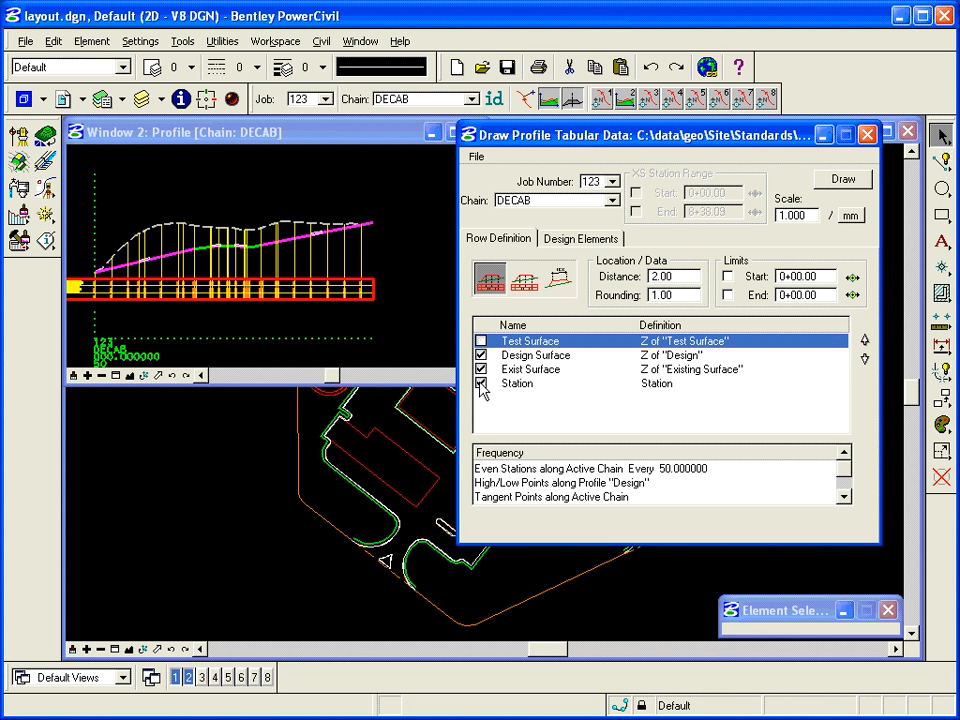
{"action": "left_click", "coordinate": [482, 384]}
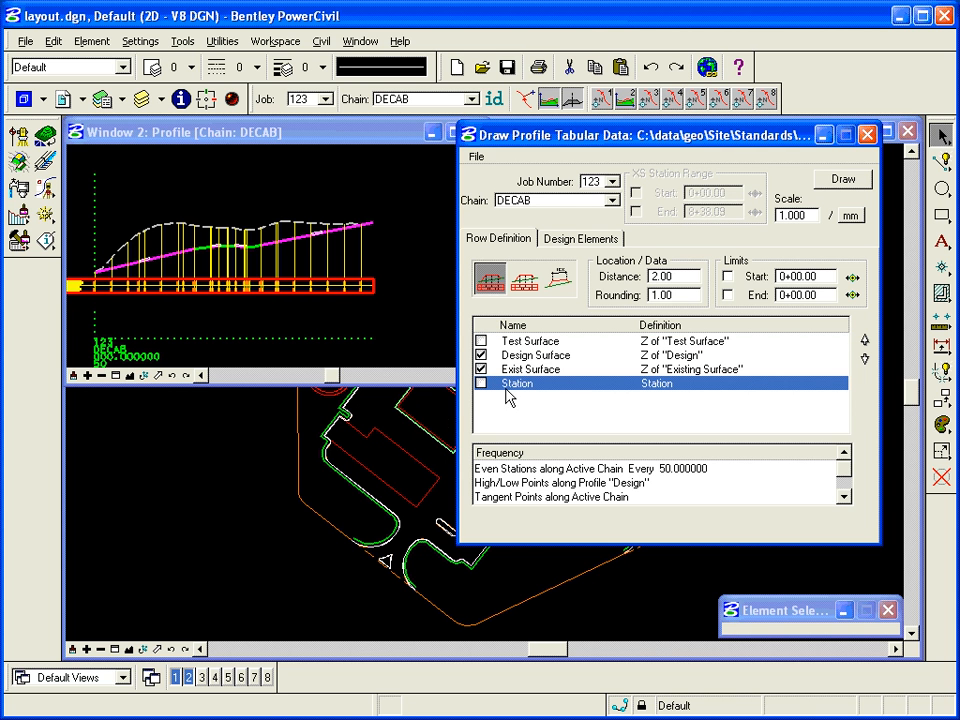
{"action": "mouse_move", "coordinate": [168, 308]}
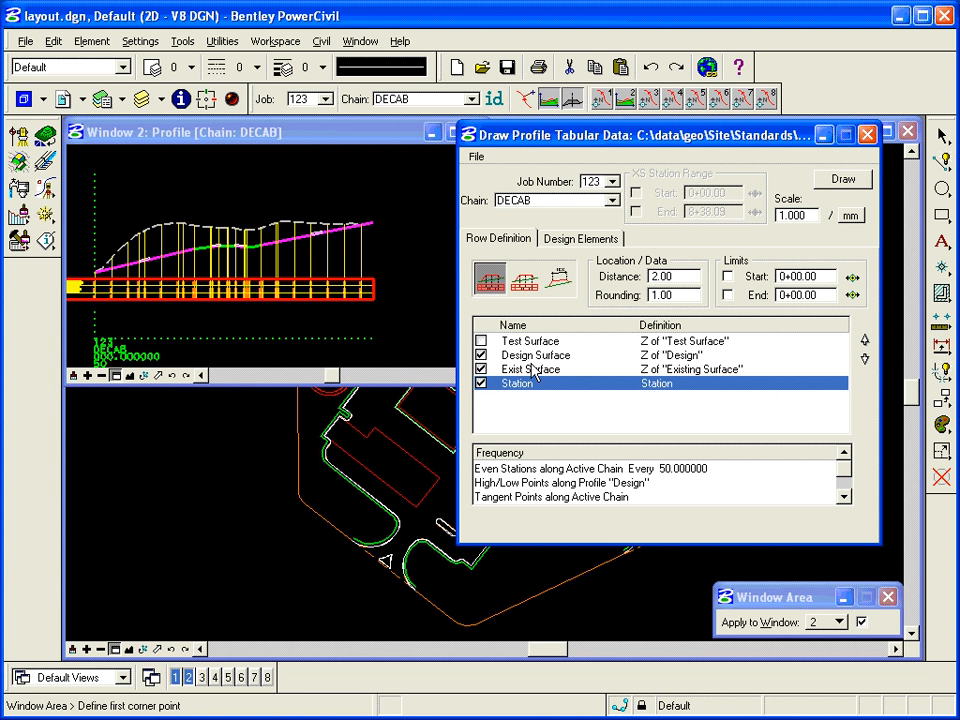
{"action": "mouse_move", "coordinate": [544, 378]}
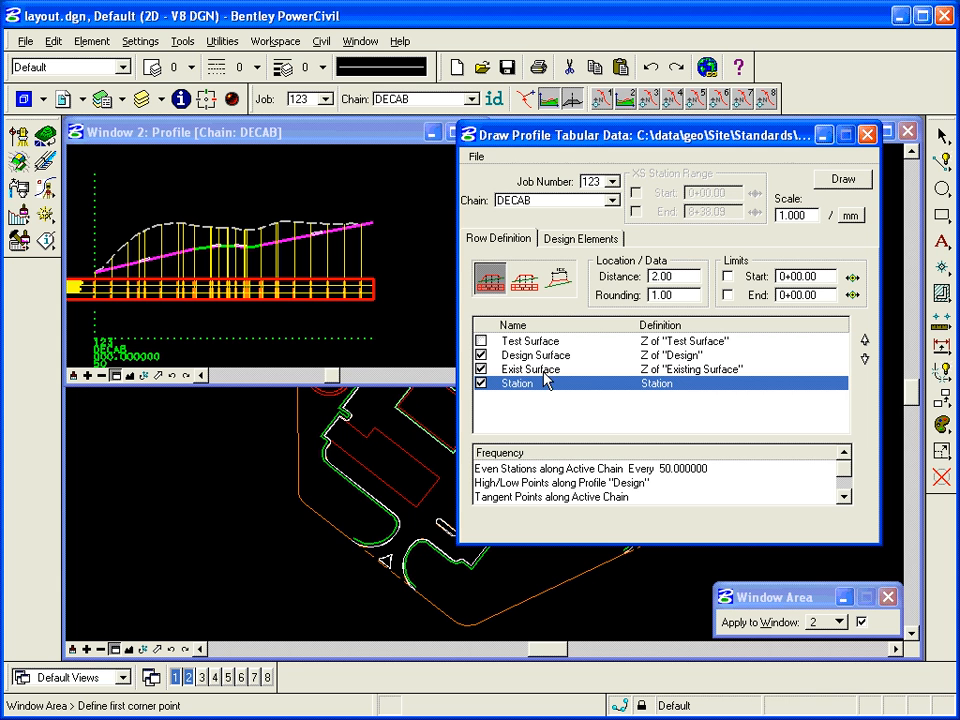
{"action": "mouse_move", "coordinate": [556, 392]}
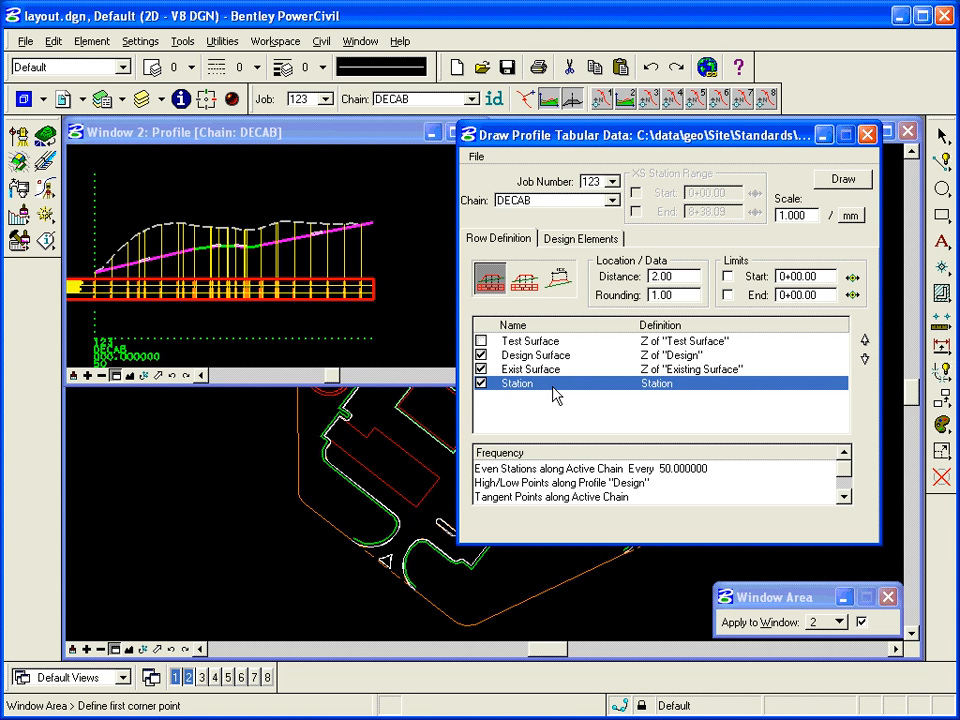
{"action": "mouse_move", "coordinate": [488, 278]}
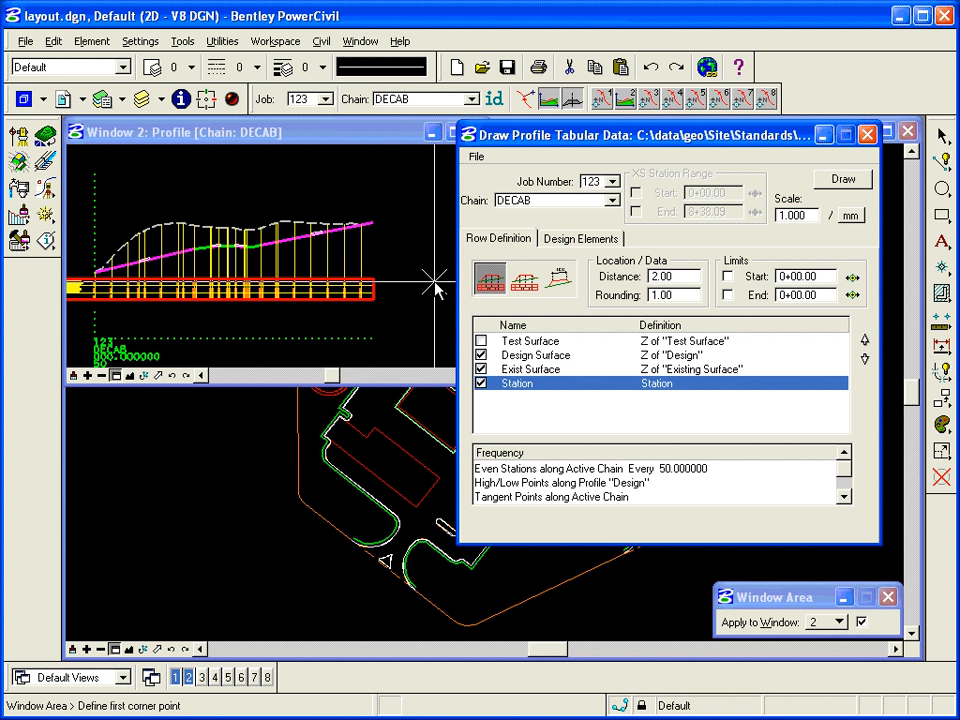
{"action": "mouse_move", "coordinate": [590, 264]}
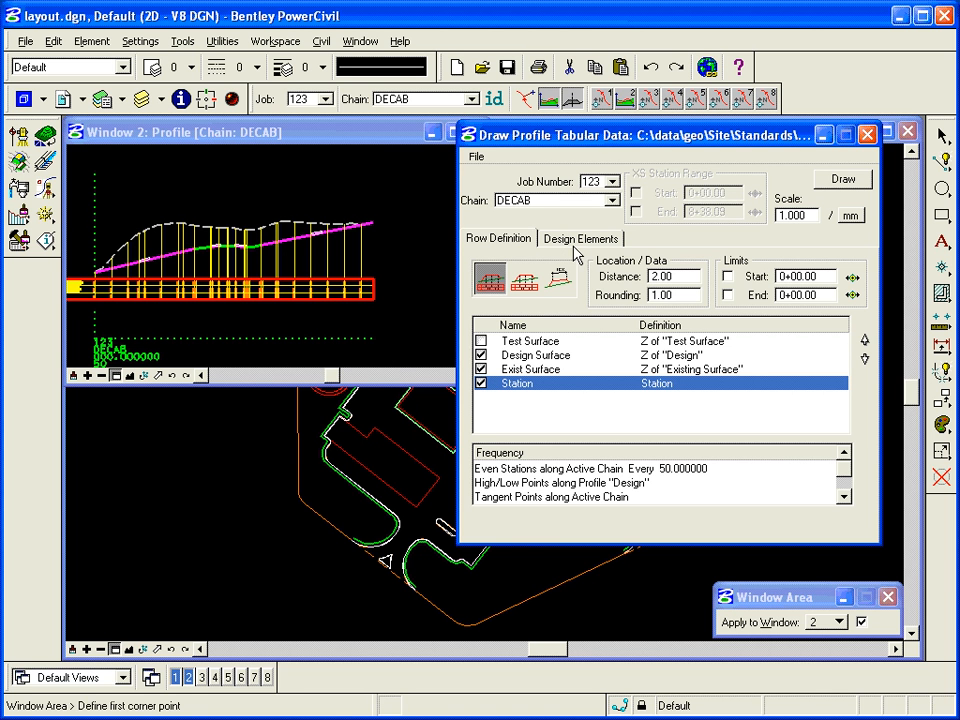
{"action": "mouse_move", "coordinate": [578, 252]}
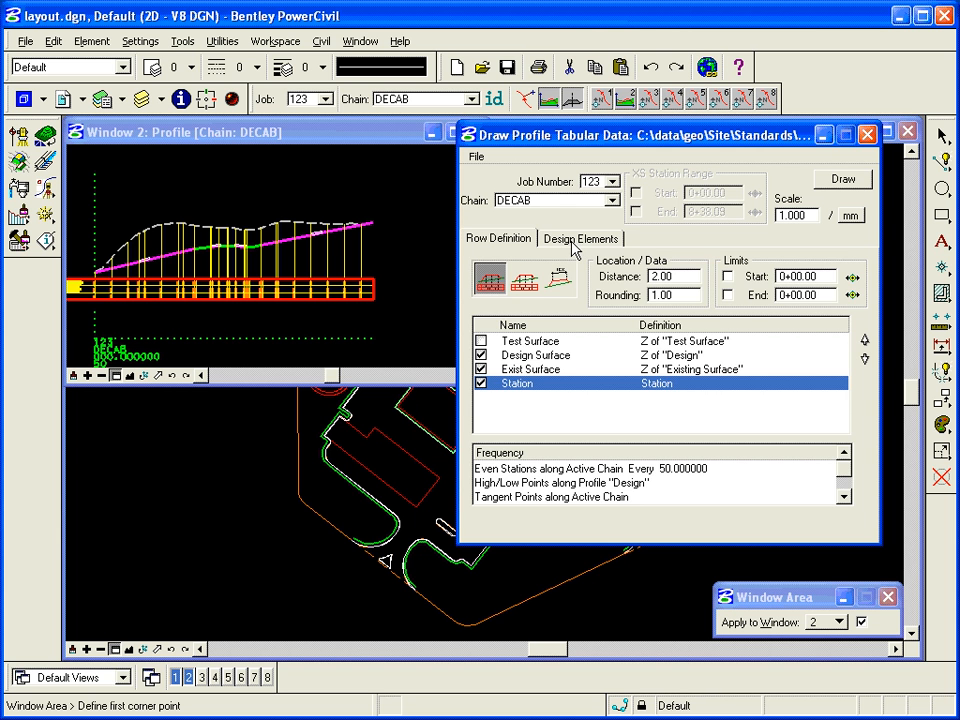
- Tie the Design element to profile DECABDES, review Existing Surface, and return to Row Definition
{"action": "left_click", "coordinate": [580, 238]}
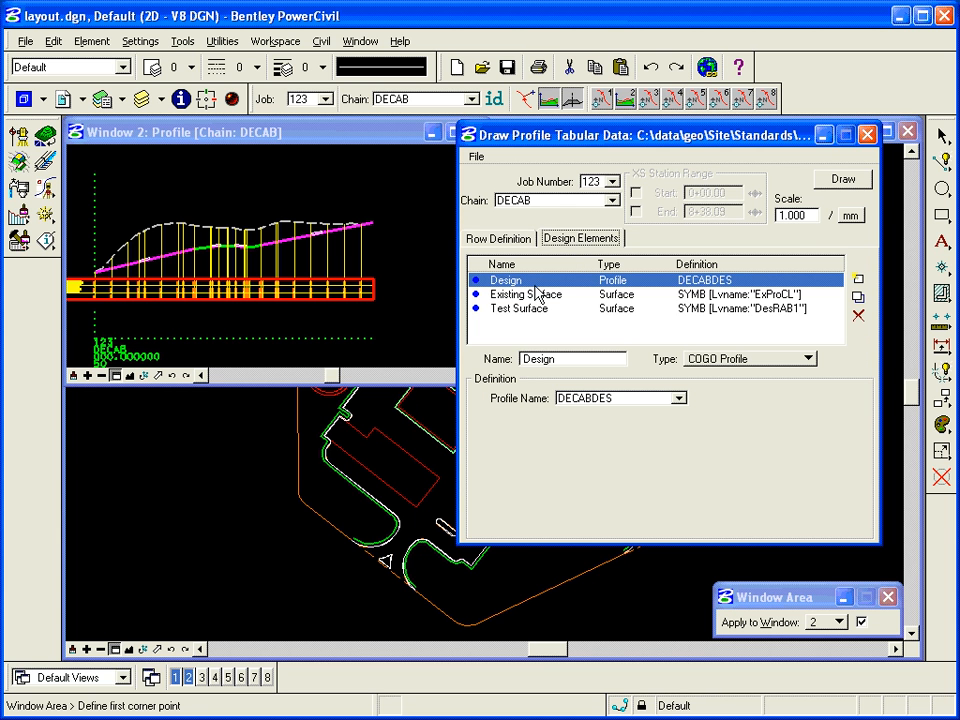
{"action": "mouse_move", "coordinate": [524, 298]}
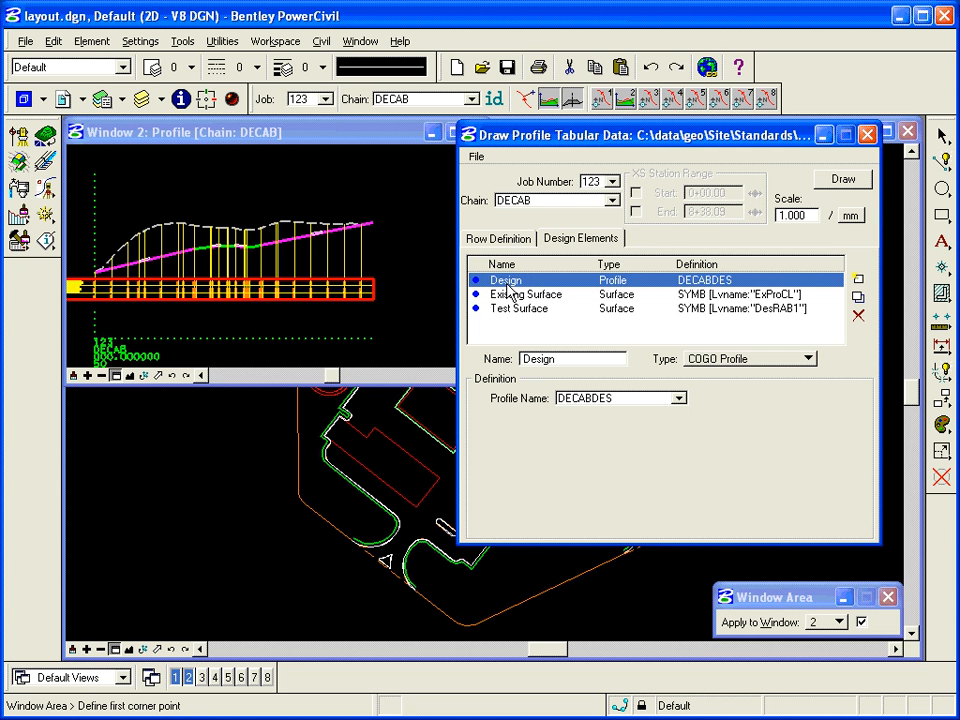
{"action": "mouse_move", "coordinate": [524, 296]}
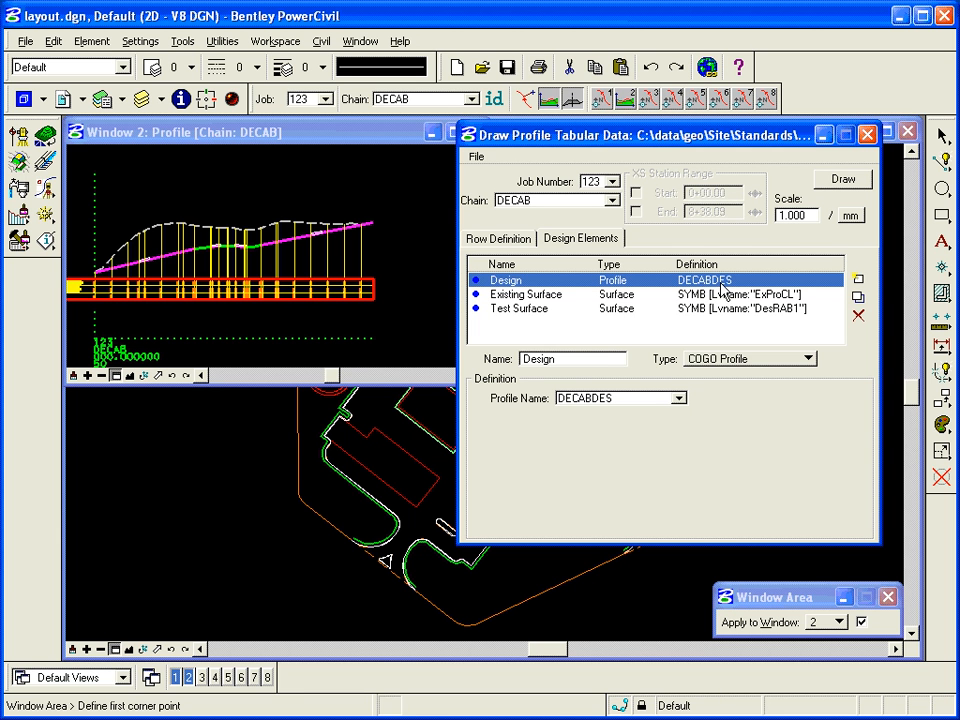
{"action": "mouse_move", "coordinate": [718, 304]}
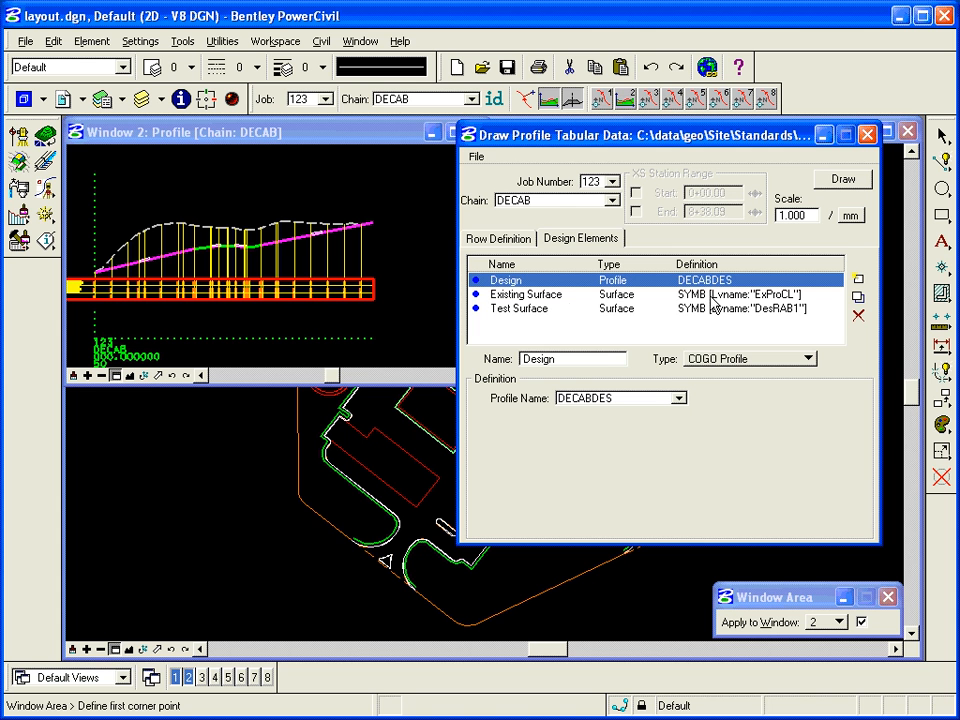
{"action": "mouse_move", "coordinate": [560, 412]}
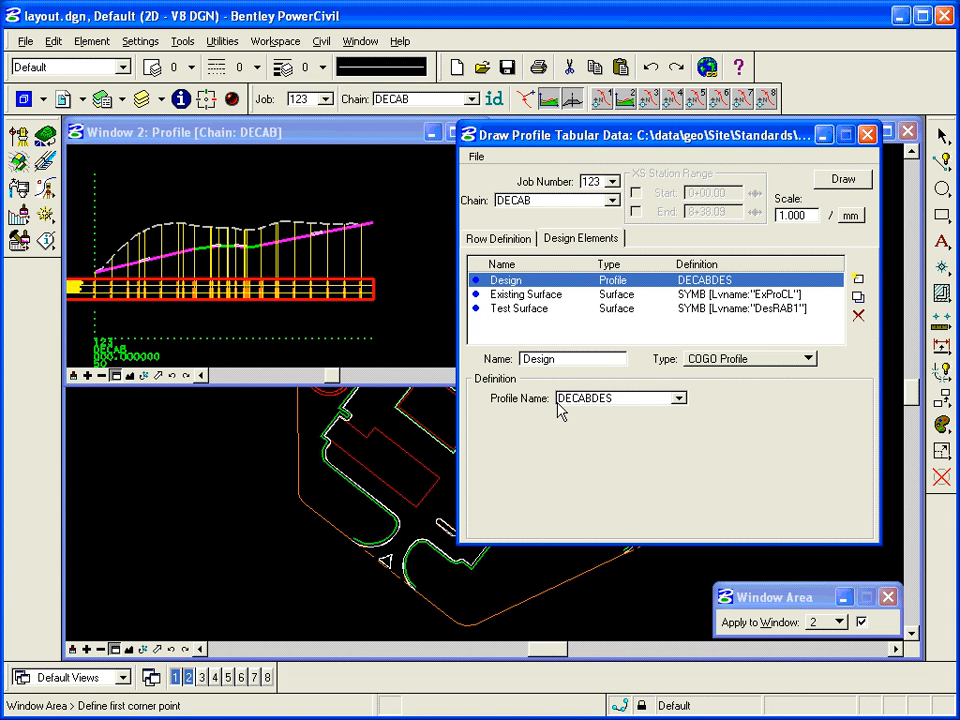
{"action": "left_click", "coordinate": [680, 398]}
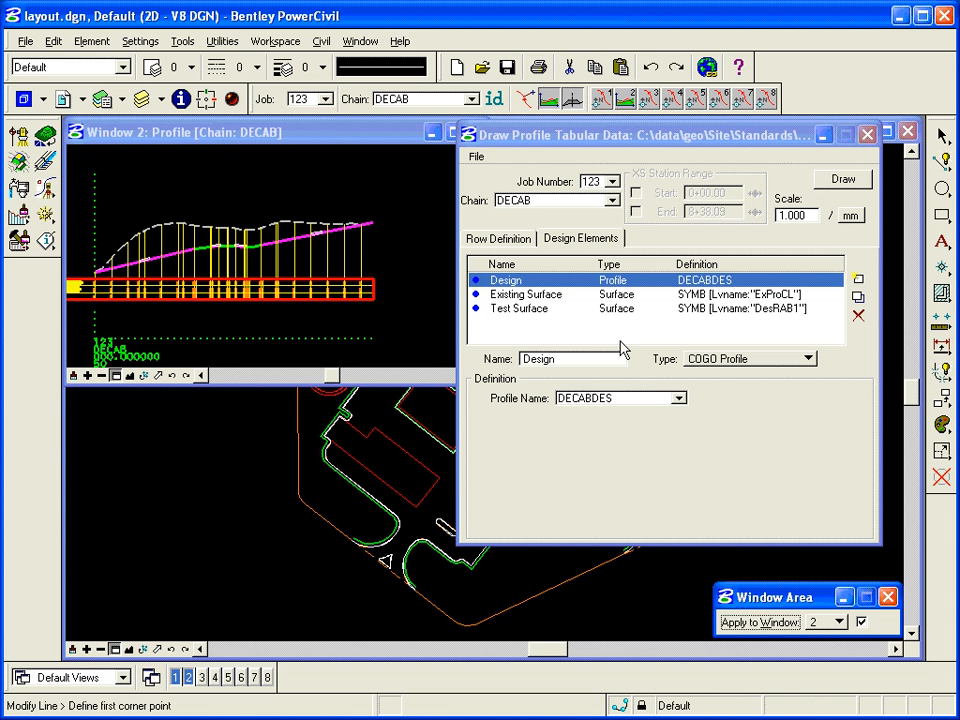
{"action": "left_click", "coordinate": [680, 398]}
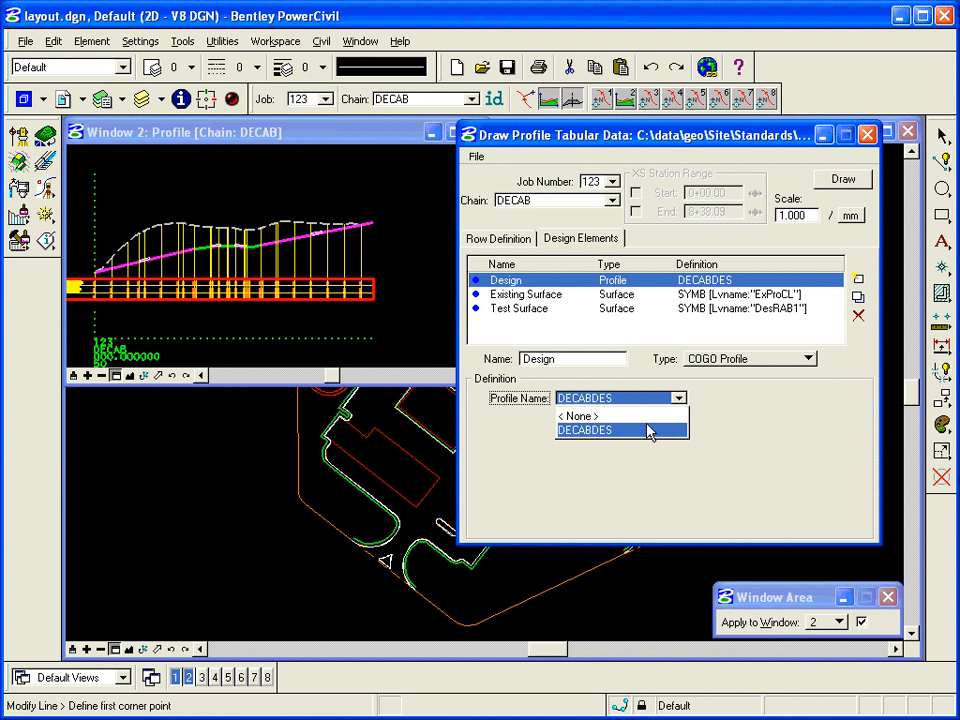
{"action": "left_click", "coordinate": [620, 430]}
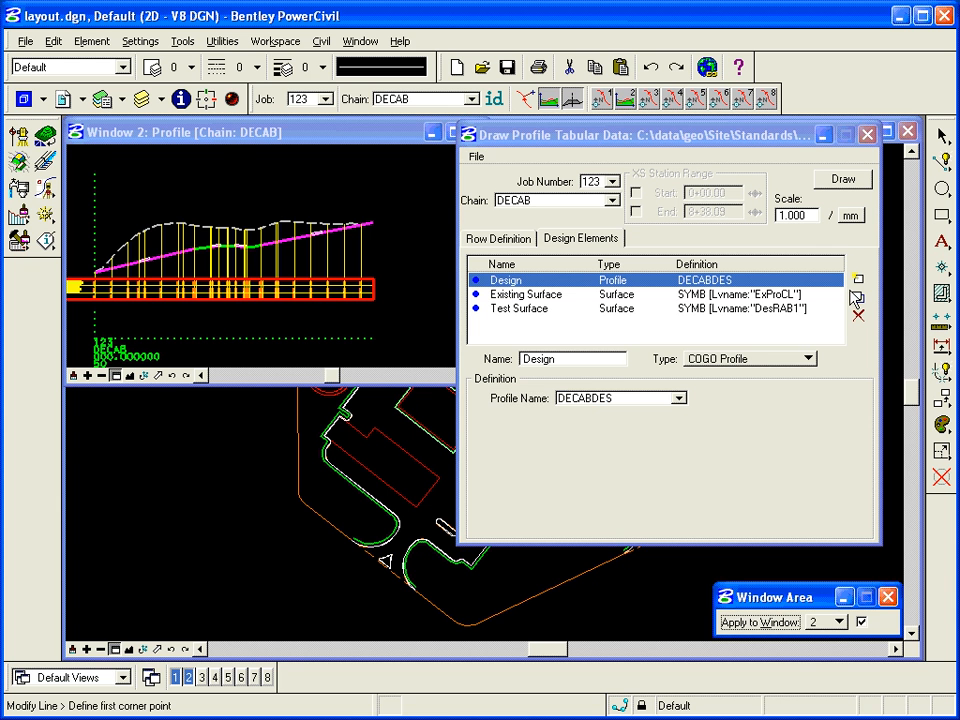
{"action": "mouse_move", "coordinate": [856, 298]}
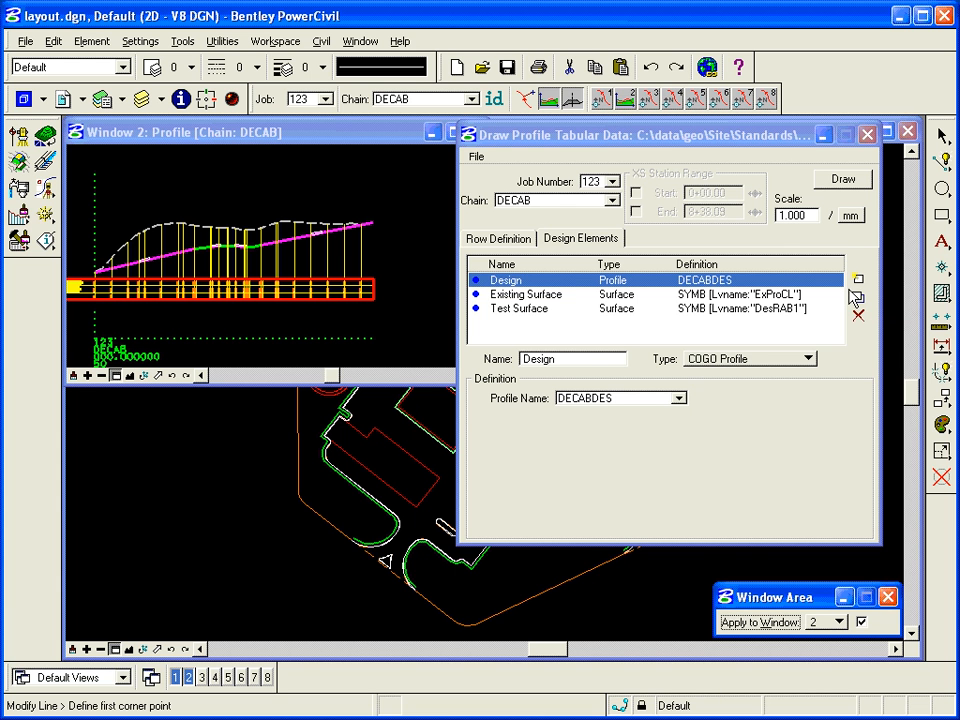
{"action": "left_click", "coordinate": [524, 294]}
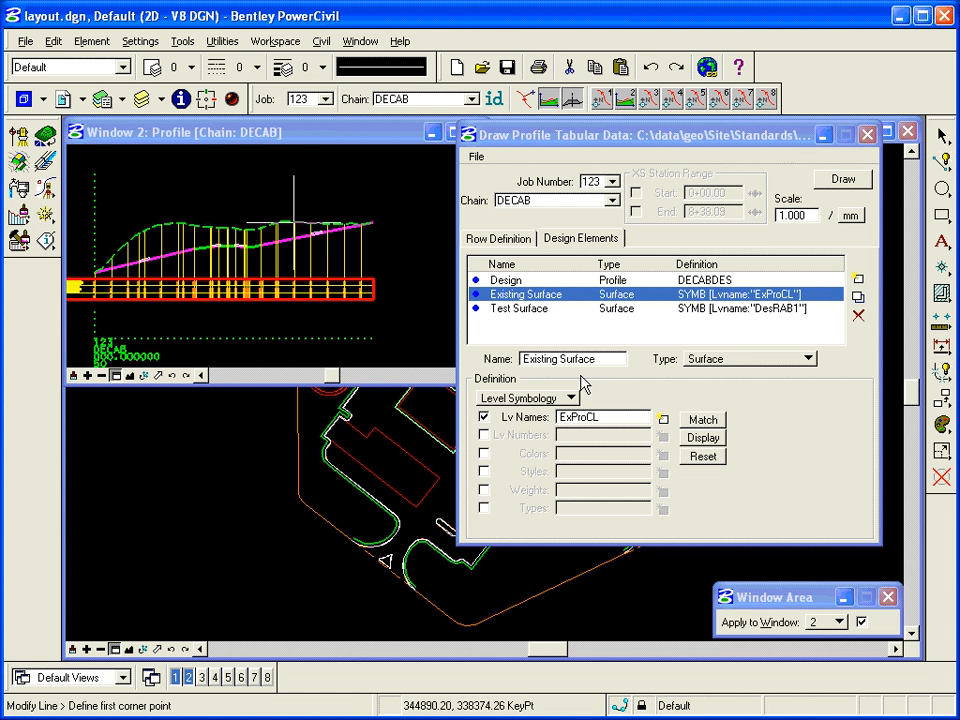
{"action": "mouse_move", "coordinate": [532, 316]}
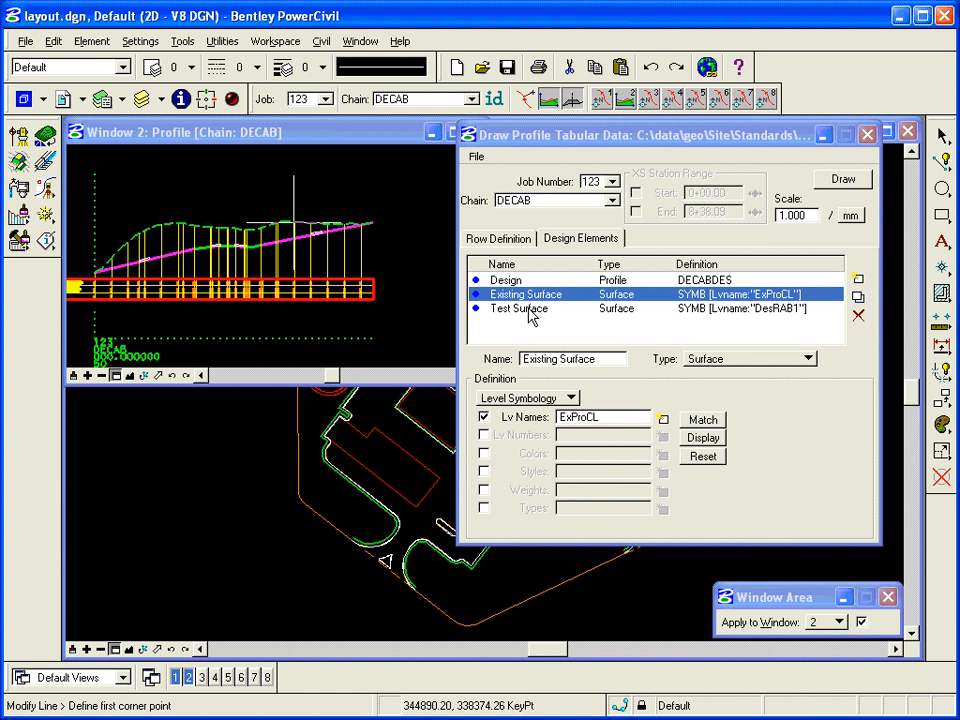
{"action": "left_click", "coordinate": [498, 238]}
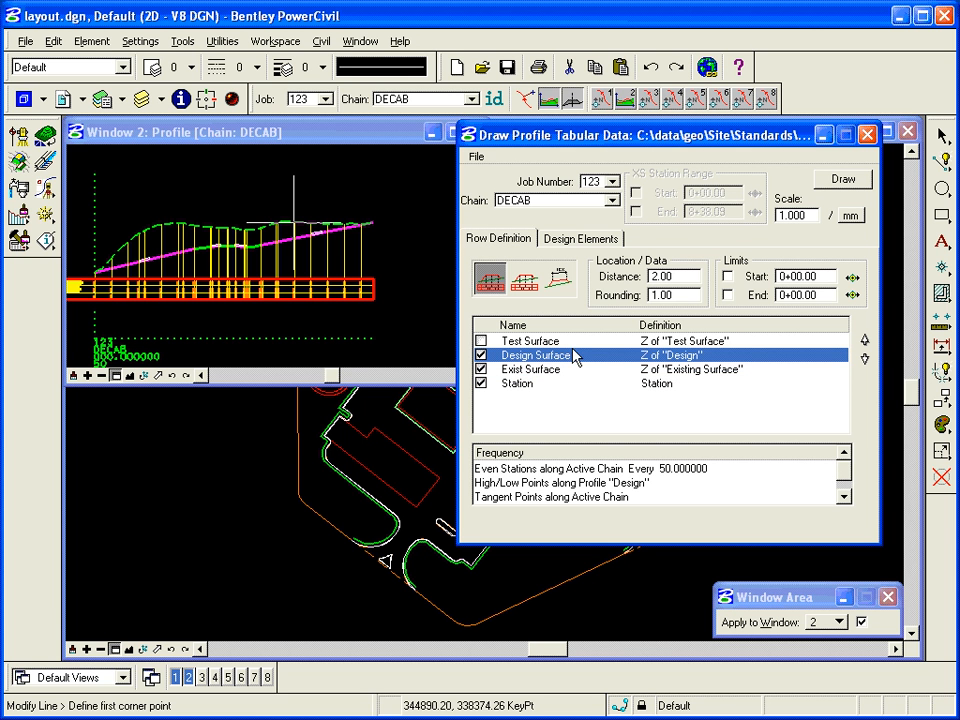
{"action": "mouse_move", "coordinate": [684, 370]}
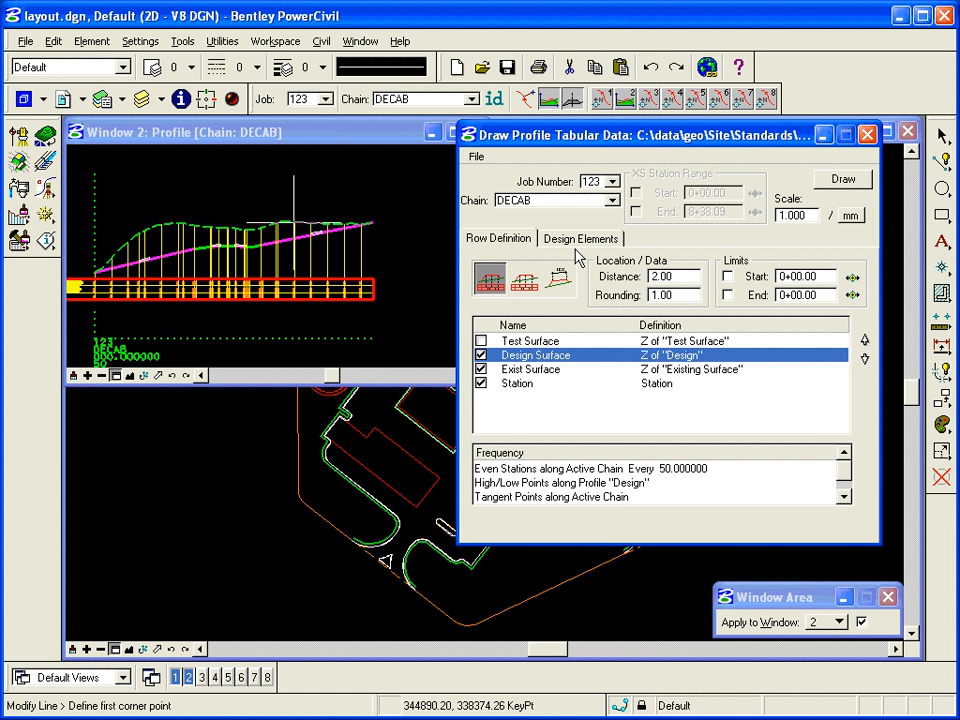
- Review the Design Elements and Row Definition lists, then zoom on the drawn elevation table
{"action": "left_click", "coordinate": [580, 238]}
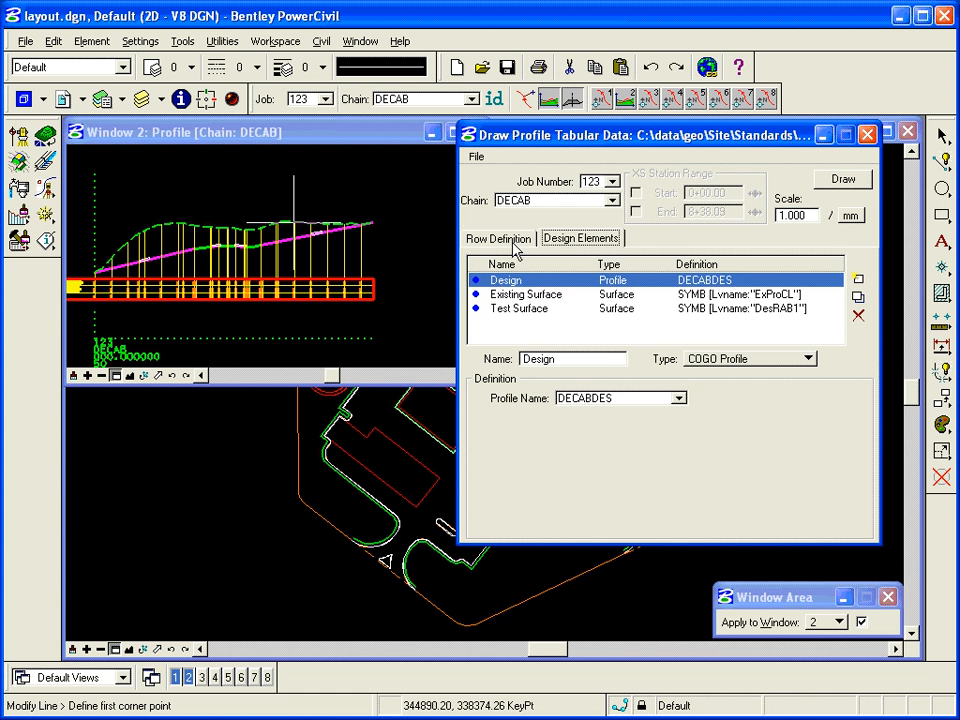
{"action": "left_click", "coordinate": [498, 238]}
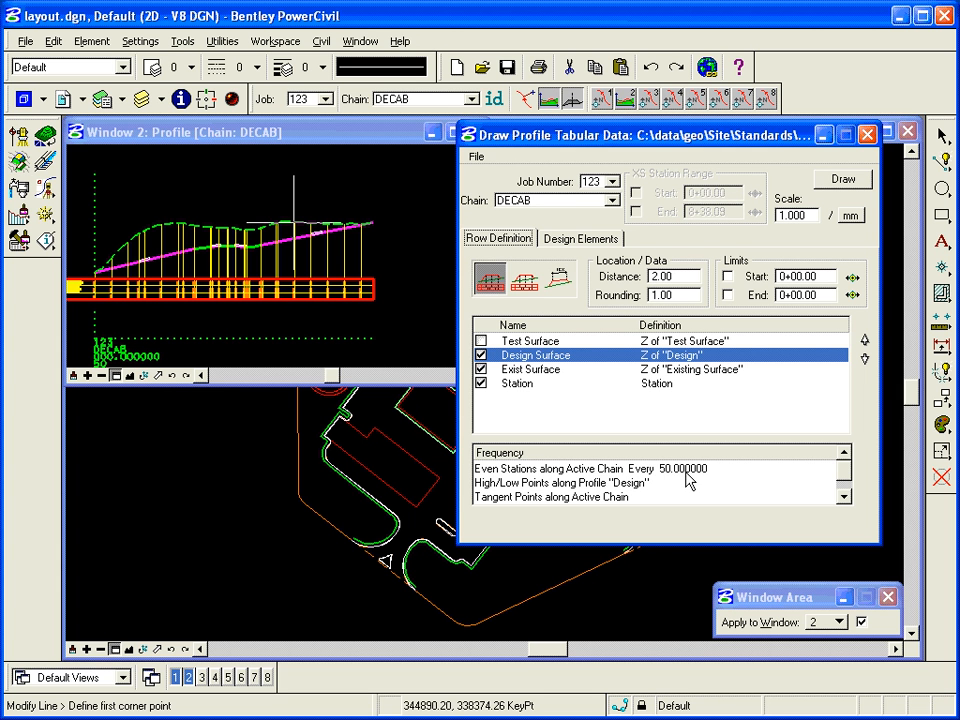
{"action": "mouse_move", "coordinate": [522, 498]}
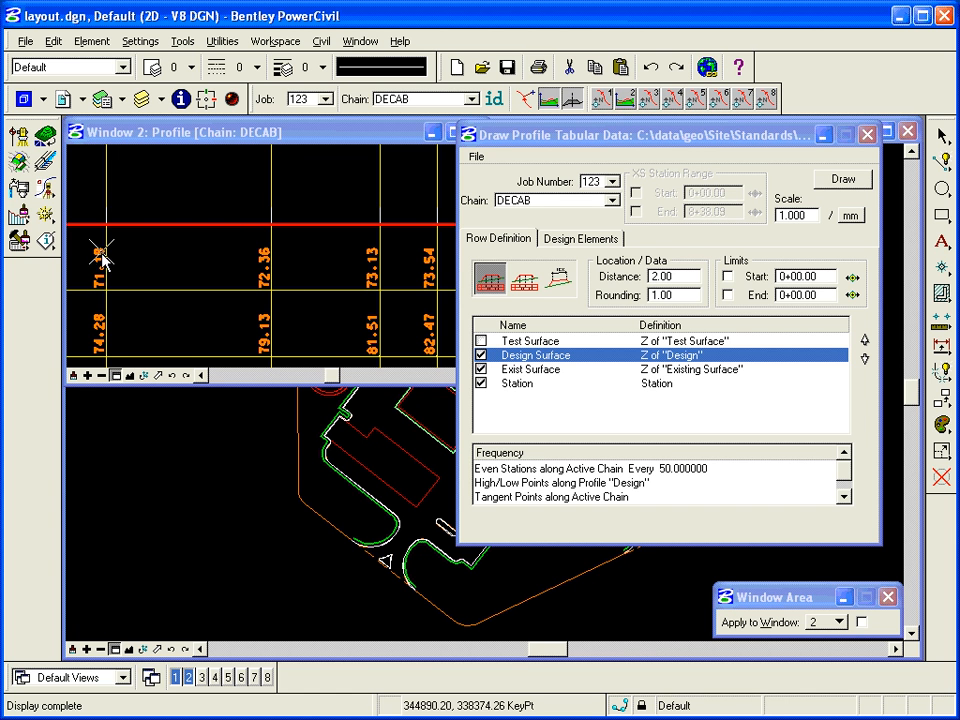
{"action": "mouse_move", "coordinate": [258, 270]}
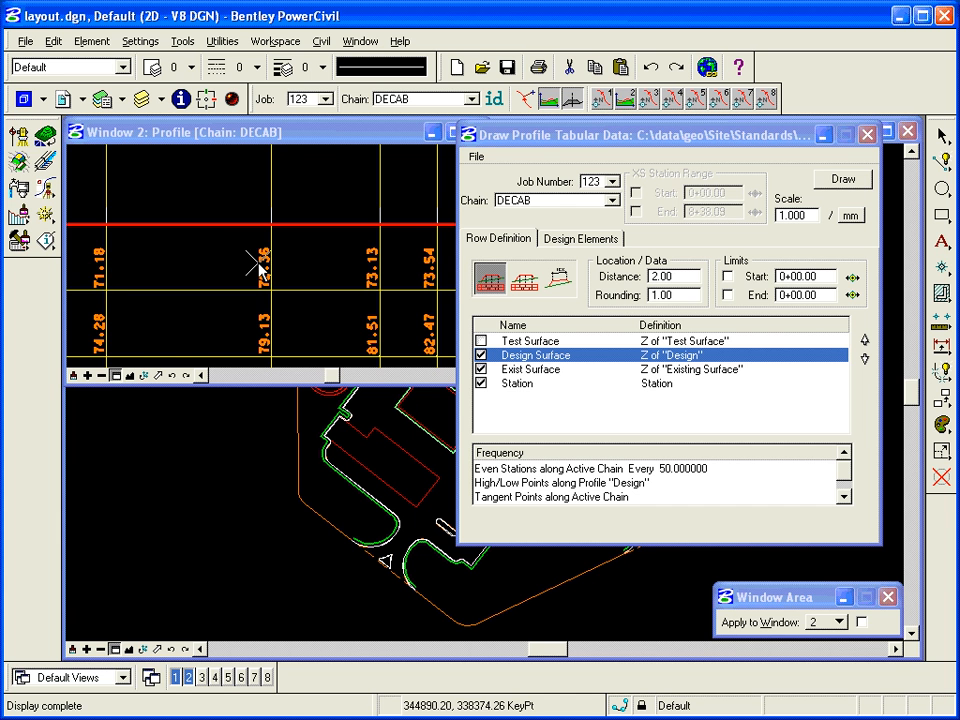
{"action": "left_click", "coordinate": [100, 376]}
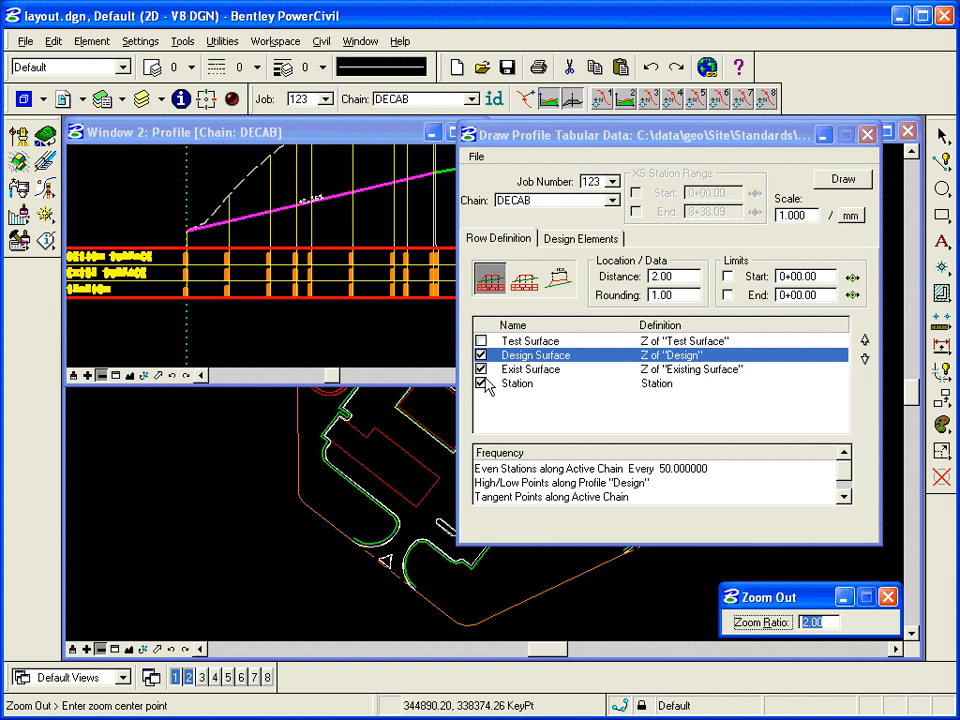
- Zoom out and restore the full DECAB profile view, then reach for the dialog's File menu
{"action": "left_click", "coordinate": [532, 368]}
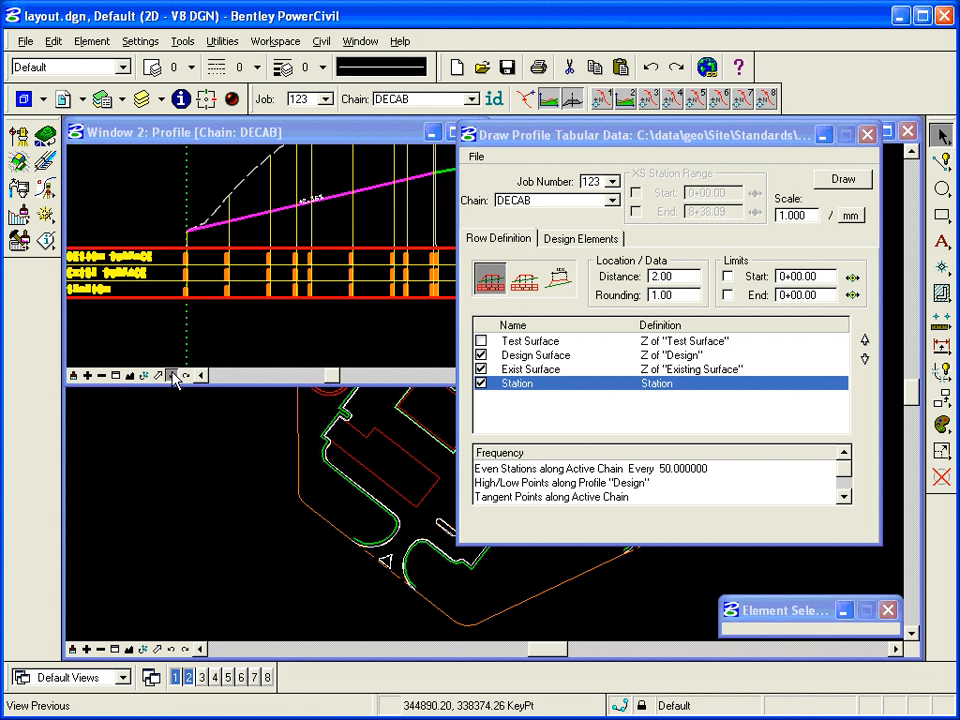
{"action": "left_click", "coordinate": [100, 376]}
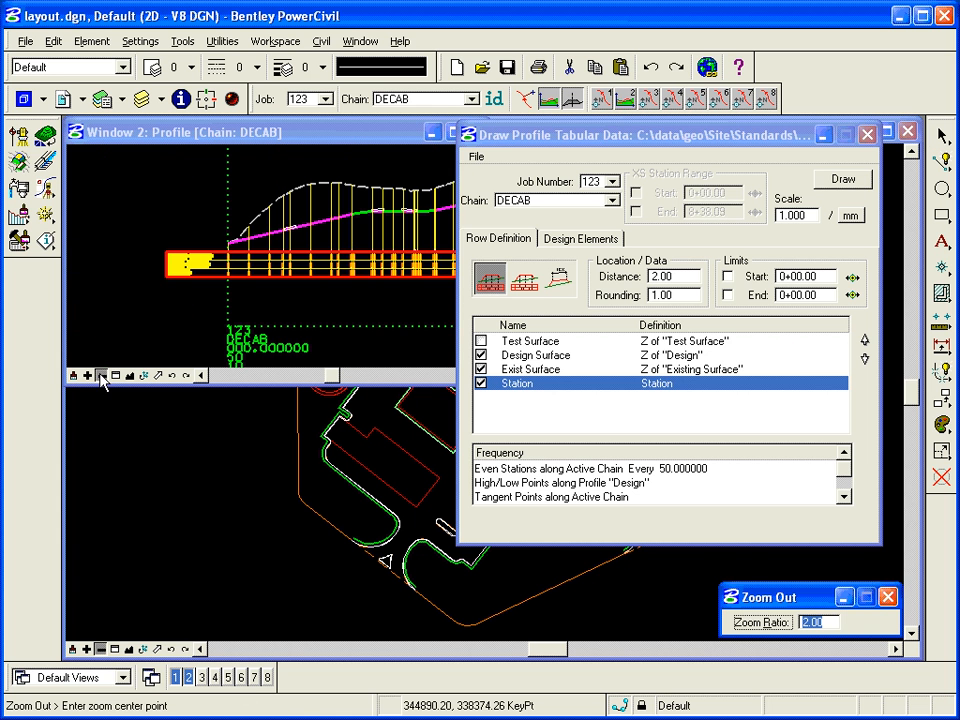
{"action": "left_click", "coordinate": [532, 368]}
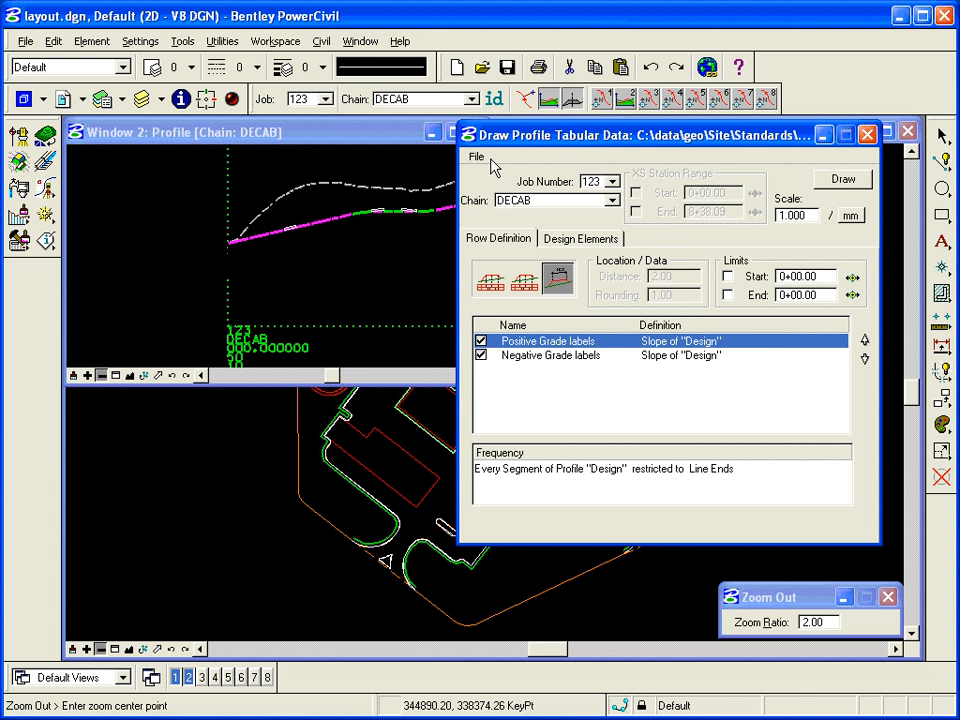
{"action": "left_click", "coordinate": [476, 156]}
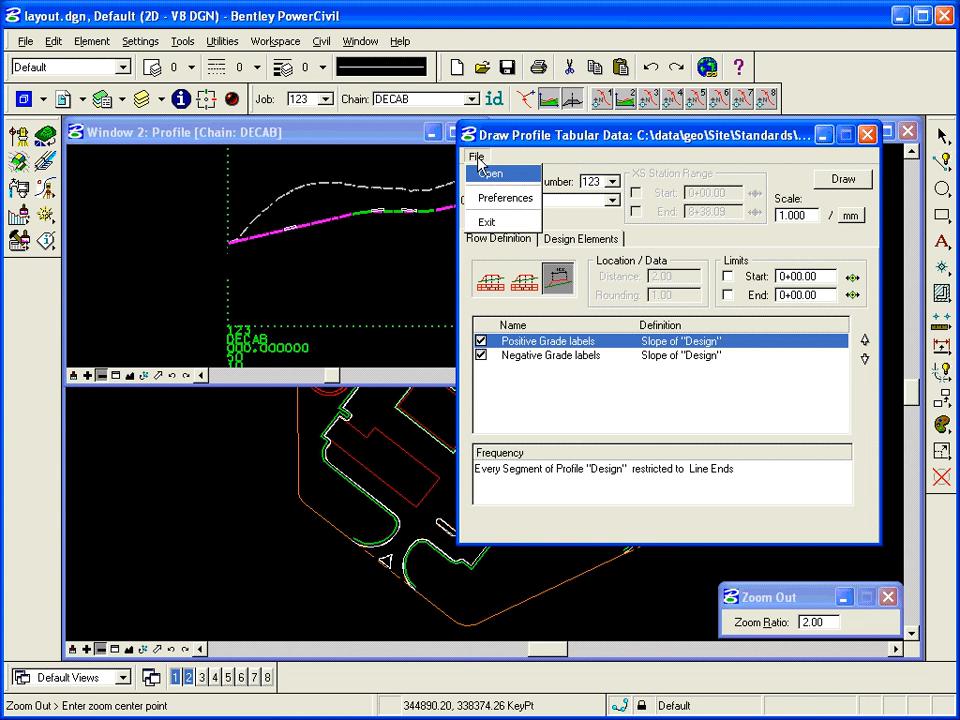
- Cancel the file browser and bring up Profile Tabular Data Preferences instead
{"action": "left_click", "coordinate": [490, 172]}
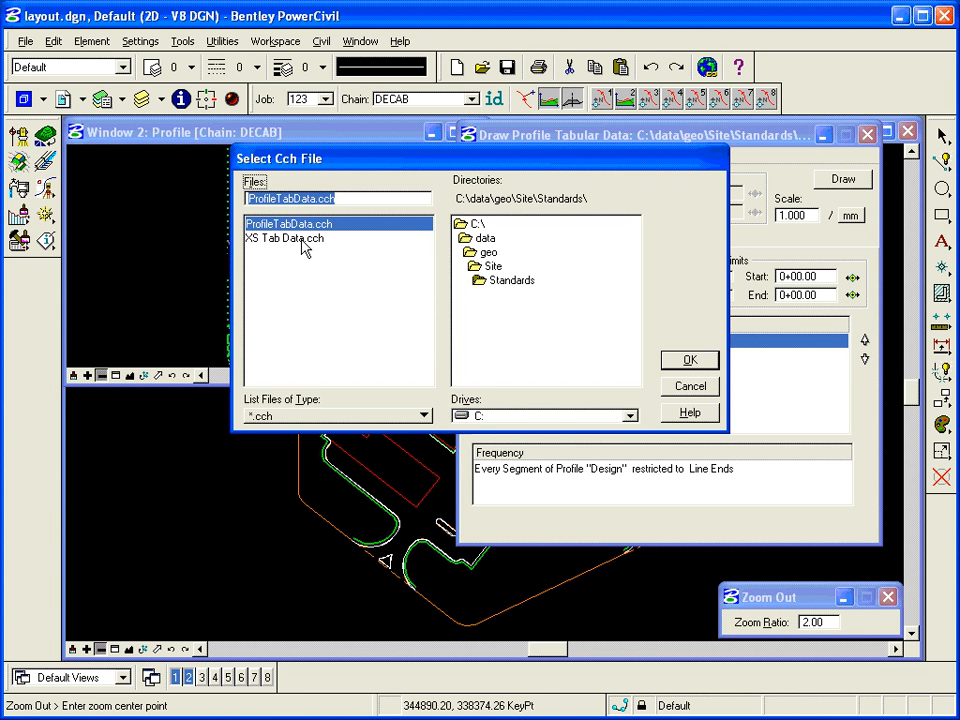
{"action": "left_click", "coordinate": [688, 360]}
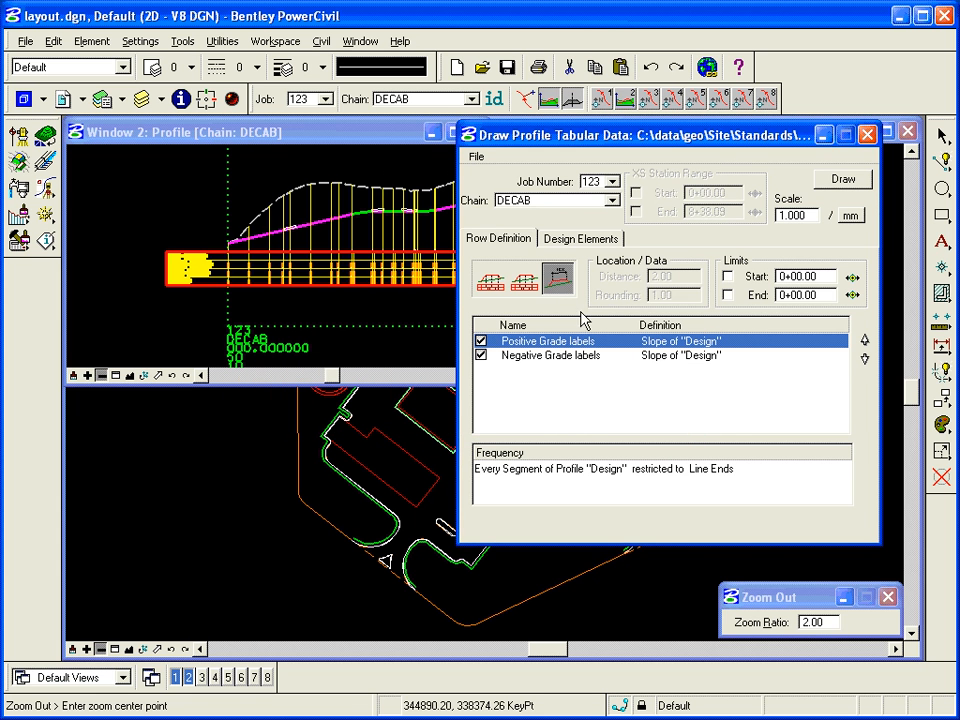
{"action": "left_click", "coordinate": [476, 156]}
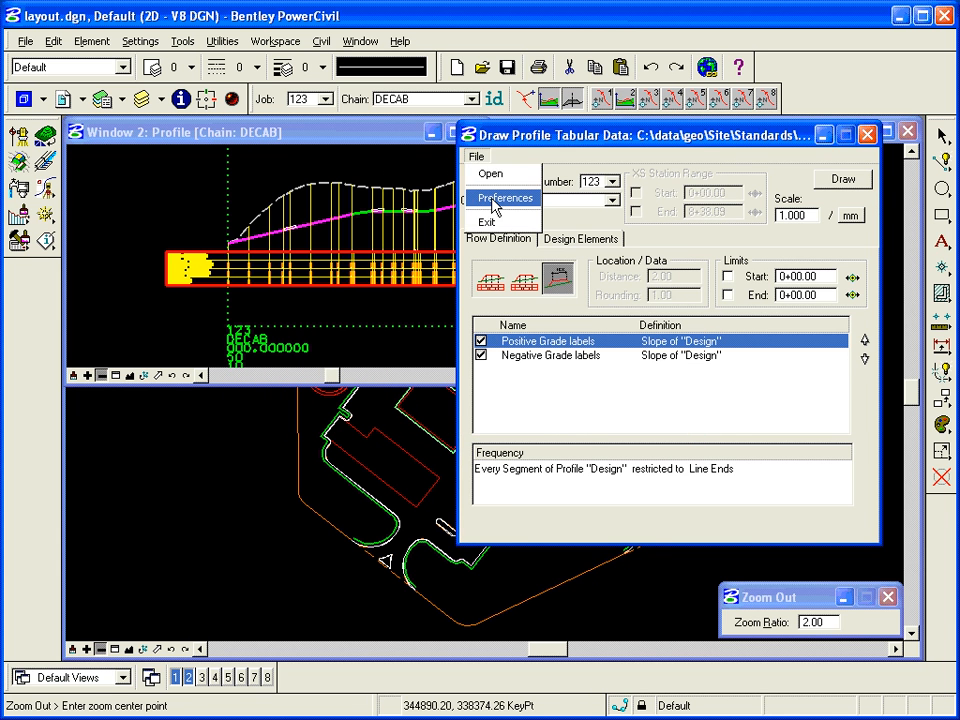
{"action": "left_click", "coordinate": [504, 198]}
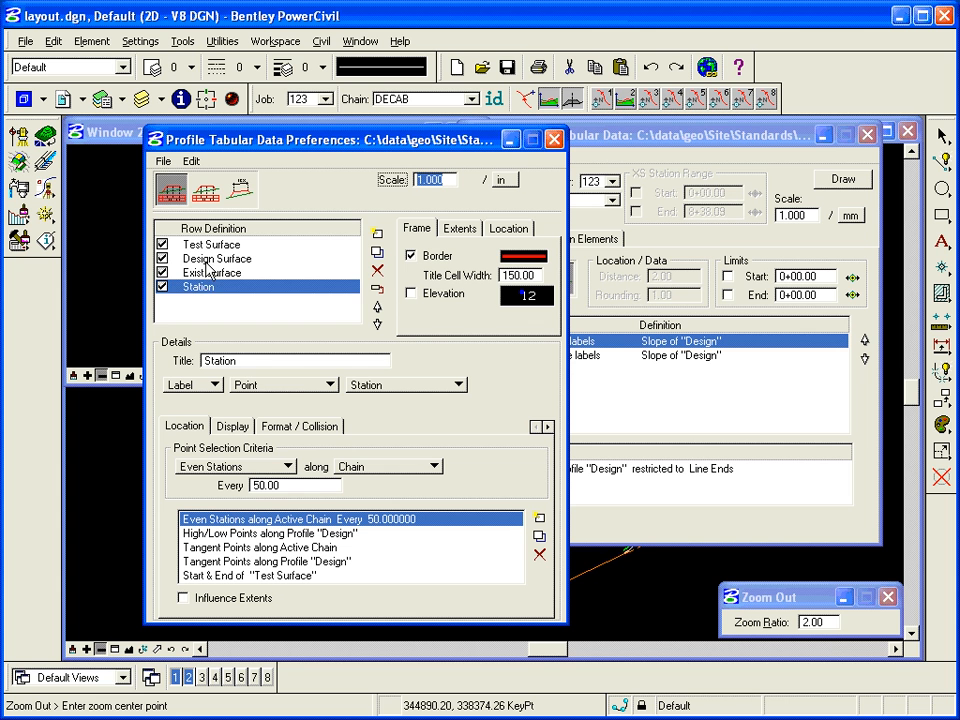
- Switch to On Surface Annotation mode and delete the existing grade label row definition
{"action": "left_click", "coordinate": [212, 244]}
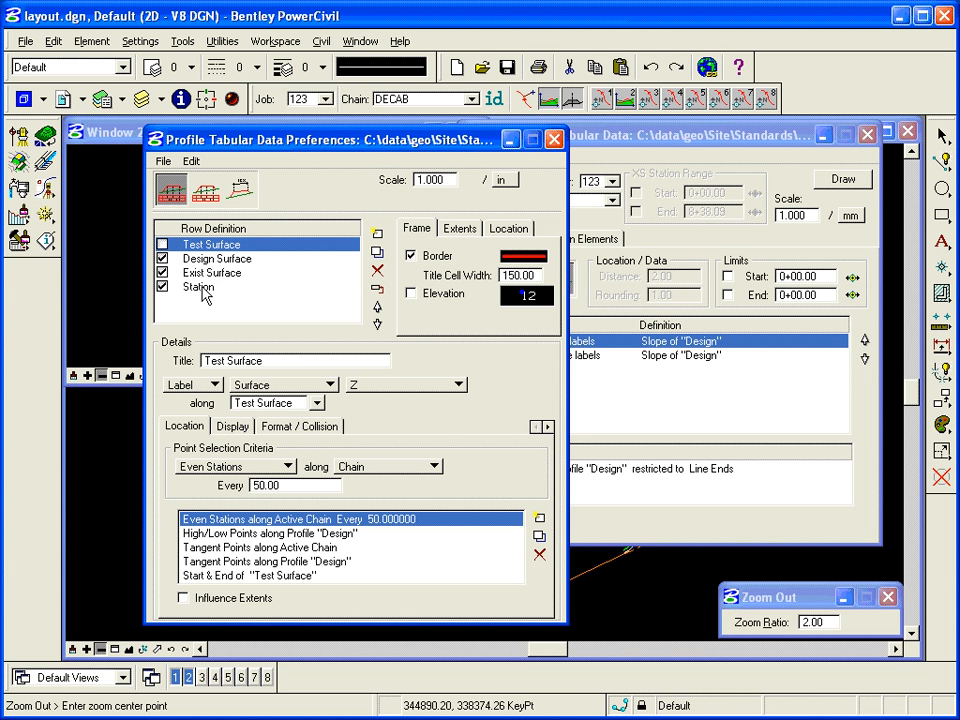
{"action": "left_click", "coordinate": [238, 190]}
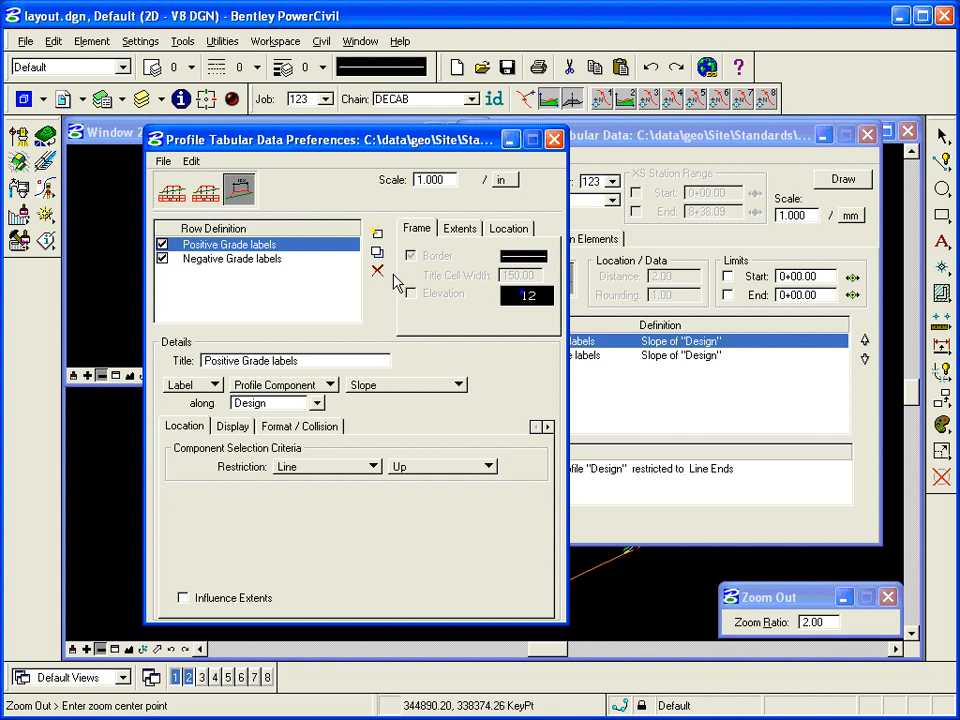
{"action": "left_click", "coordinate": [376, 270]}
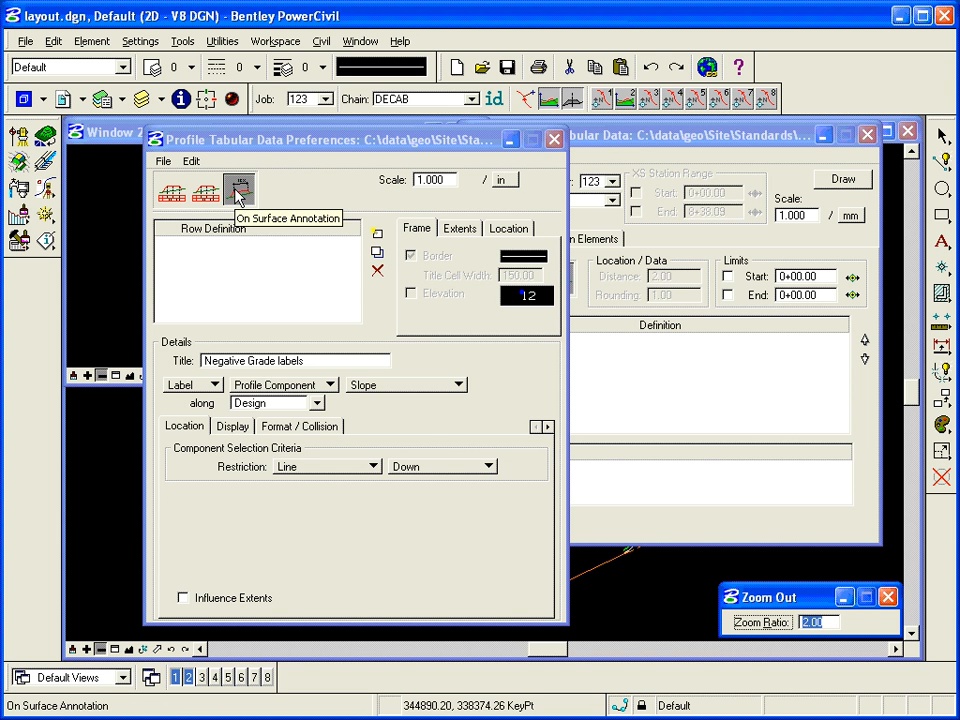
{"action": "left_click", "coordinate": [240, 192]}
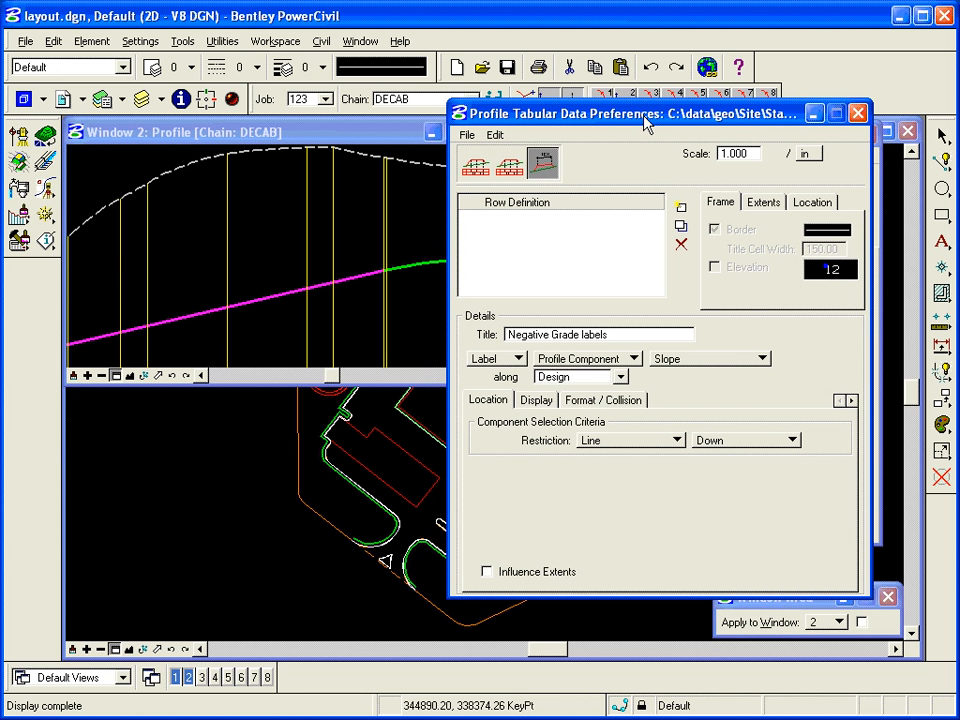
{"action": "mouse_move", "coordinate": [588, 272]}
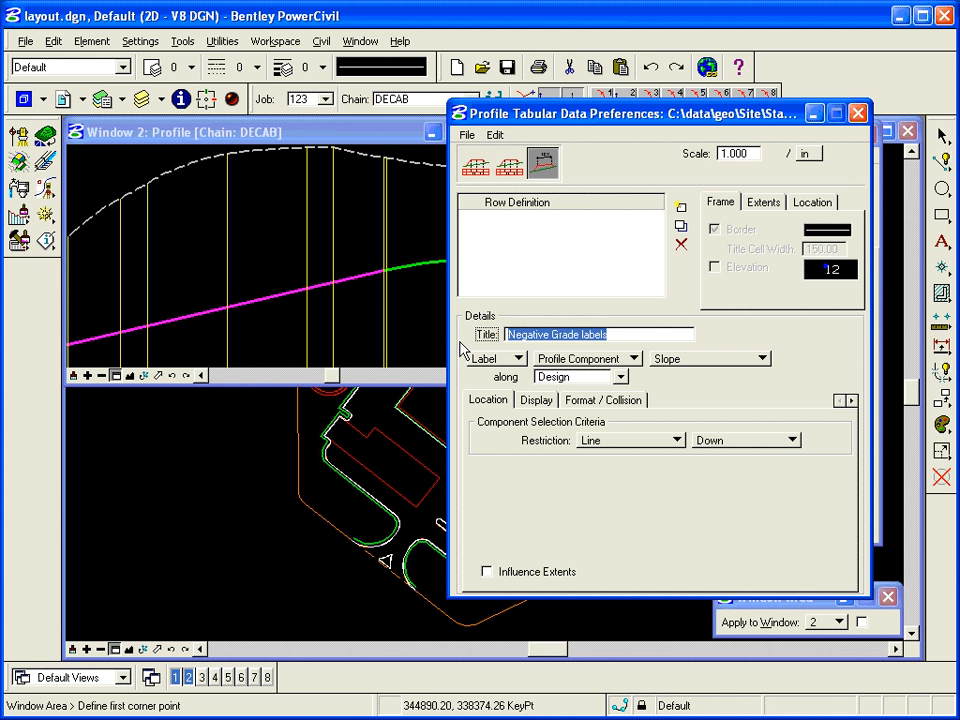
- Title the row Positive Grade Labels and set it to label Profile Component slope along Design
{"action": "type", "text": "Posi"}
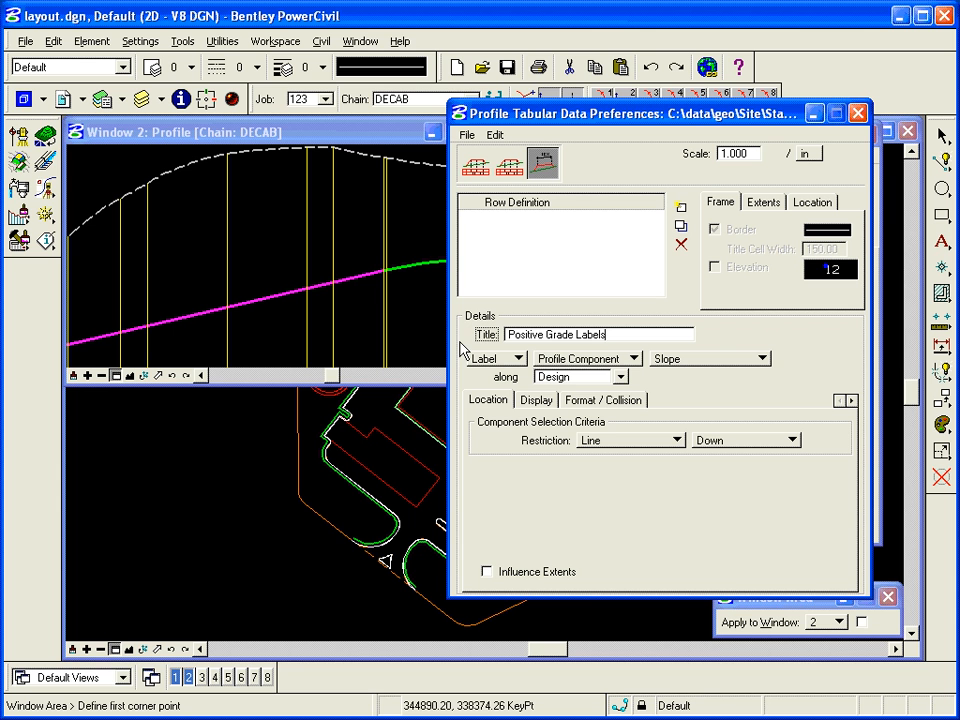
{"action": "mouse_move", "coordinate": [528, 358]}
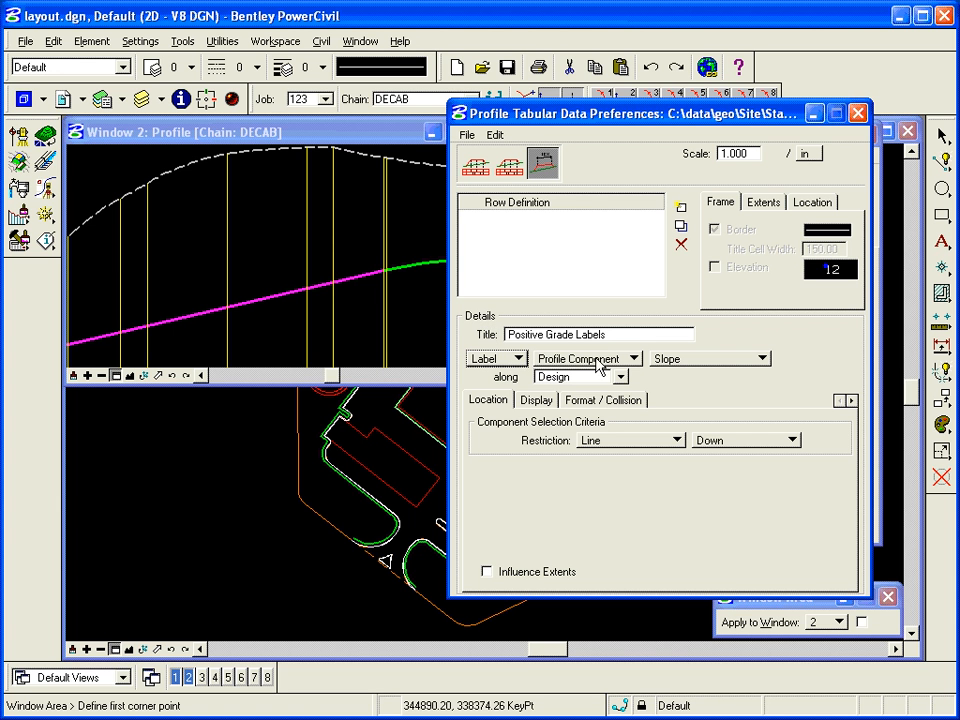
{"action": "left_click", "coordinate": [586, 358]}
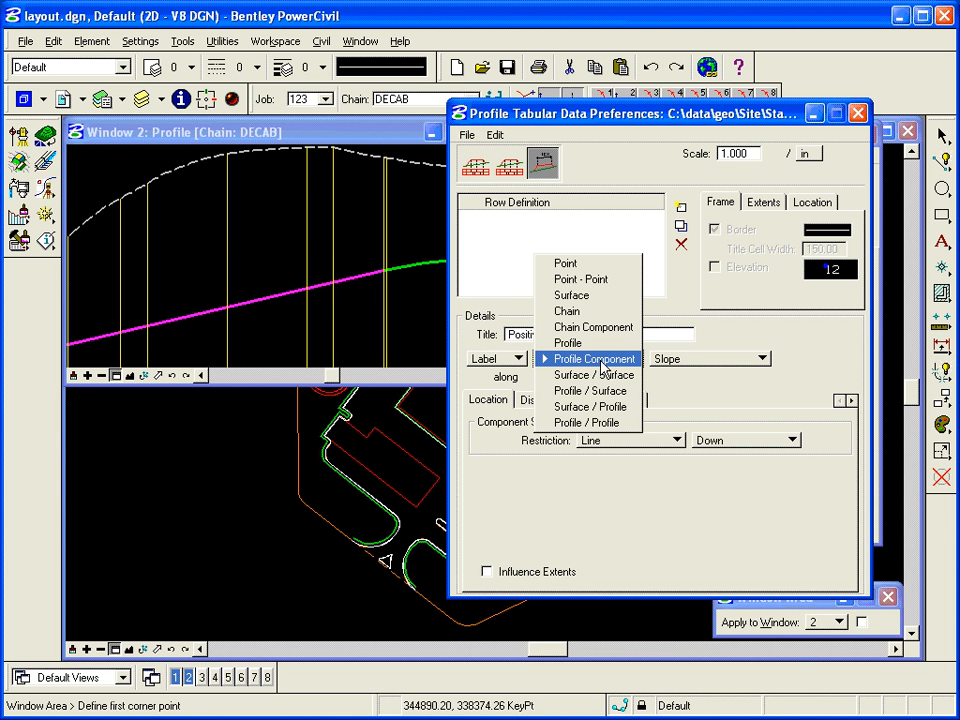
{"action": "mouse_move", "coordinate": [600, 368]}
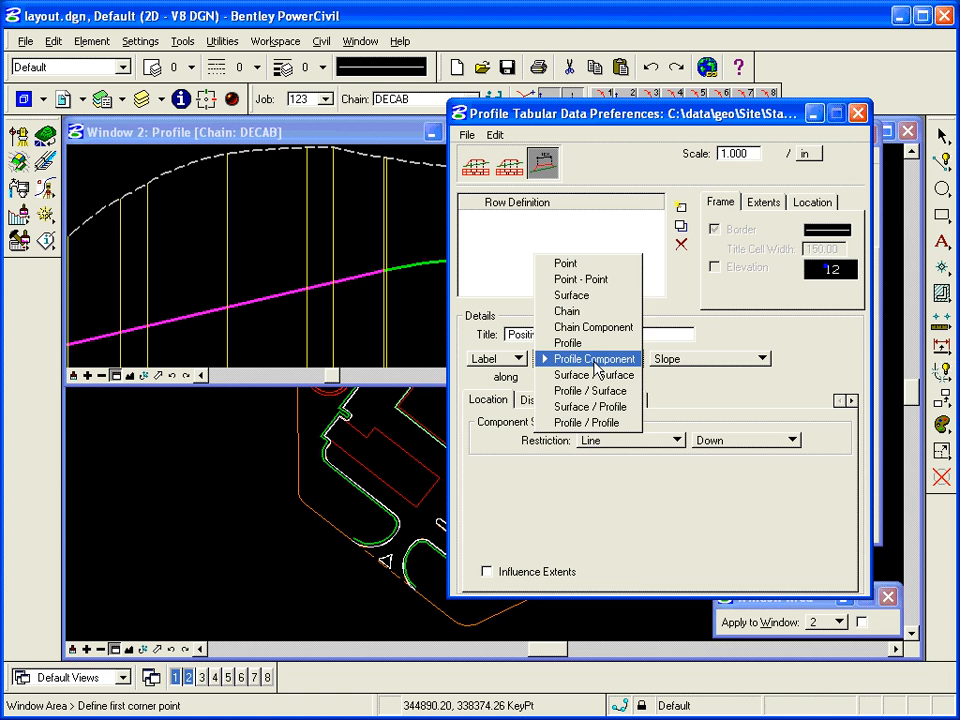
{"action": "left_click", "coordinate": [592, 358]}
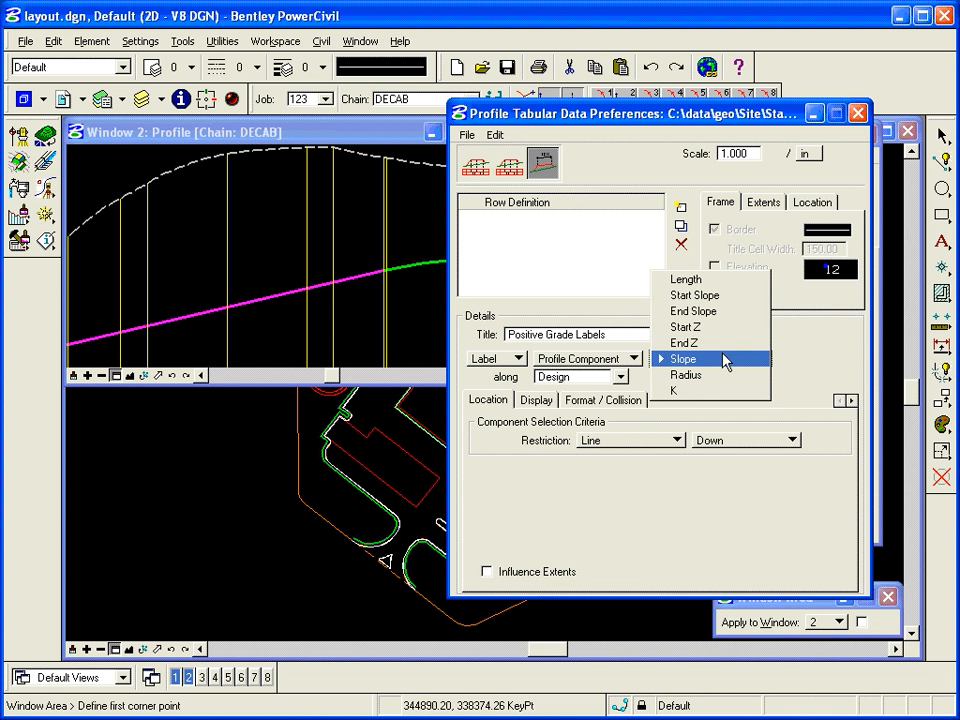
{"action": "mouse_move", "coordinate": [710, 280]}
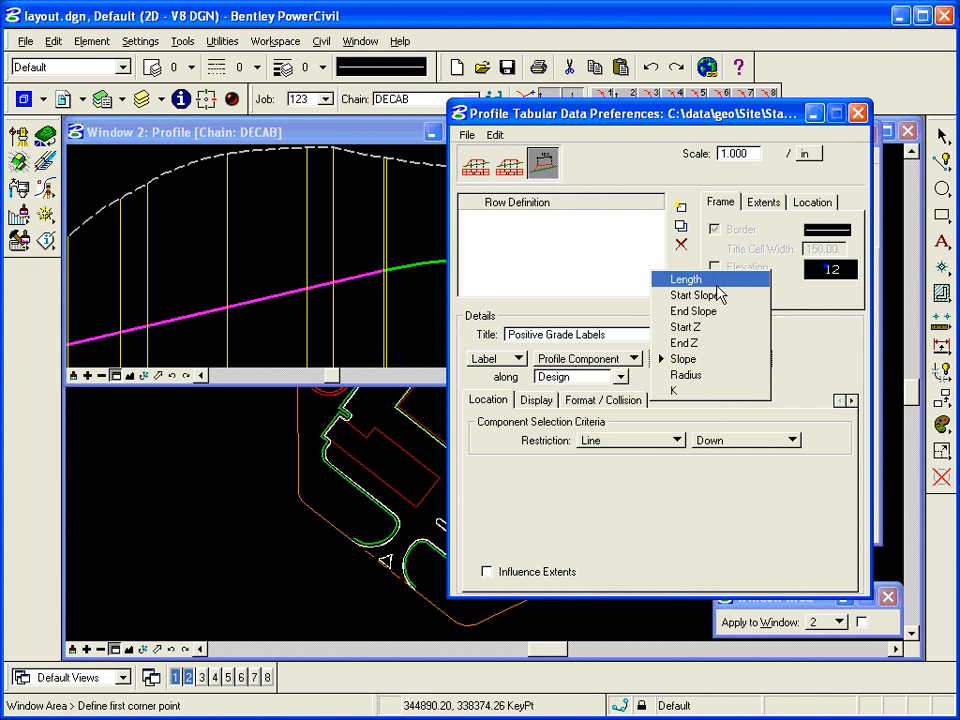
{"action": "left_click", "coordinate": [684, 358]}
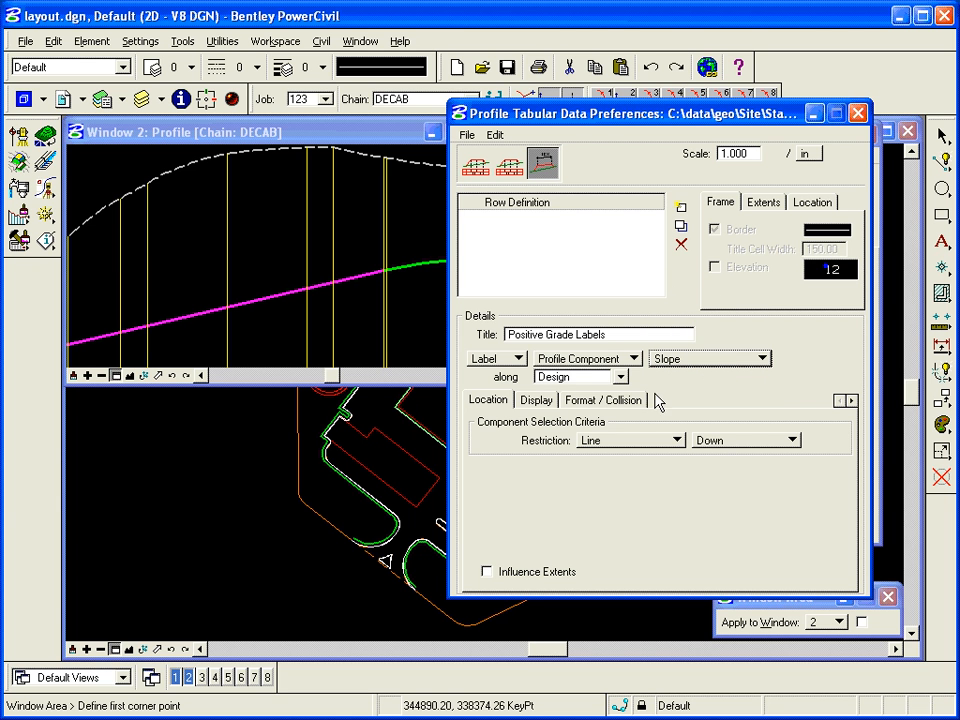
{"action": "left_click", "coordinate": [620, 376]}
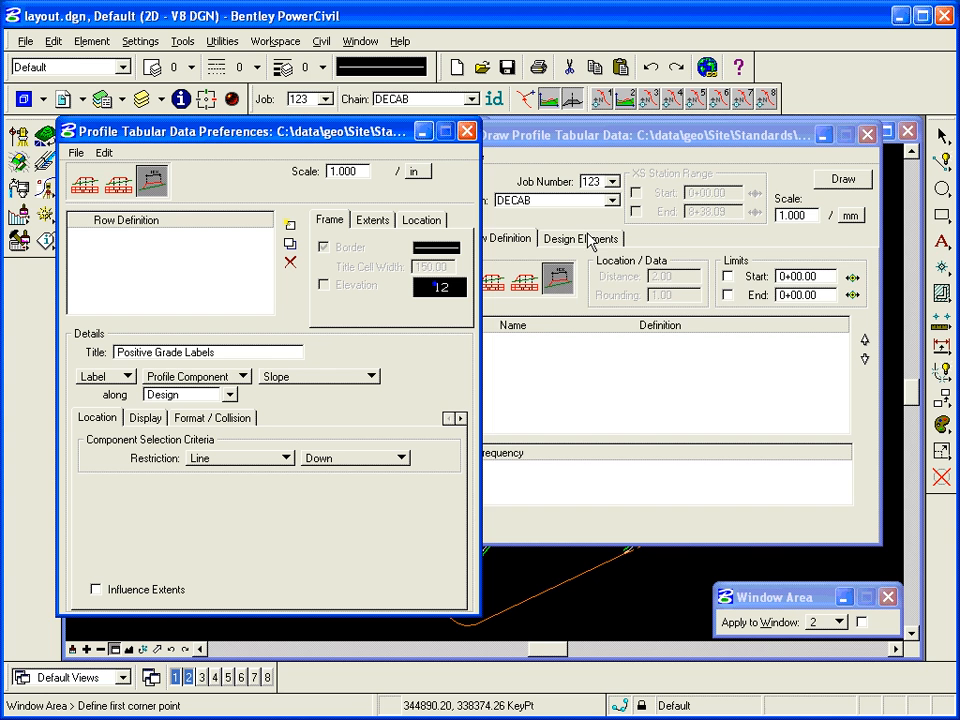
{"action": "left_click", "coordinate": [580, 238]}
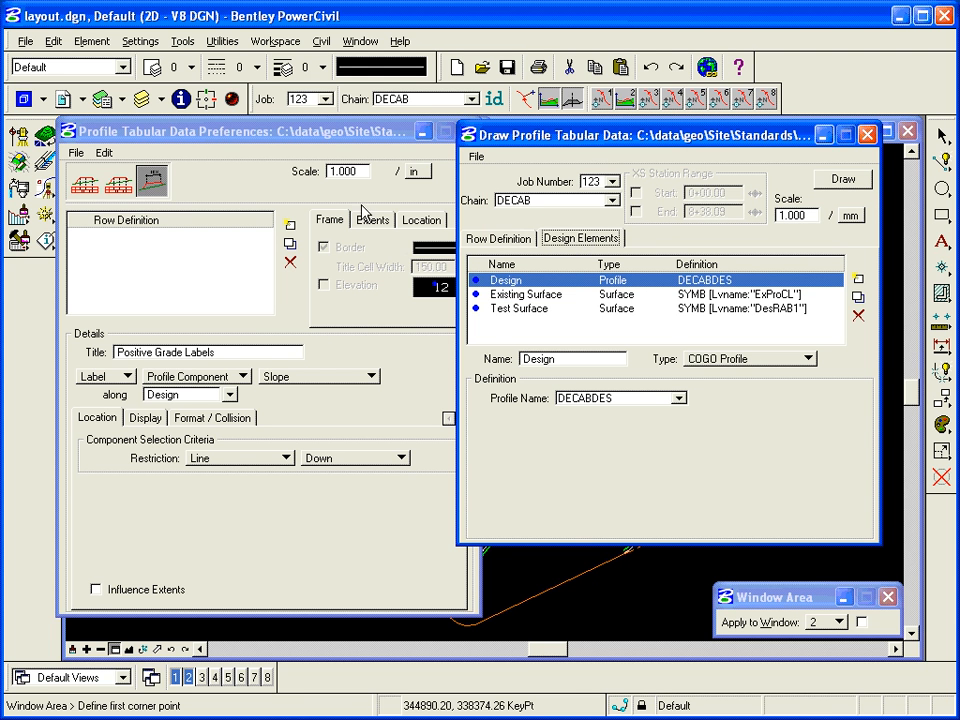
{"action": "mouse_move", "coordinate": [196, 164]}
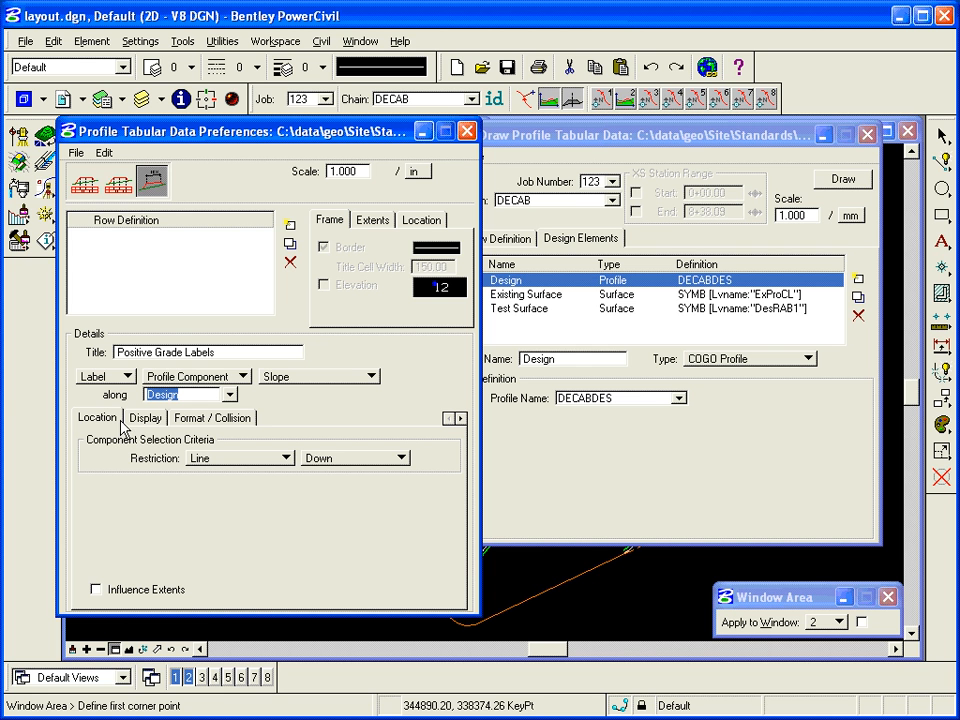
{"action": "mouse_move", "coordinate": [178, 468]}
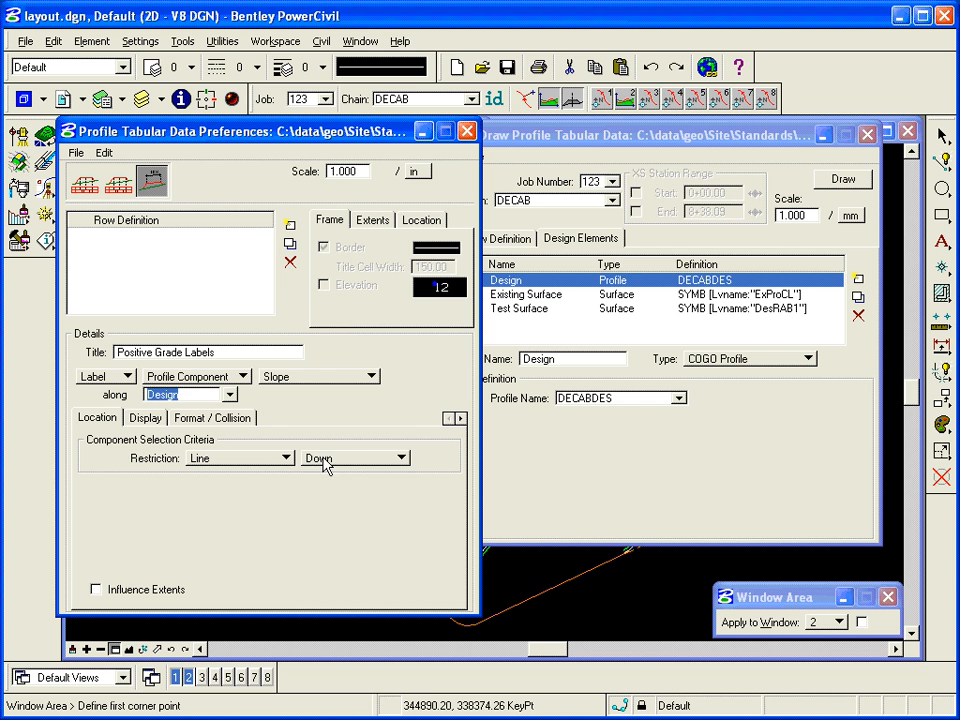
- Restrict Positive Grade Labels to lines sloping Up, then show their Display settings
{"action": "left_click", "coordinate": [356, 456]}
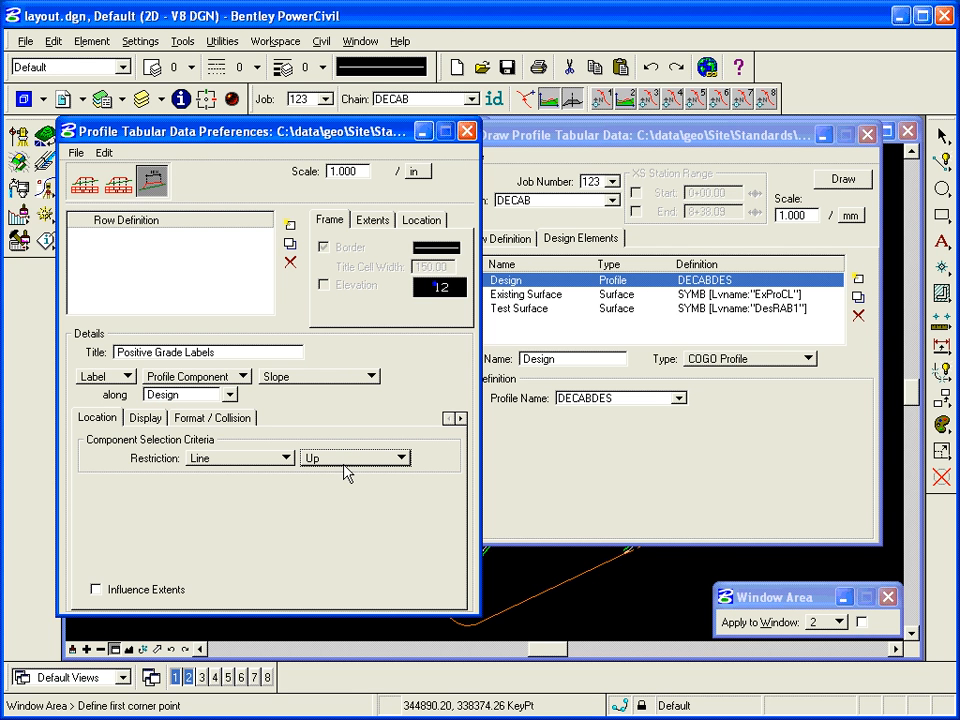
{"action": "mouse_move", "coordinate": [338, 464]}
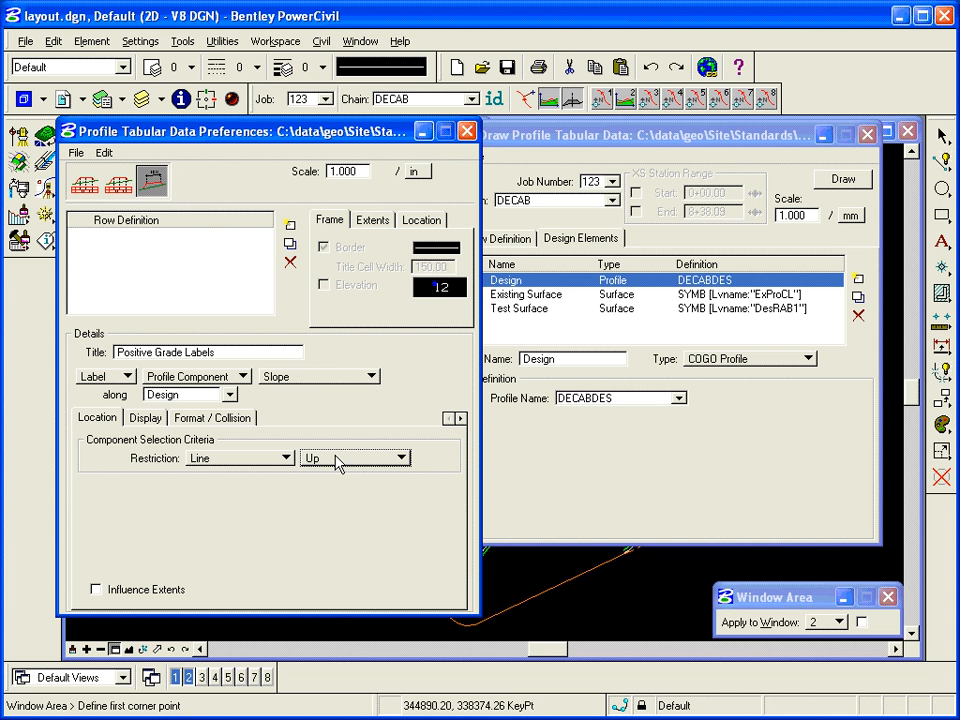
{"action": "mouse_move", "coordinate": [320, 388]}
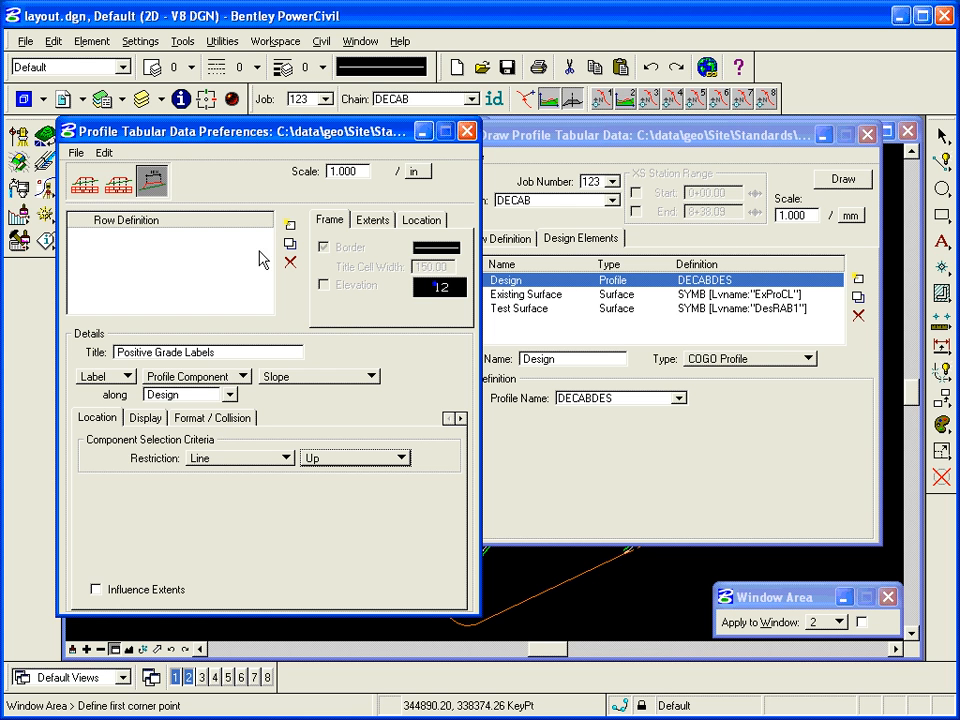
{"action": "left_click", "coordinate": [146, 418]}
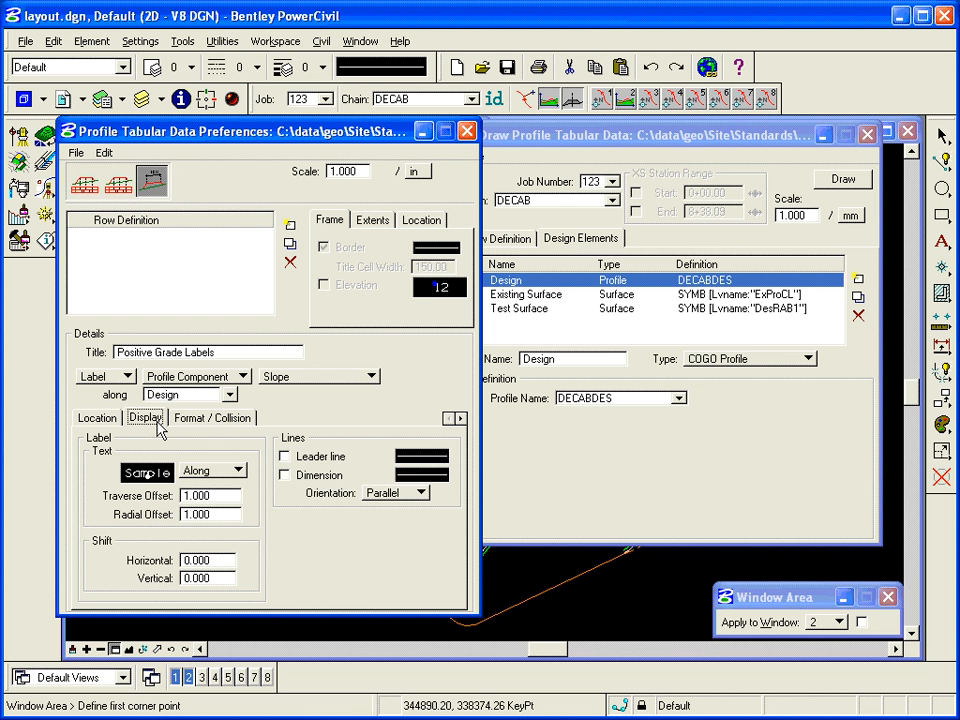
{"action": "mouse_move", "coordinate": [128, 478]}
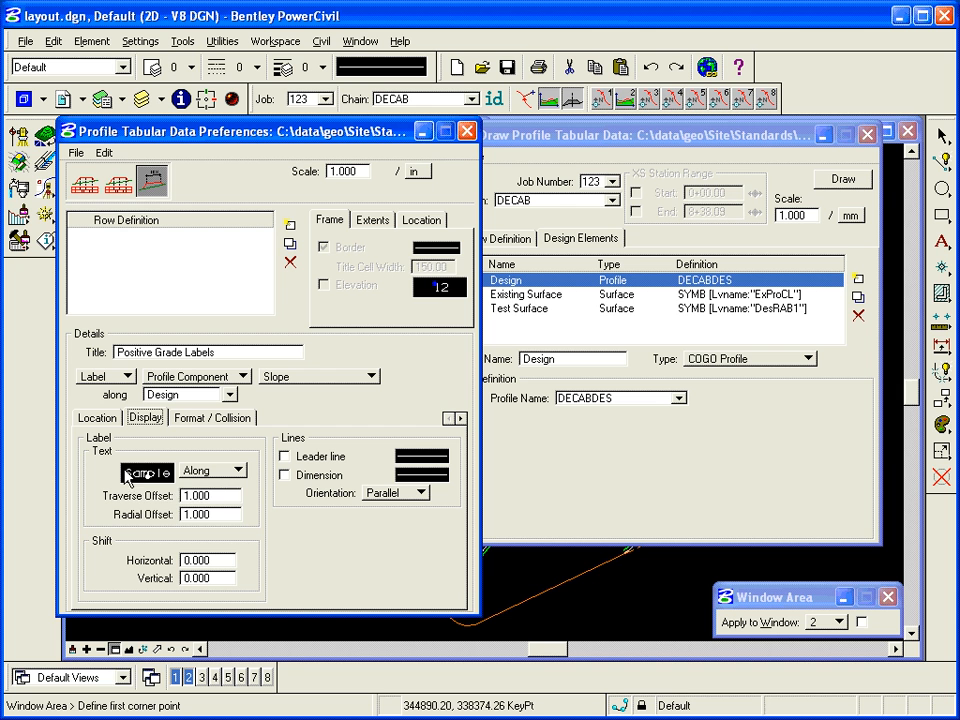
- Review the label text symbology in Set Feature, accept it, and move to Format / Collision
{"action": "left_click", "coordinate": [240, 470]}
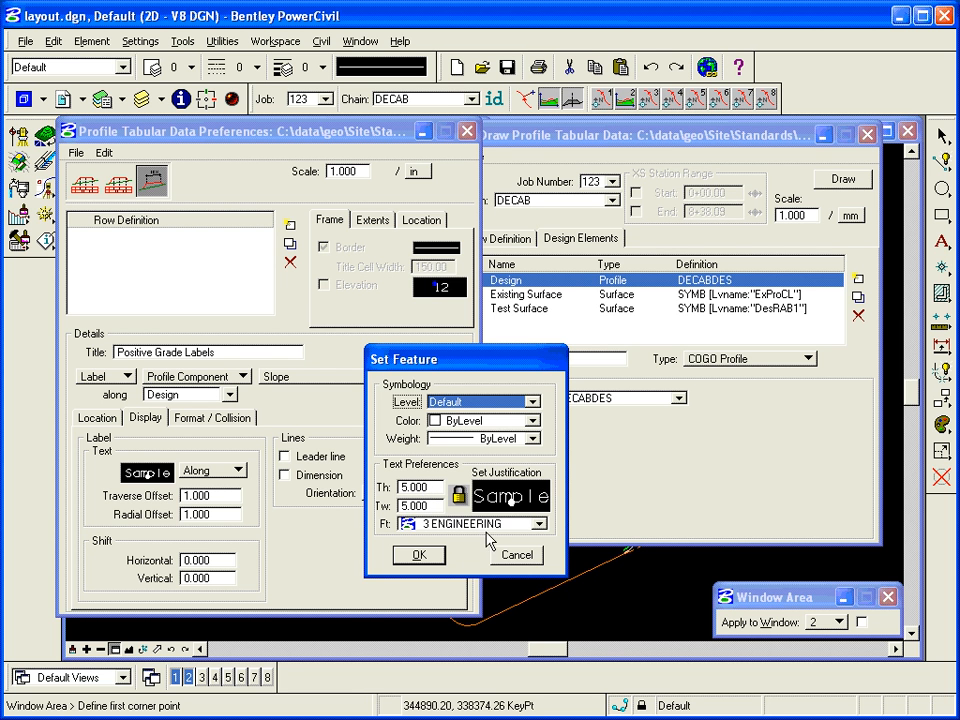
{"action": "left_click", "coordinate": [418, 556]}
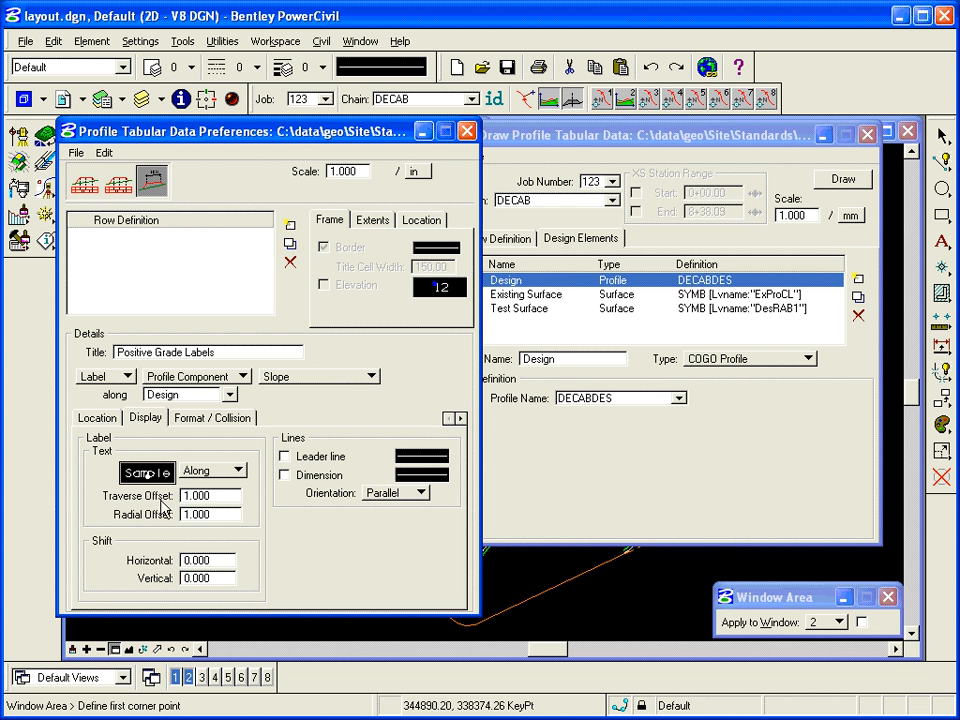
{"action": "mouse_move", "coordinate": [160, 508]}
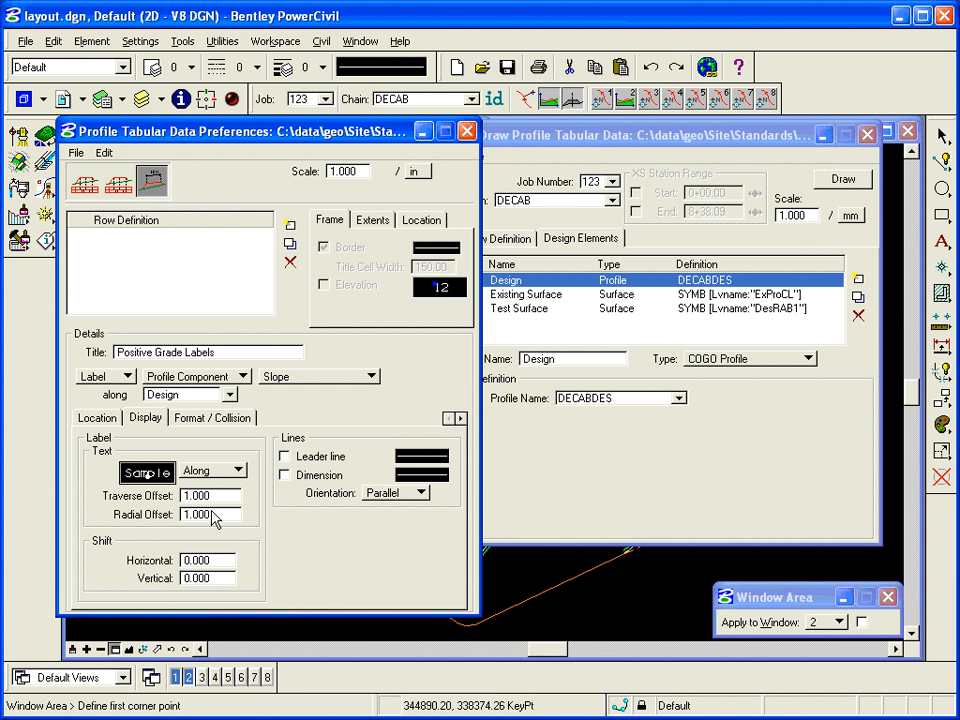
{"action": "mouse_move", "coordinate": [204, 520]}
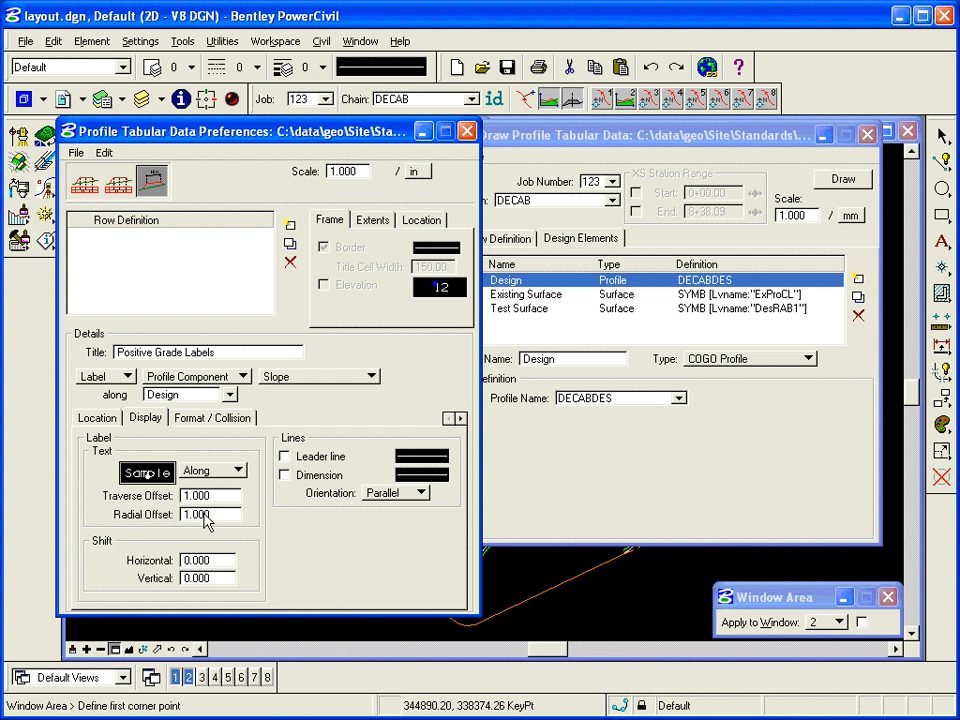
{"action": "mouse_move", "coordinate": [208, 520]}
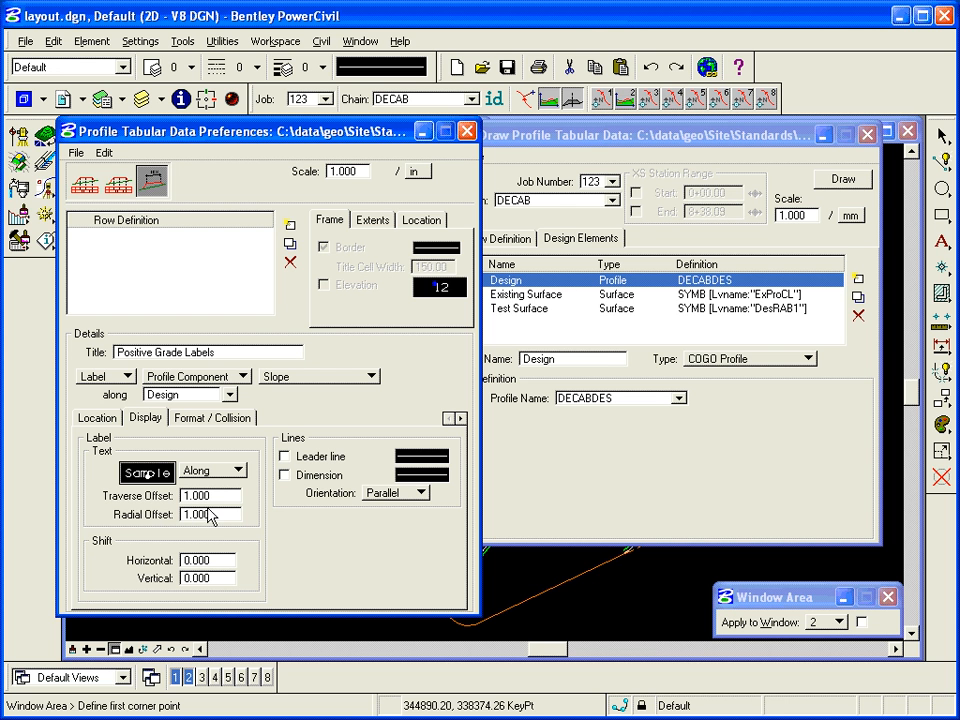
{"action": "left_click", "coordinate": [212, 418]}
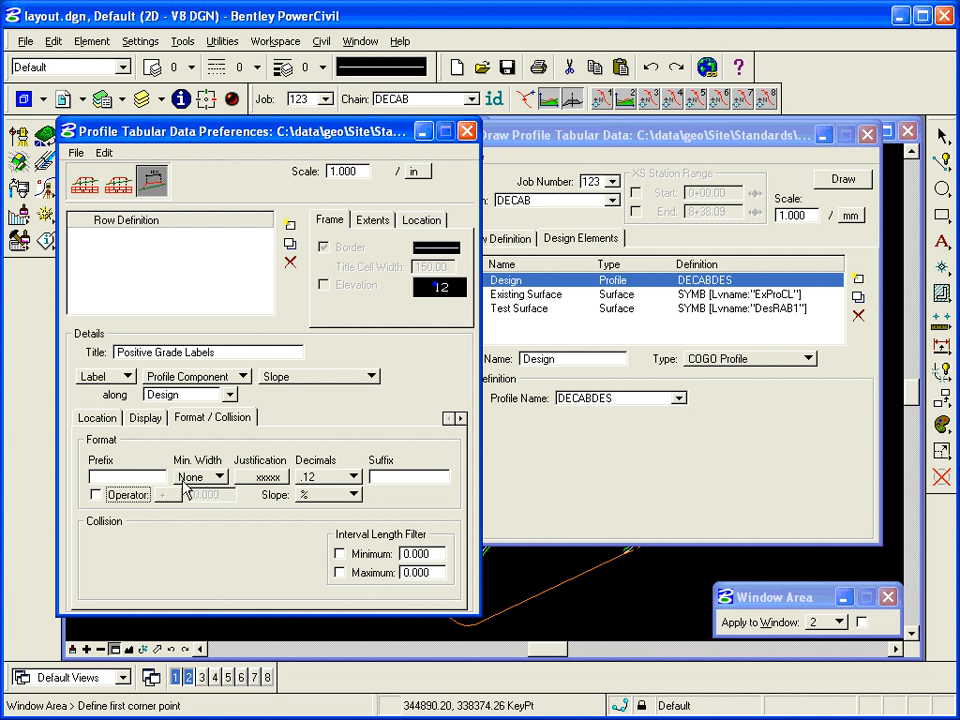
- Keep Min. Width None, two decimals, and give the labels a + prefix and % suffix
{"action": "left_click", "coordinate": [220, 476]}
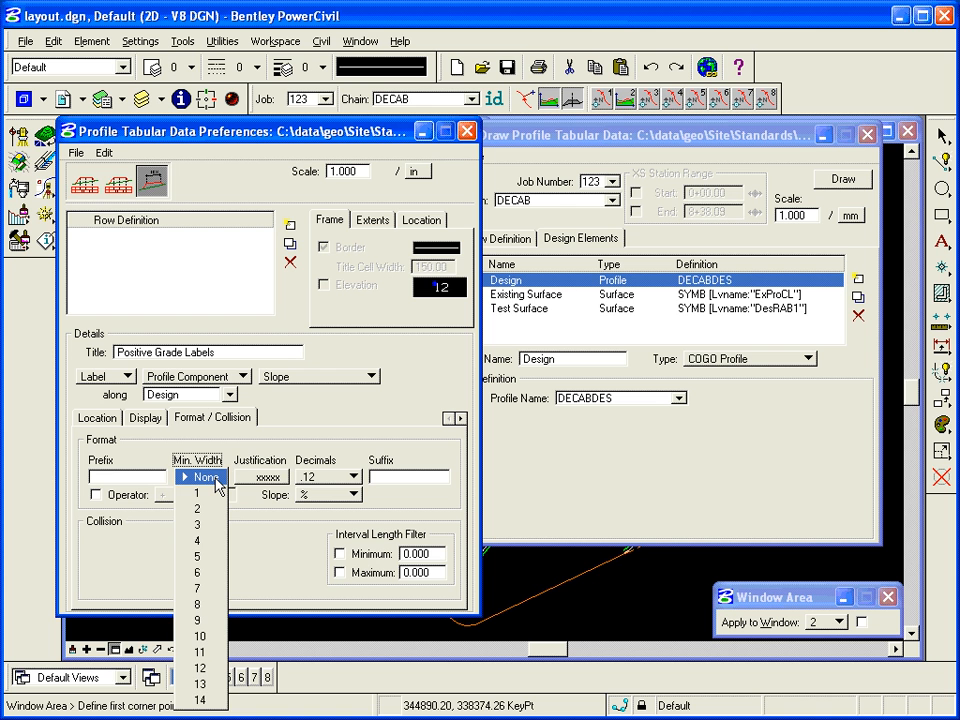
{"action": "left_click", "coordinate": [200, 476]}
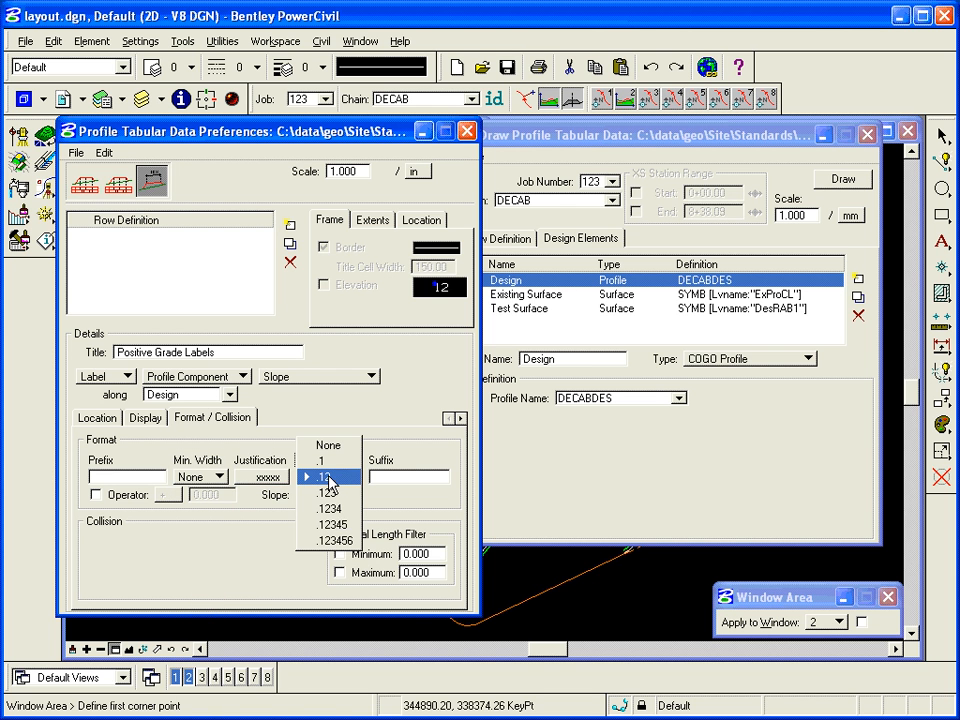
{"action": "left_click", "coordinate": [328, 476]}
{"action": "type", "text": "%"}
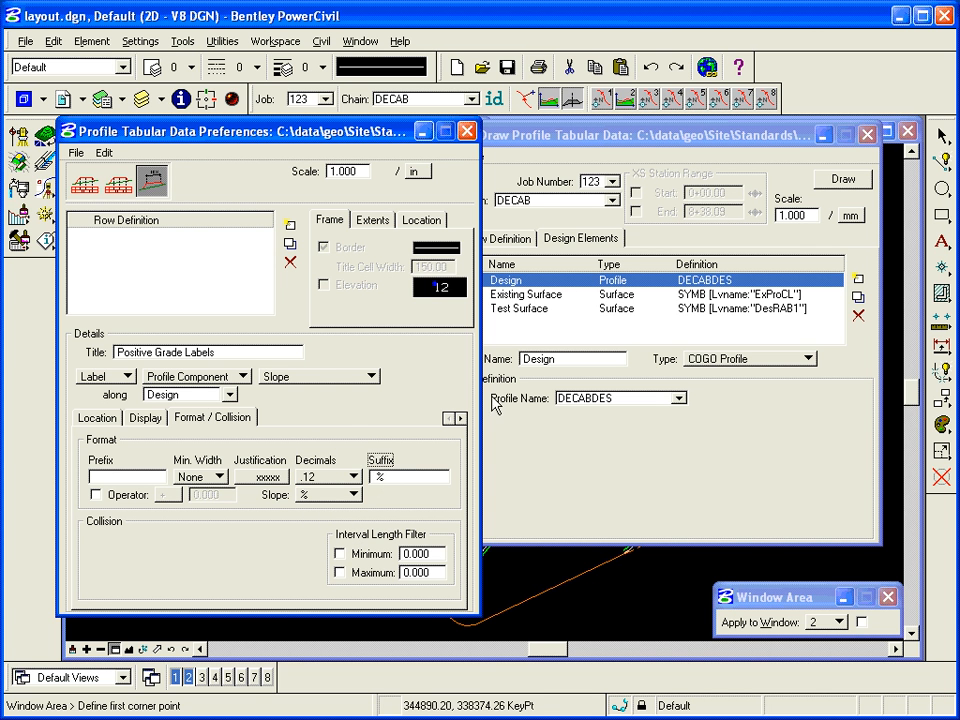
{"action": "mouse_move", "coordinate": [392, 488]}
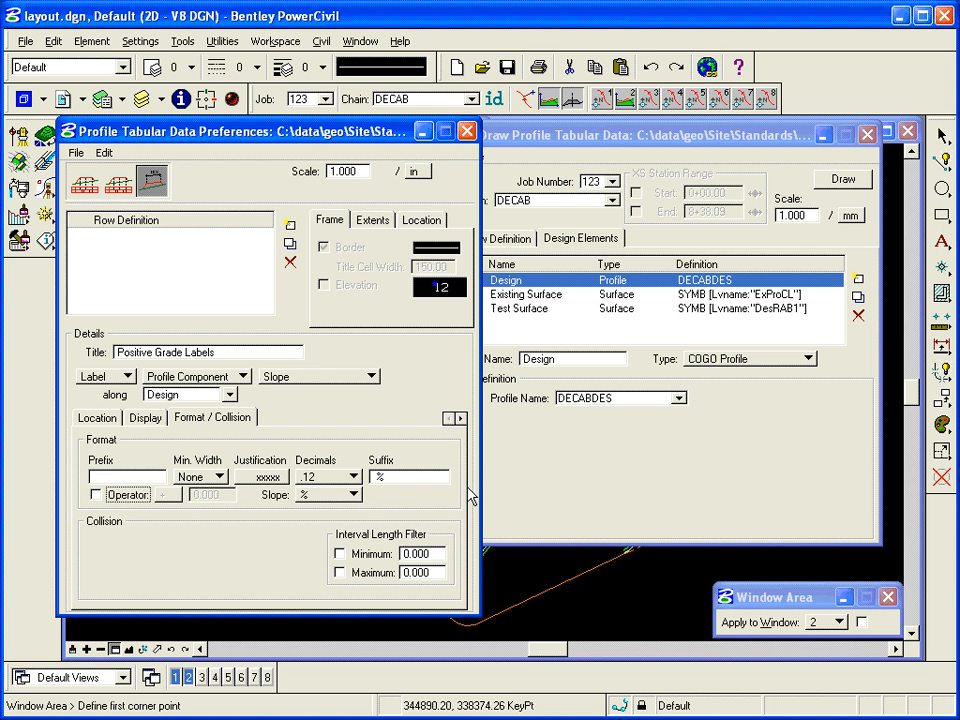
{"action": "mouse_move", "coordinate": [380, 510]}
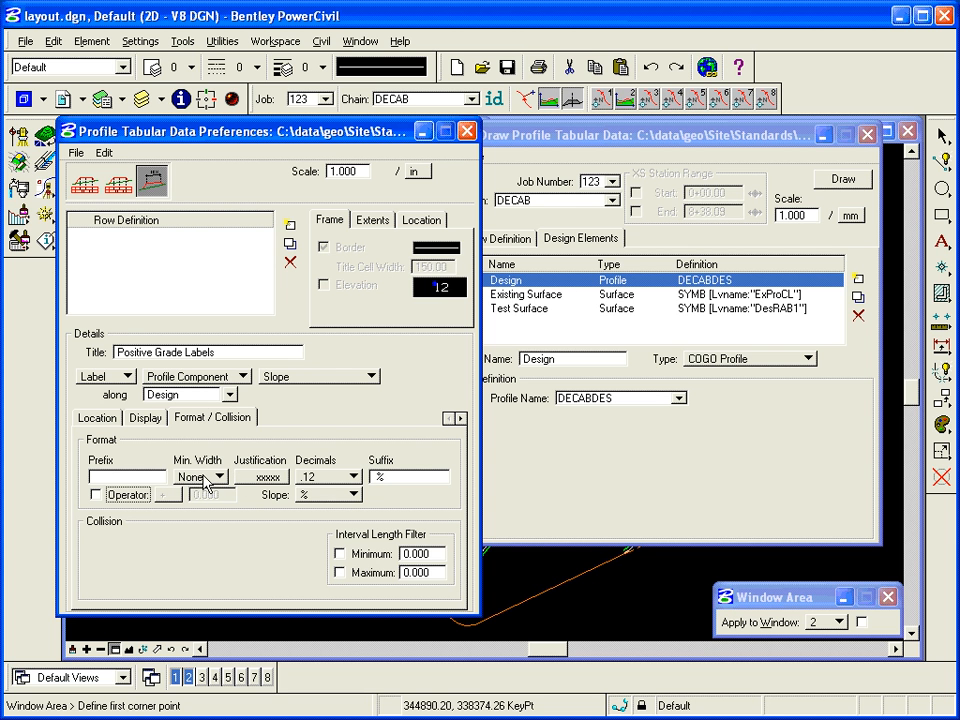
{"action": "mouse_move", "coordinate": [200, 478]}
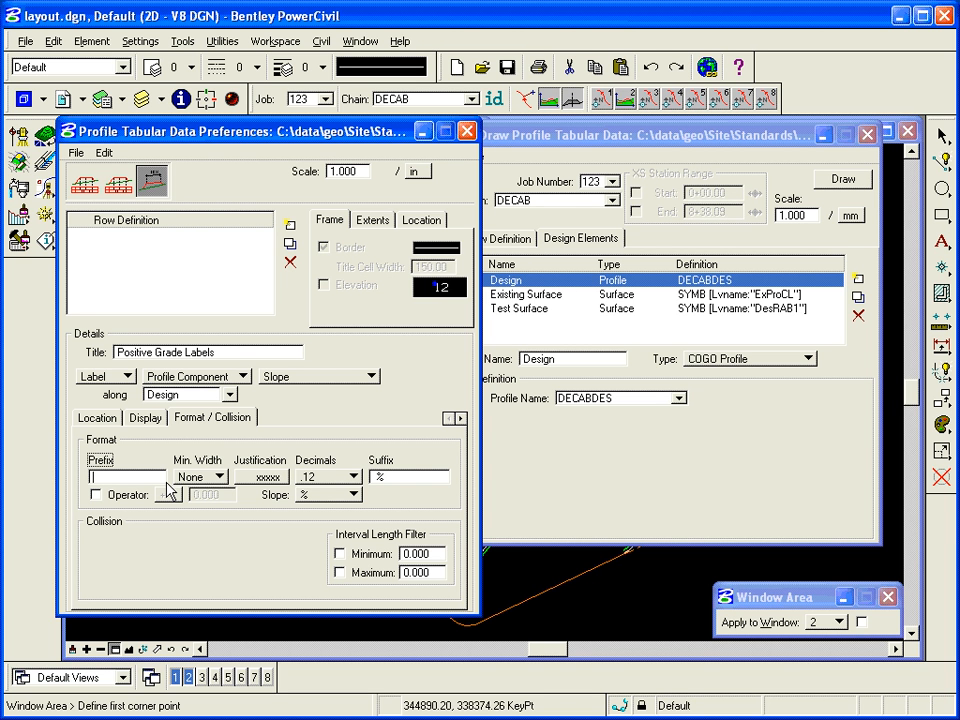
{"action": "left_click", "coordinate": [120, 476]}
{"action": "type", "text": "+"}
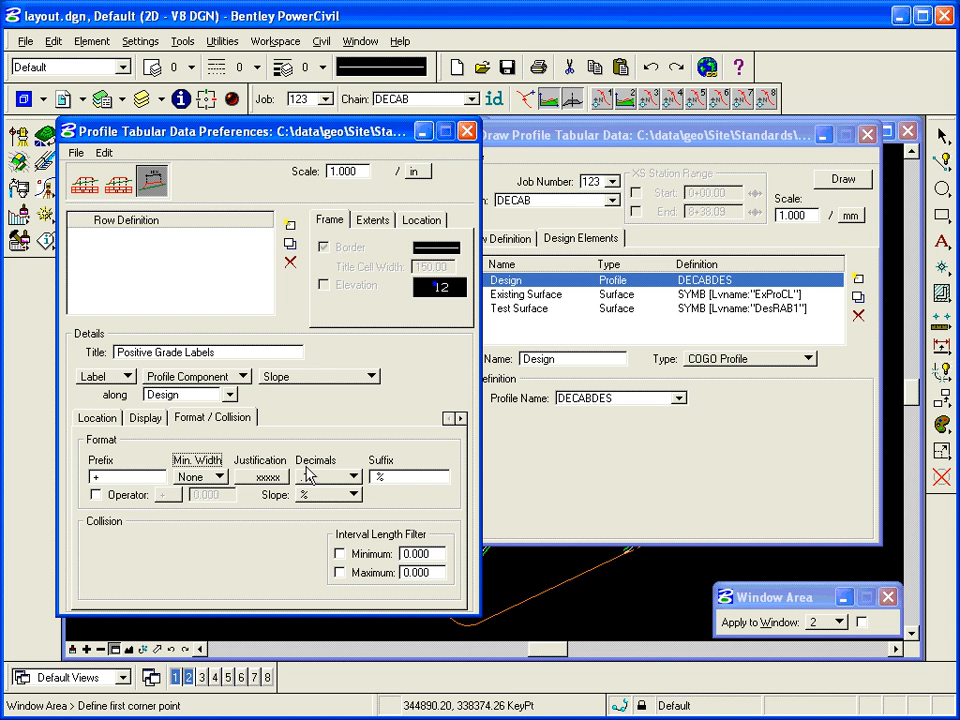
{"action": "left_click", "coordinate": [352, 476]}
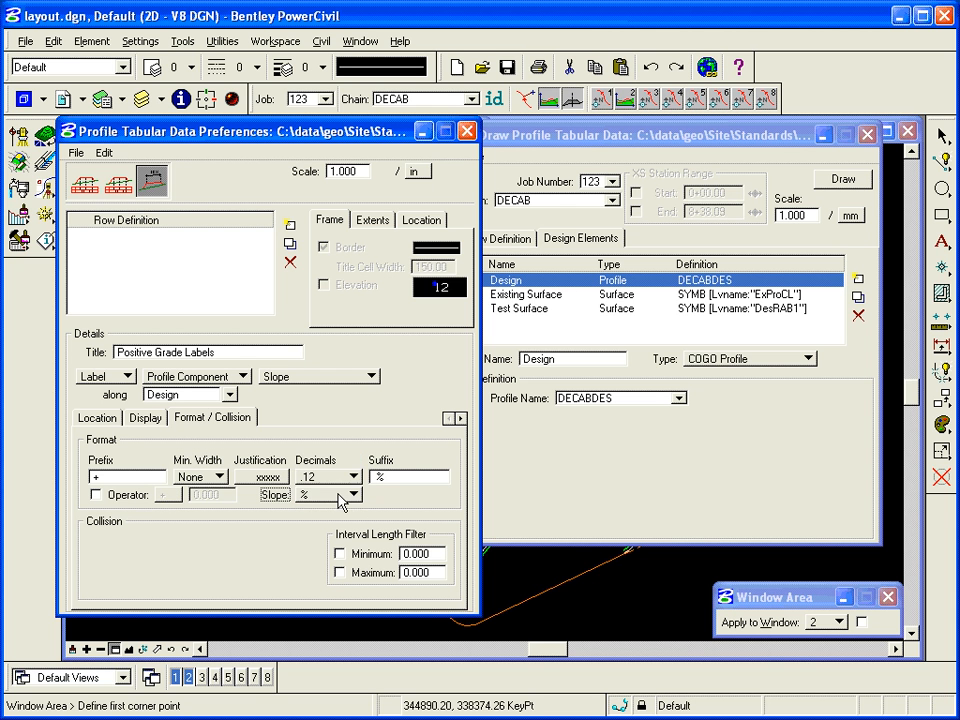
{"action": "mouse_move", "coordinate": [304, 456]}
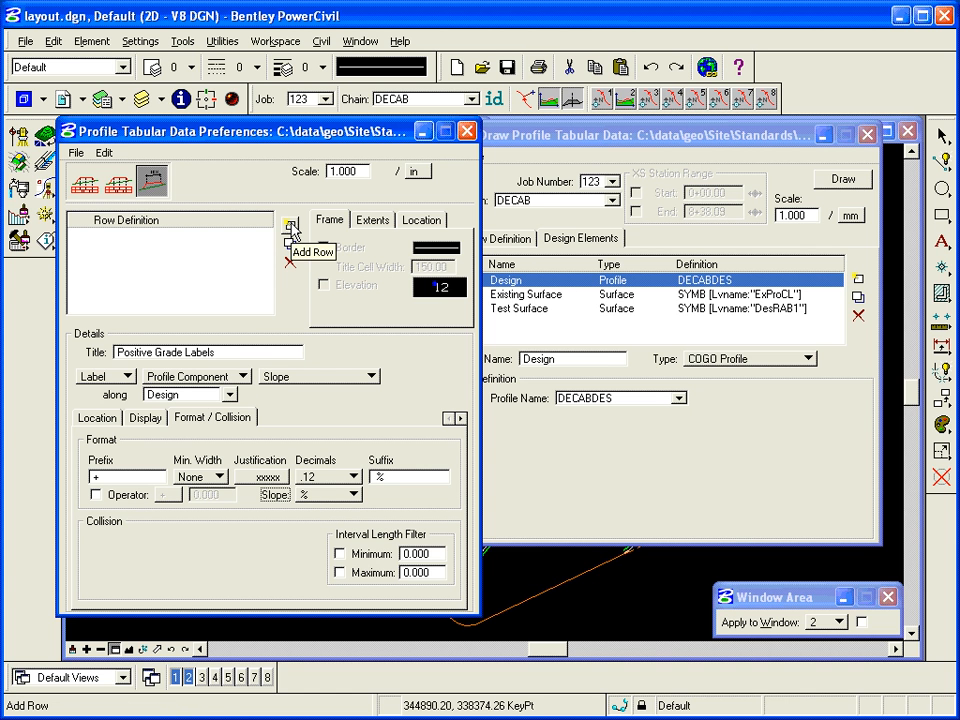
- Add Positive Grade Labels as a row in the Row Definition list
{"action": "left_click", "coordinate": [290, 224]}
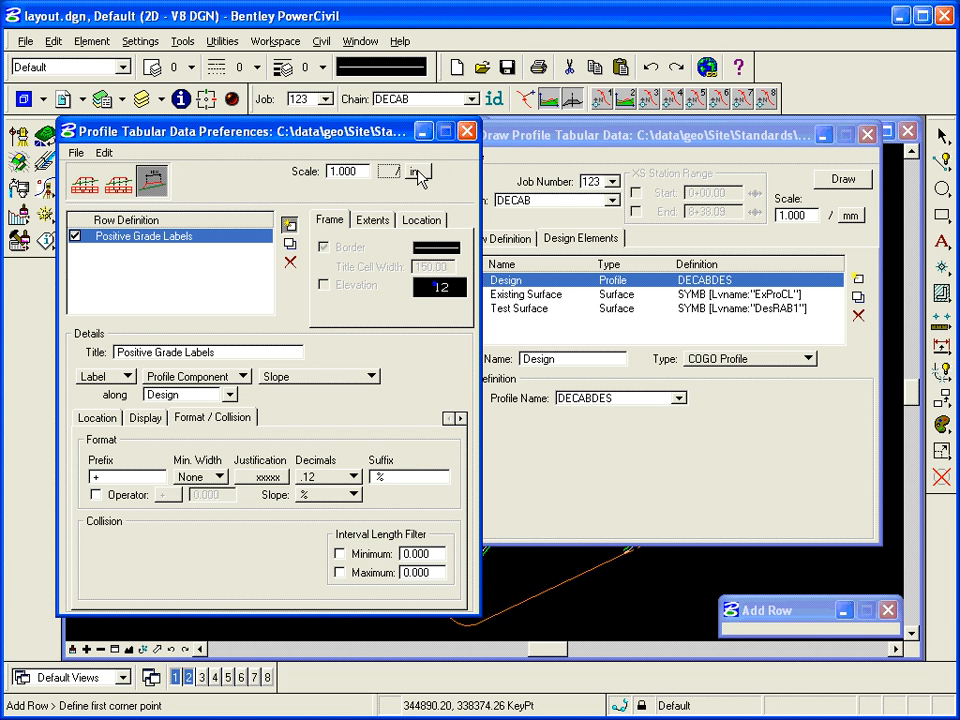
{"action": "left_click", "coordinate": [418, 172]}
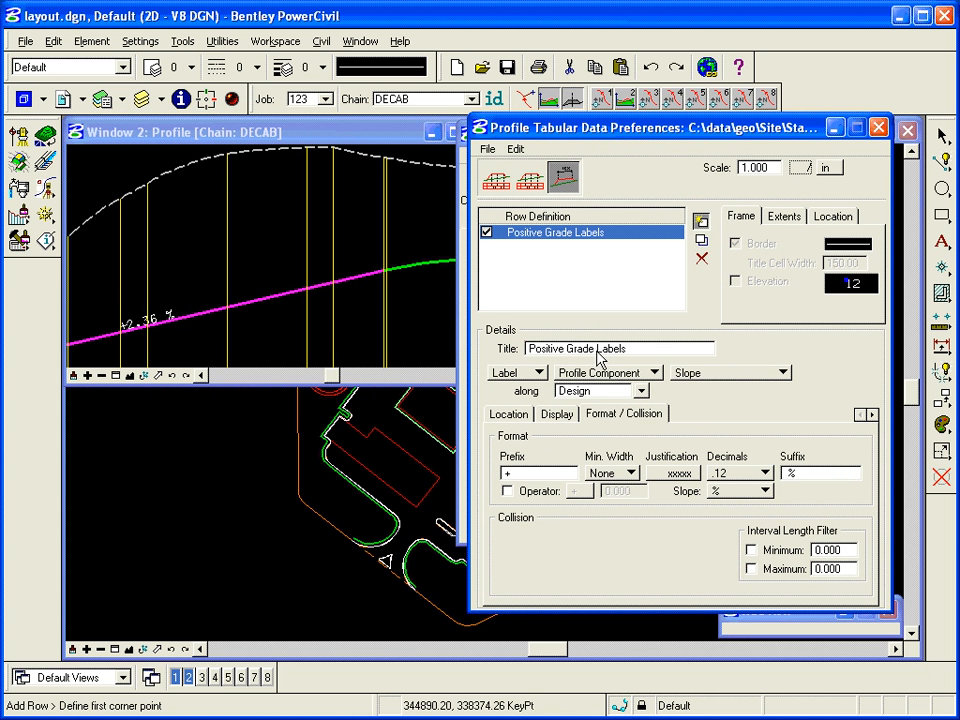
- Rename the definition to 'Negative Grade Labels' and restrict it to lines sloping Down
{"action": "double_click", "coordinate": [544, 348]}
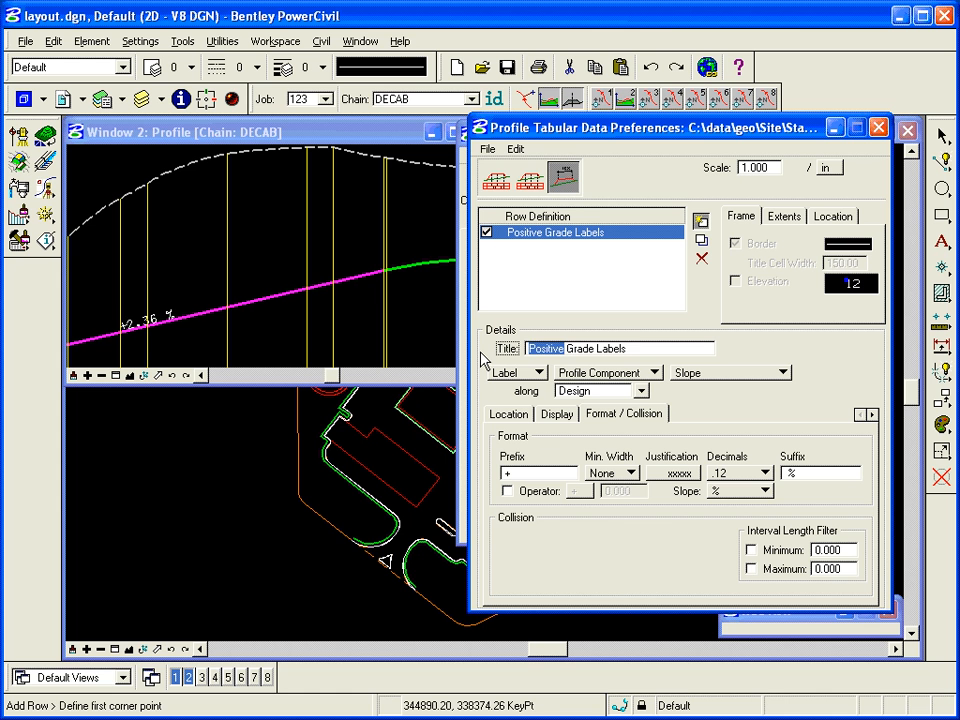
{"action": "type", "text": "Negative Grade Labels"}
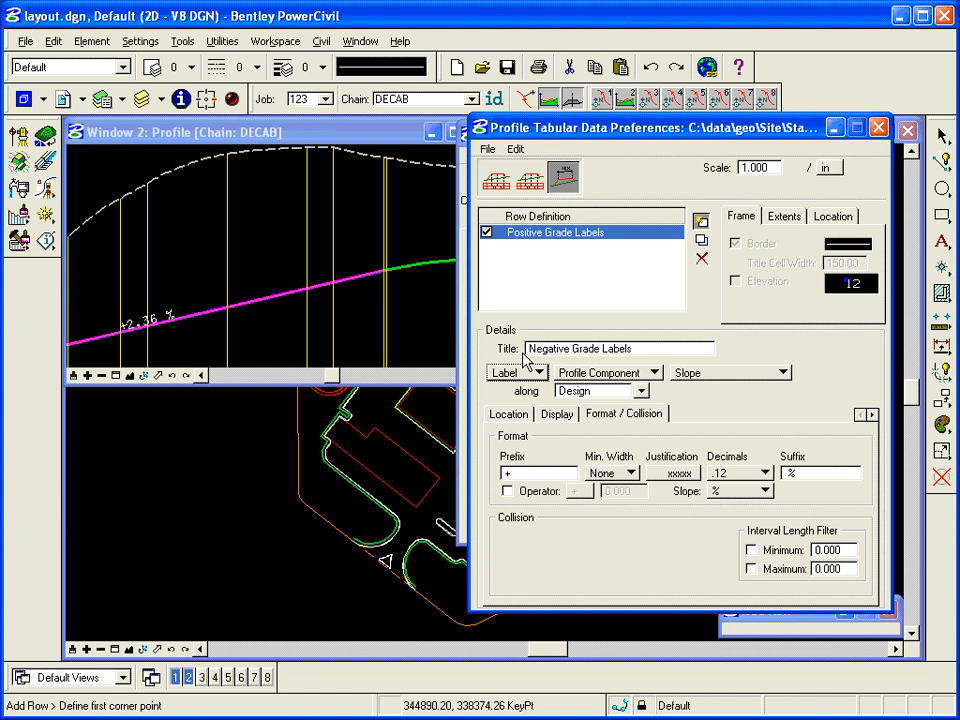
{"action": "mouse_move", "coordinate": [528, 424]}
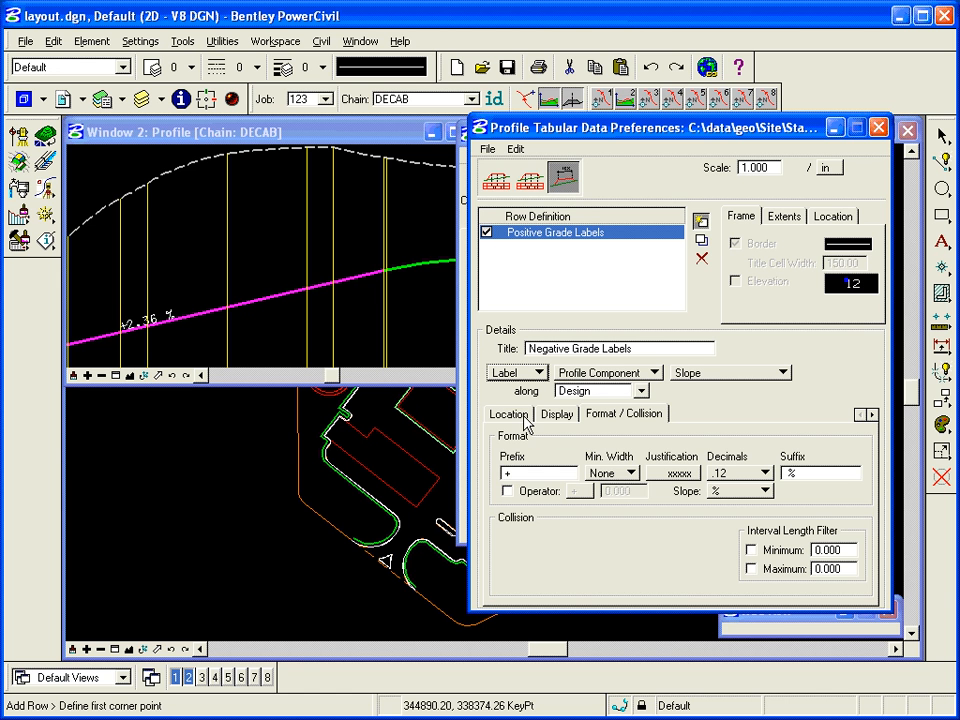
{"action": "left_click", "coordinate": [508, 412]}
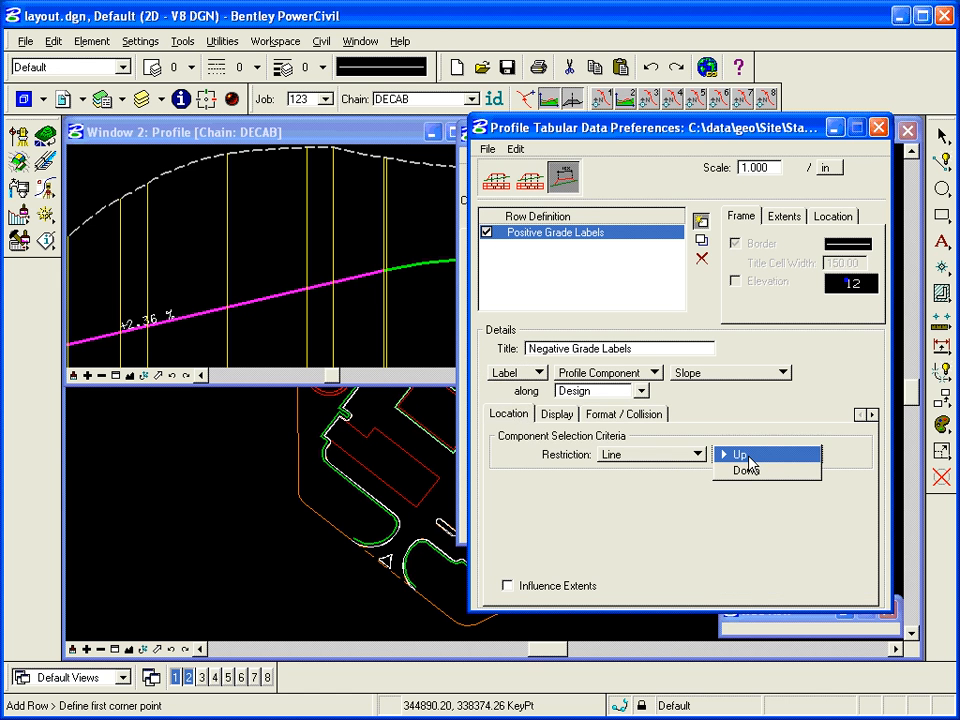
{"action": "left_click", "coordinate": [744, 470]}
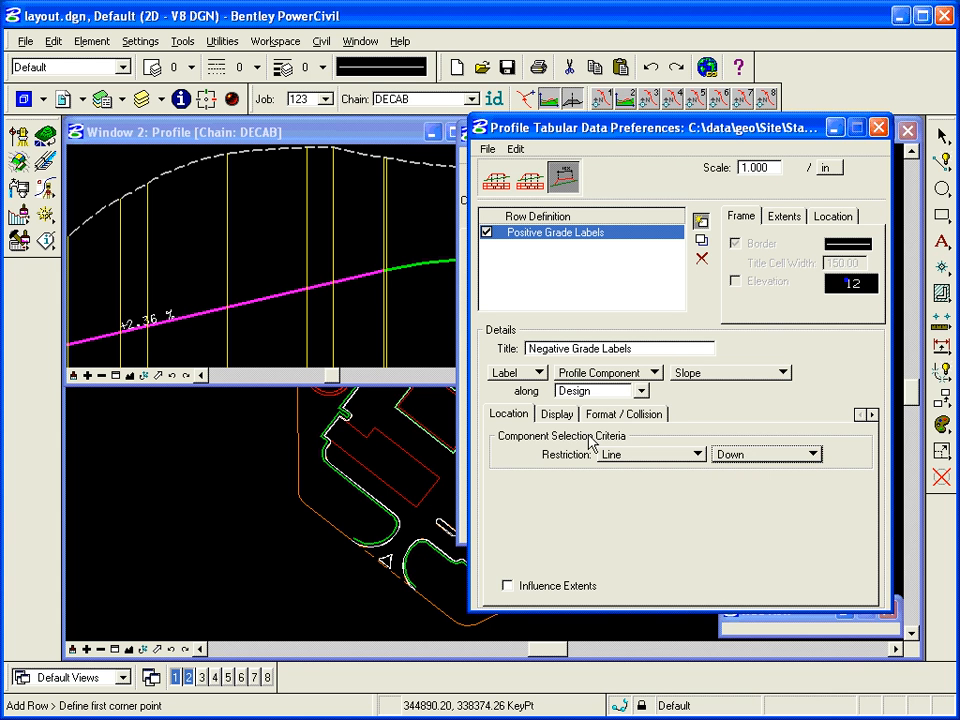
- Add the Negative Grade Labels row and zoom the profile to preview the +/- grade labels
{"action": "left_click", "coordinate": [624, 412]}
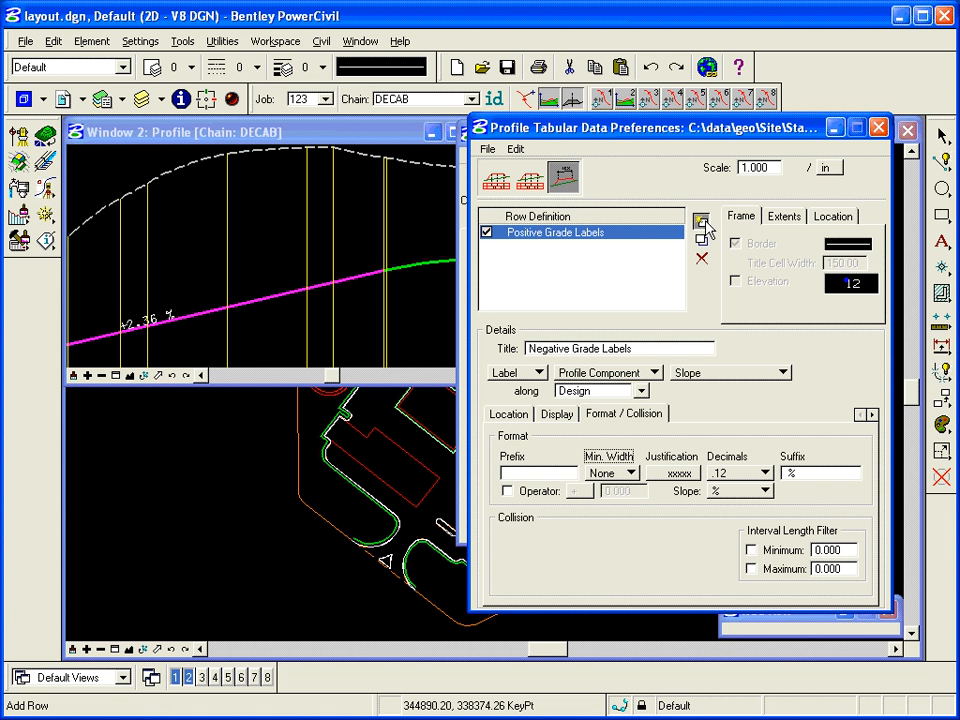
{"action": "left_click", "coordinate": [702, 220]}
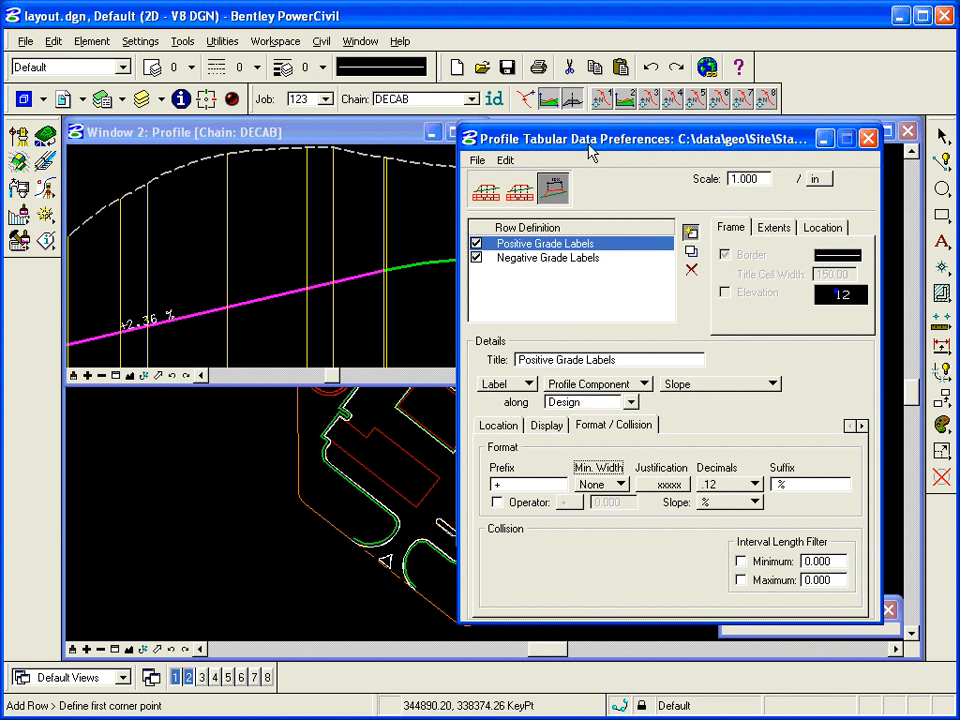
{"action": "left_click", "coordinate": [100, 376]}
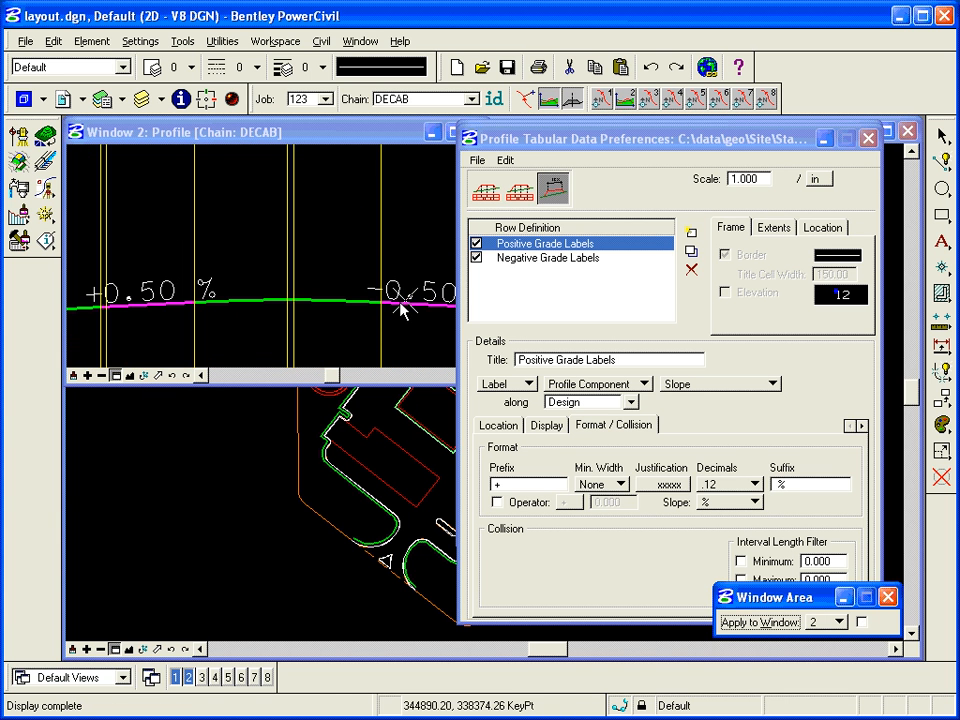
{"action": "mouse_move", "coordinate": [364, 350]}
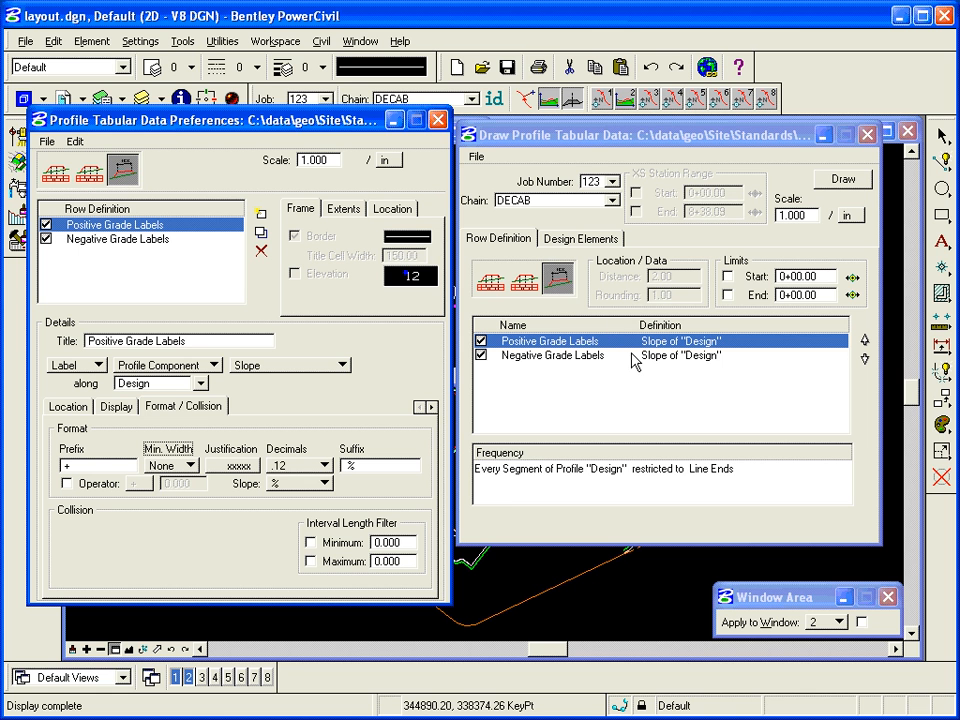
{"action": "mouse_move", "coordinate": [570, 320]}
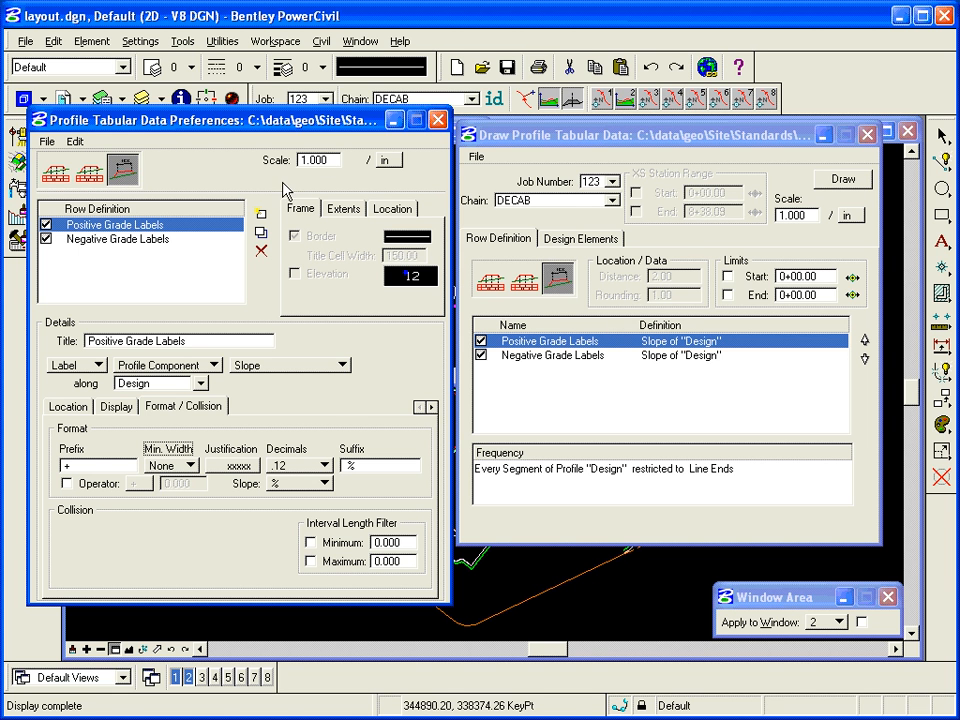
{"action": "mouse_move", "coordinate": [324, 204]}
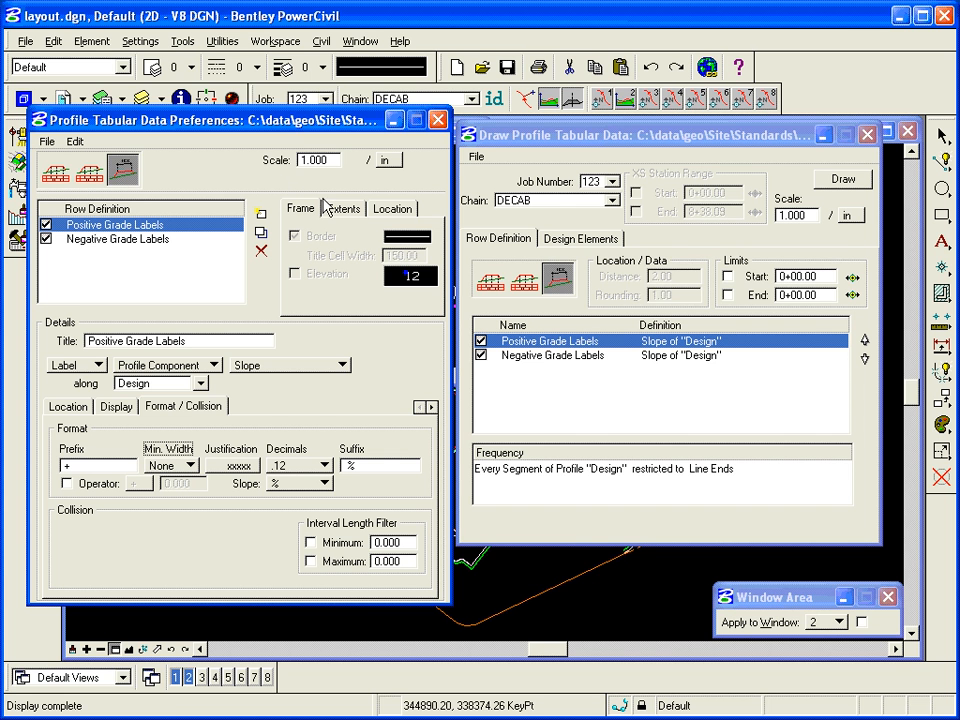
- Check the Existing Surface and Design profile element definitions, then return to Row Definition
{"action": "left_click", "coordinate": [580, 238]}
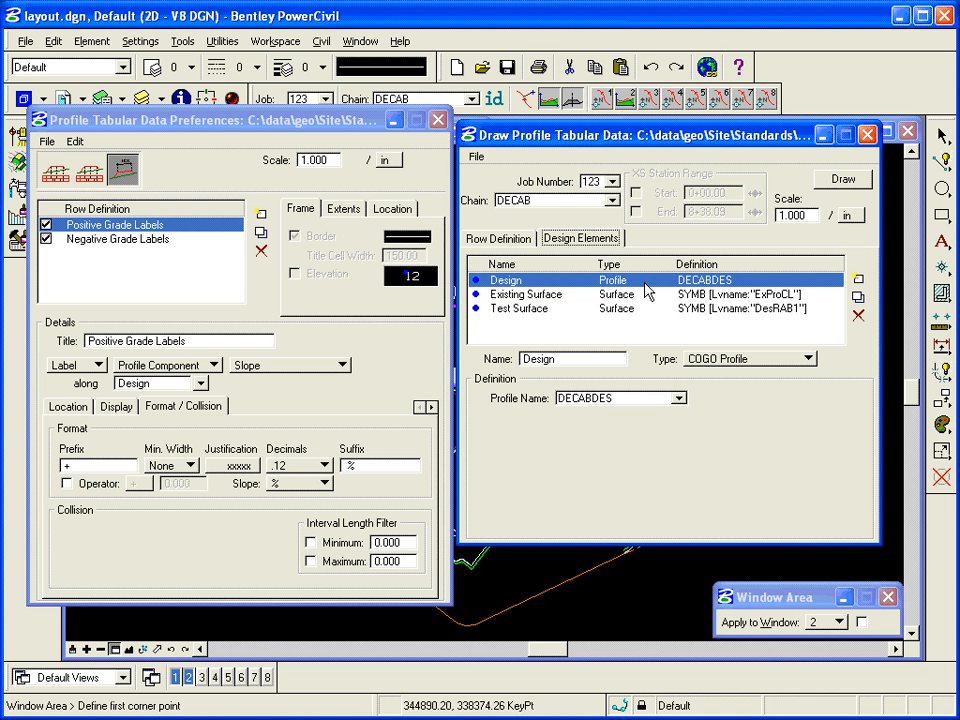
{"action": "left_click", "coordinate": [524, 294]}
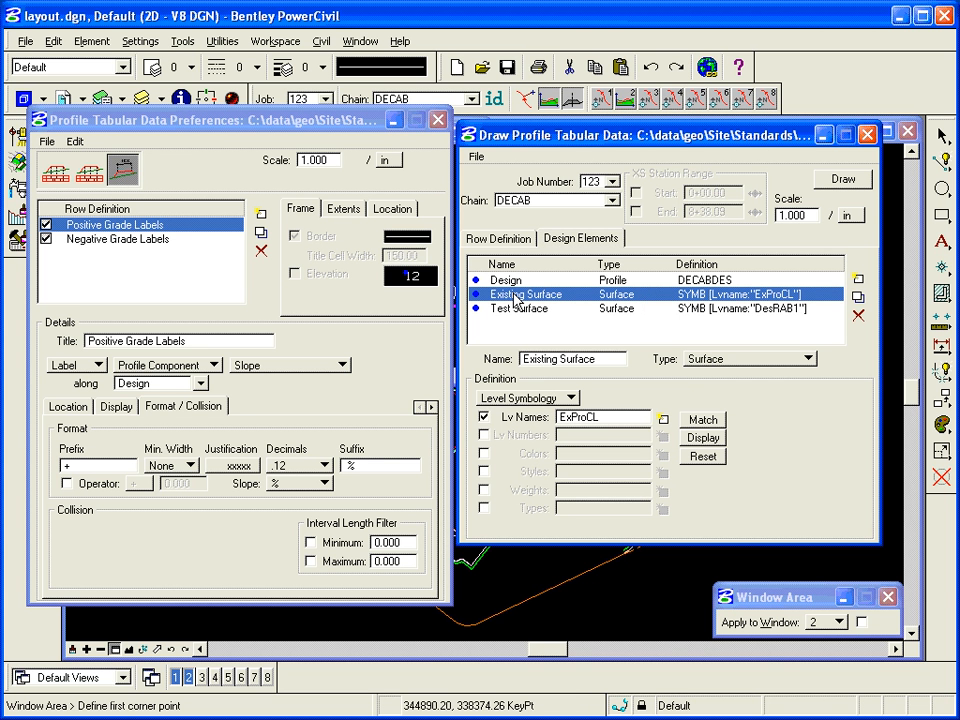
{"action": "mouse_move", "coordinate": [550, 304]}
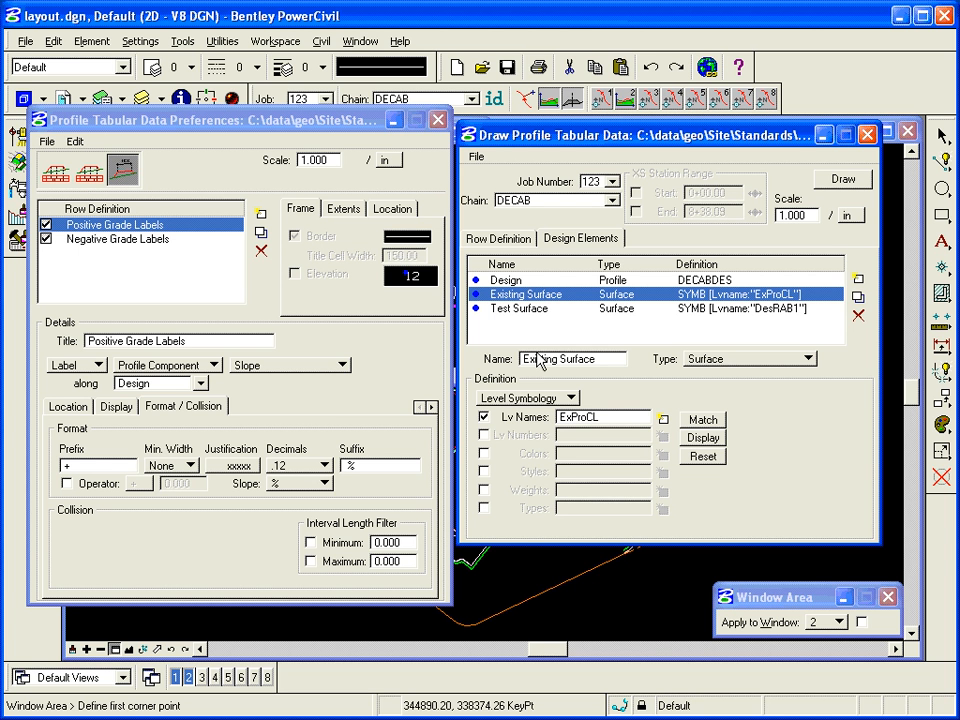
{"action": "left_click", "coordinate": [506, 280]}
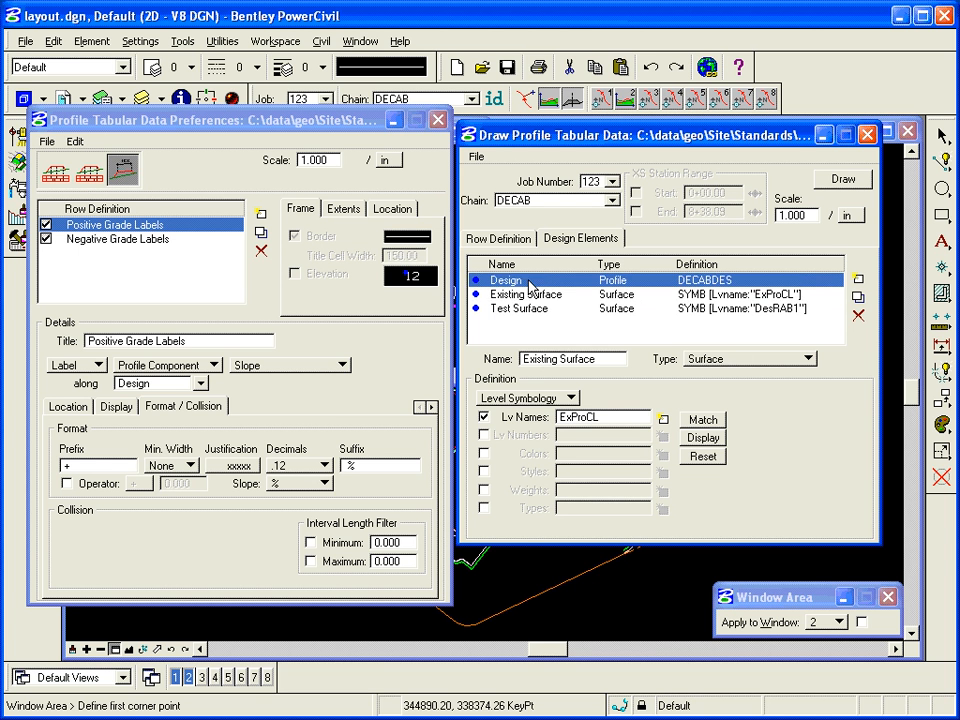
{"action": "left_click", "coordinate": [504, 280]}
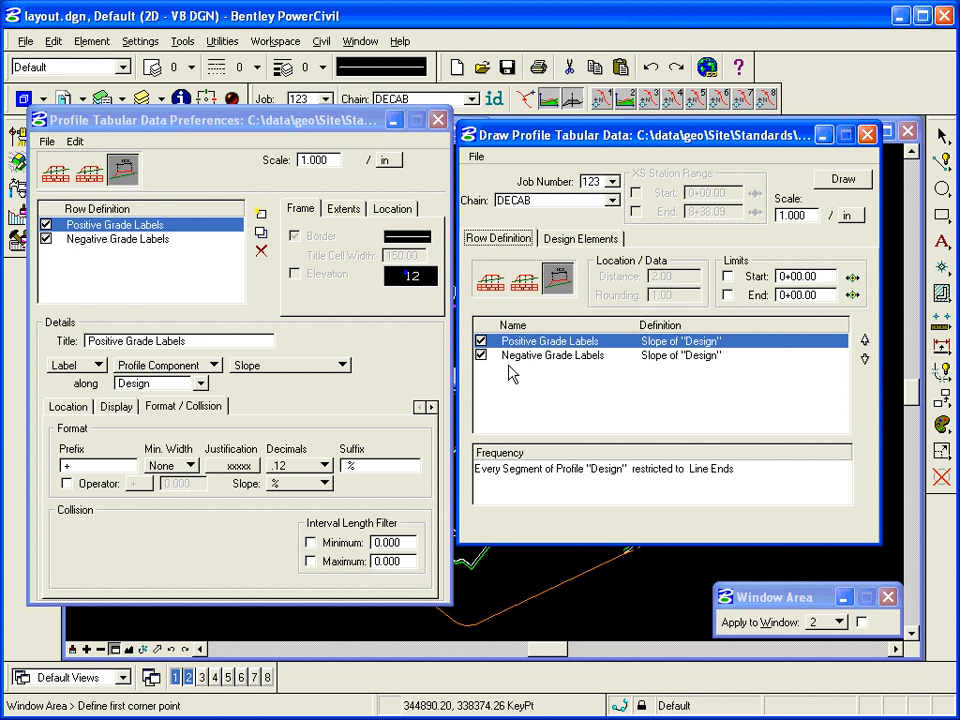
{"action": "mouse_move", "coordinate": [492, 280]}
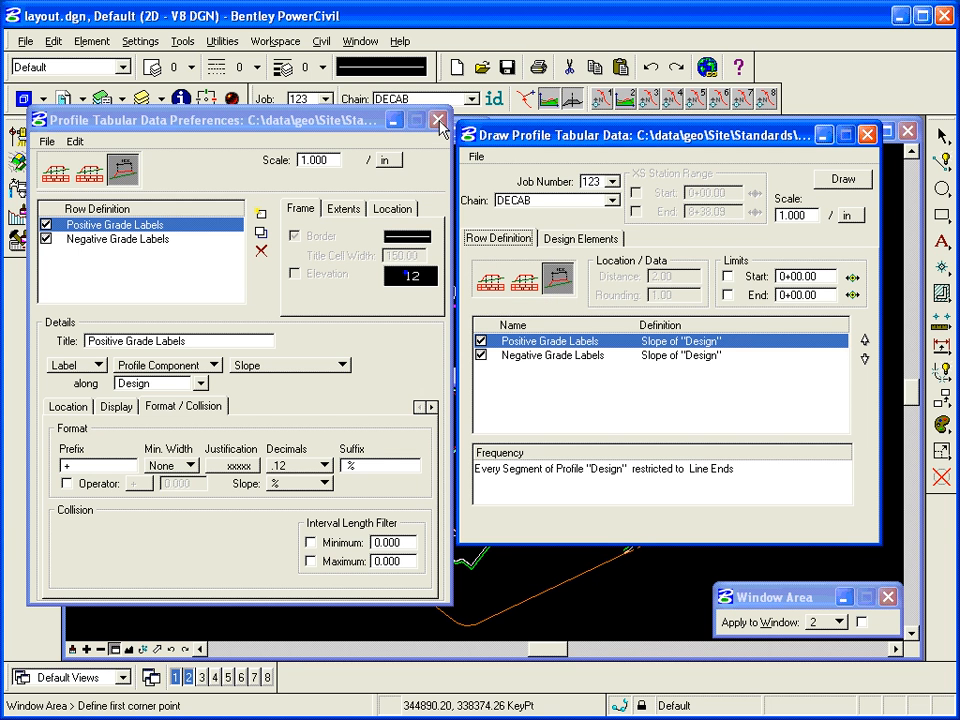
- Close the preferences saving the settings with Yes, then close the Draw Profile Tabular Data dialog
{"action": "left_click", "coordinate": [438, 120]}
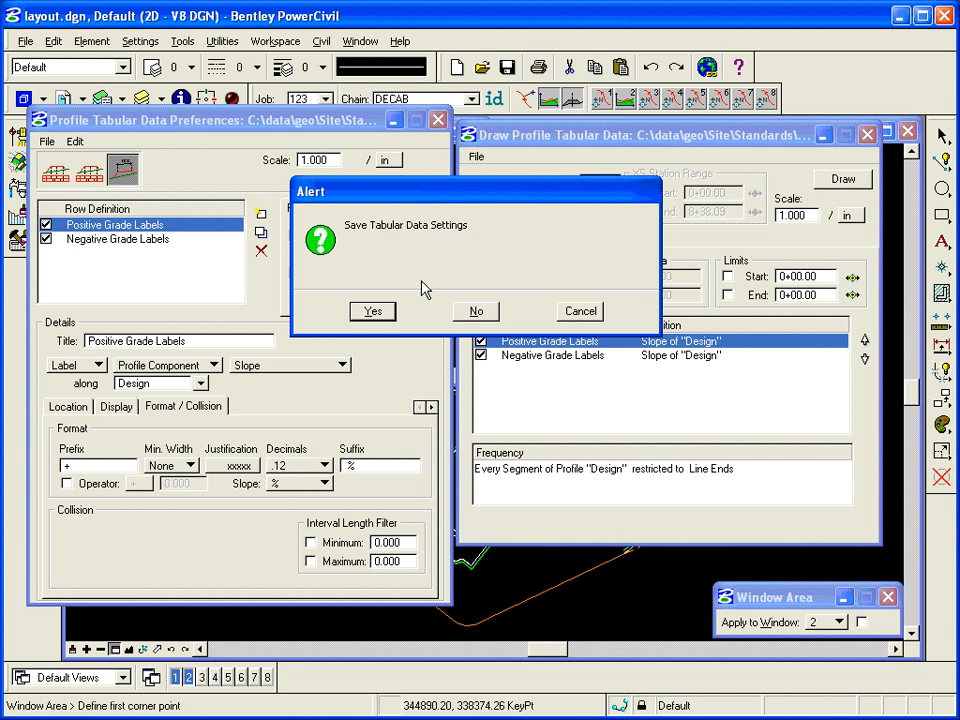
{"action": "left_click", "coordinate": [372, 312]}
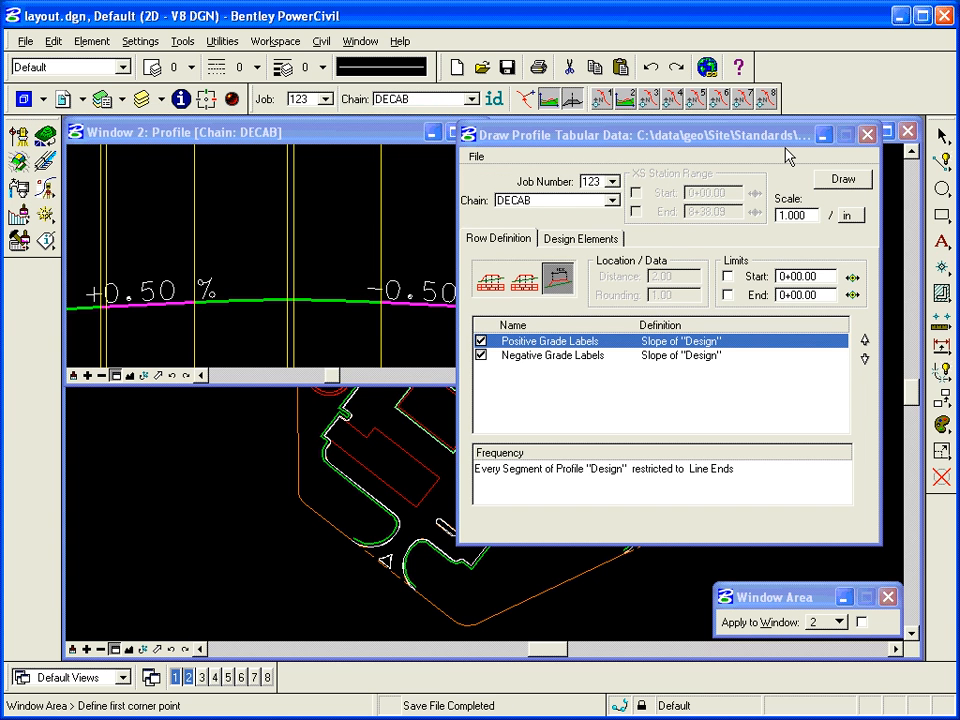
{"action": "left_click_drag", "start_coordinate": [660, 136], "coordinate": [600, 152]}
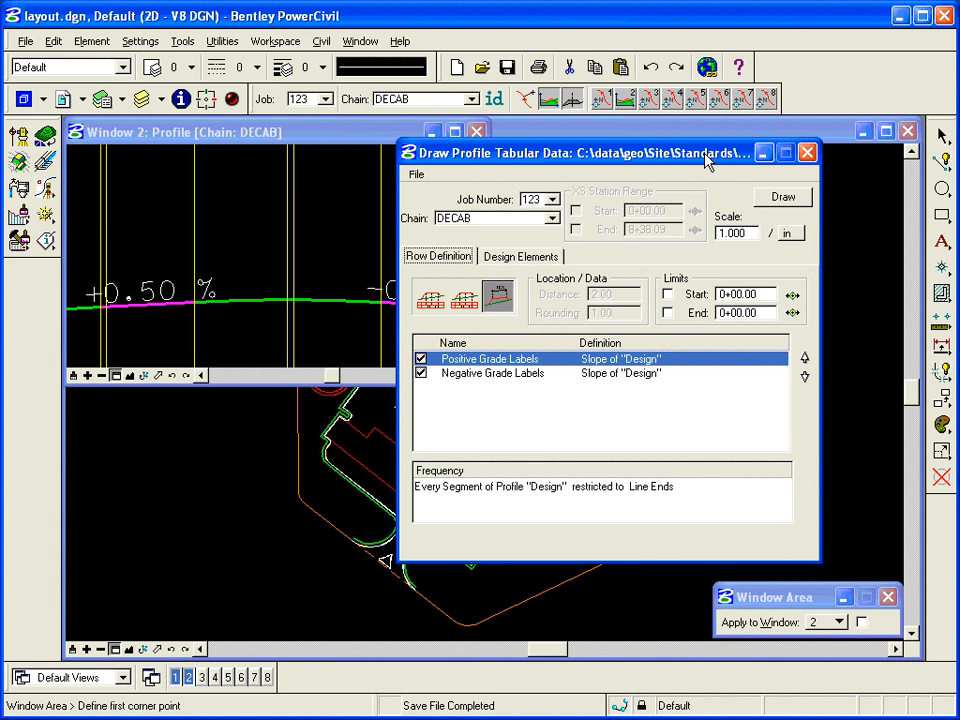
{"action": "left_click", "coordinate": [808, 152]}
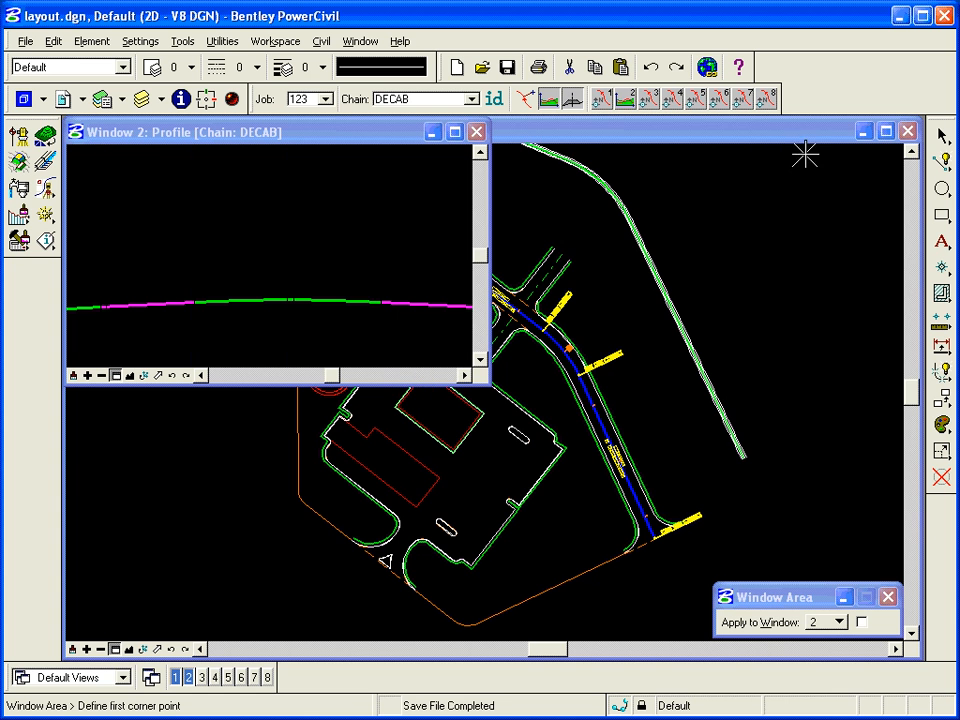
{"action": "mouse_move", "coordinate": [244, 280]}
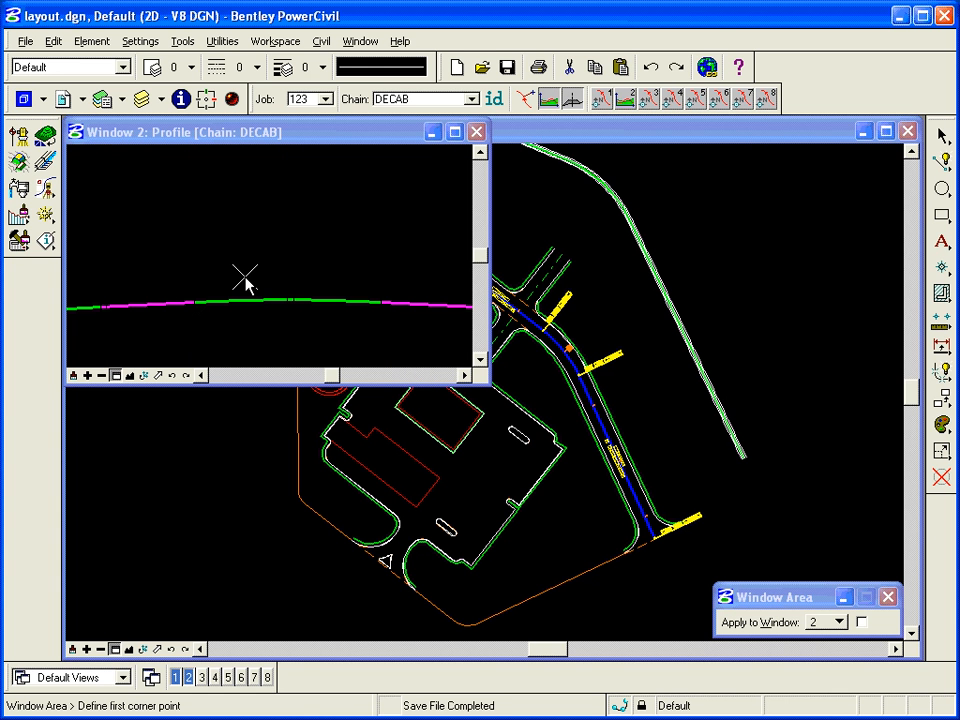
{"action": "mouse_move", "coordinate": [216, 216]}
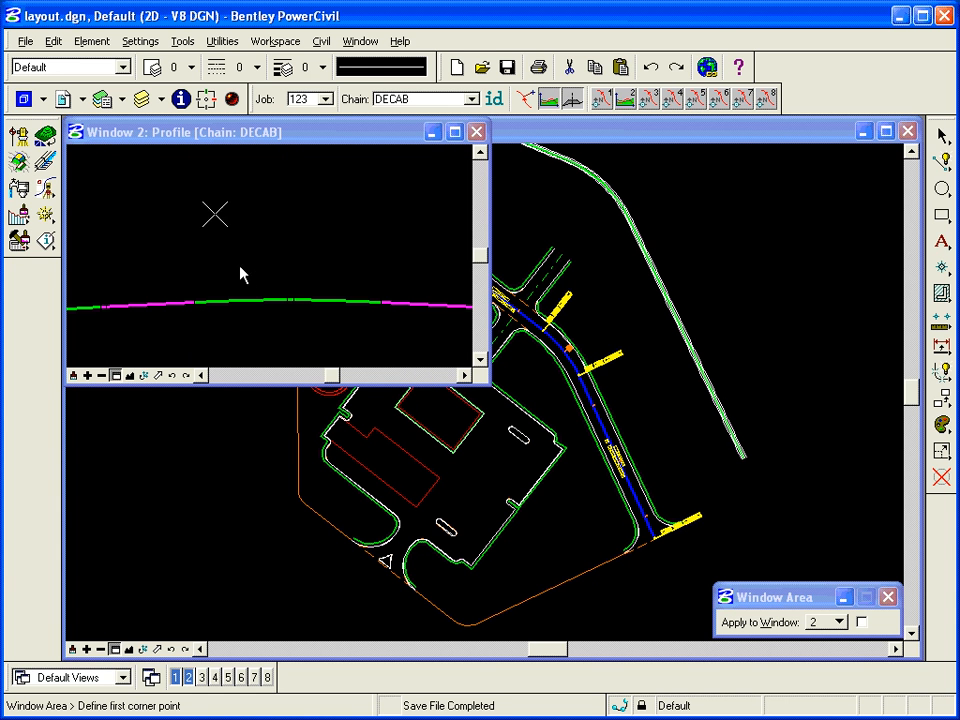
- Draw the +0.50% and -0.50% grade labels onto the DECAB profile via Civil > Profiles
{"action": "left_click", "coordinate": [320, 40]}
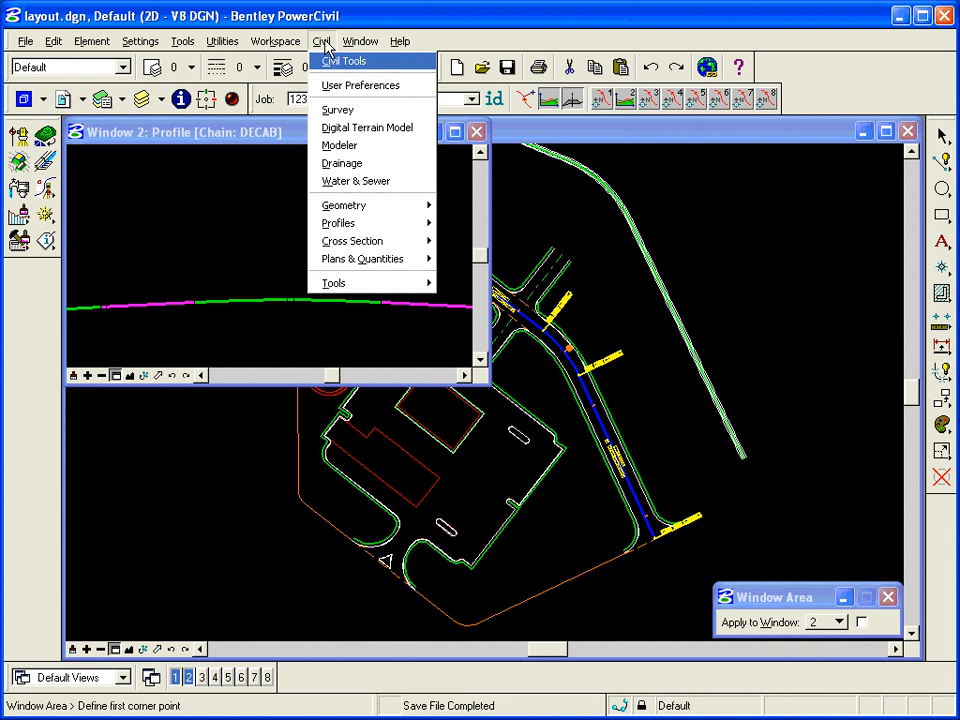
{"action": "mouse_move", "coordinate": [370, 80]}
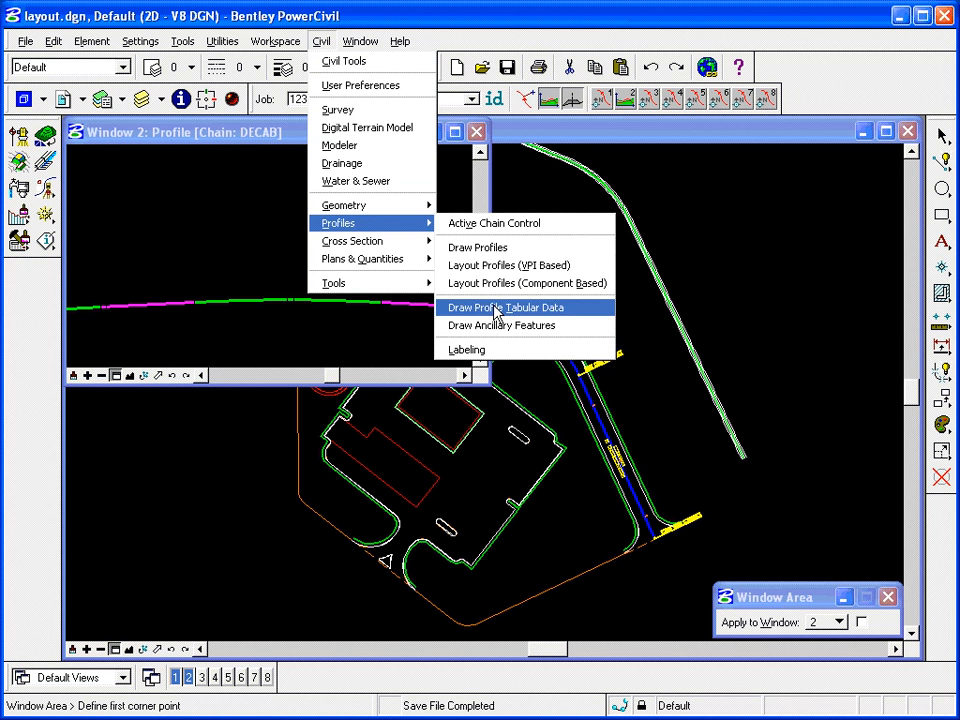
{"action": "left_click", "coordinate": [504, 308]}
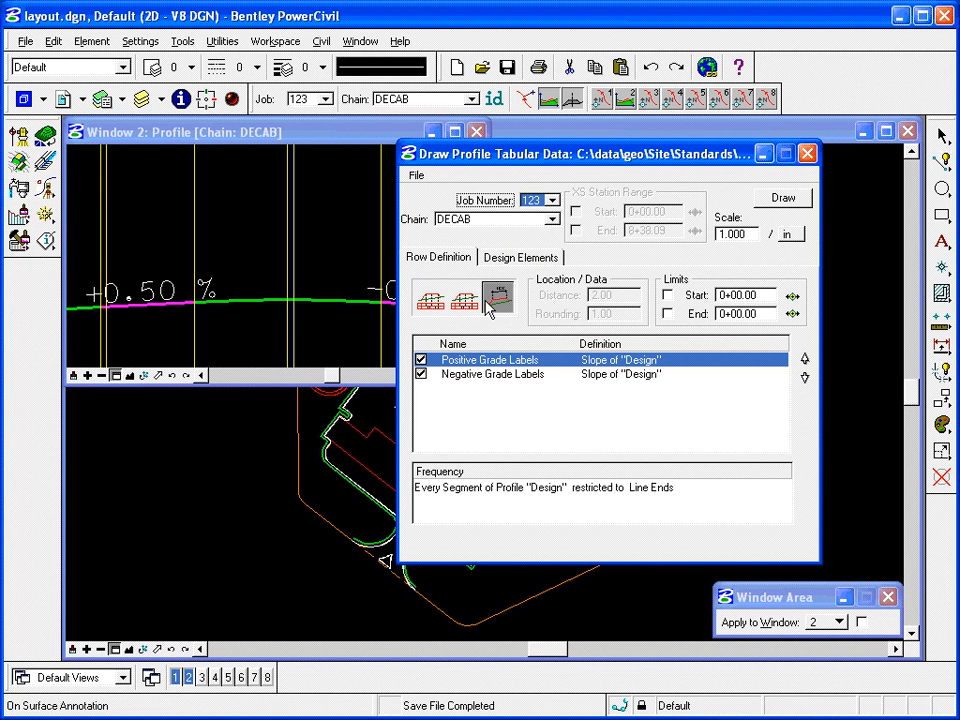
{"action": "mouse_move", "coordinate": [490, 302]}
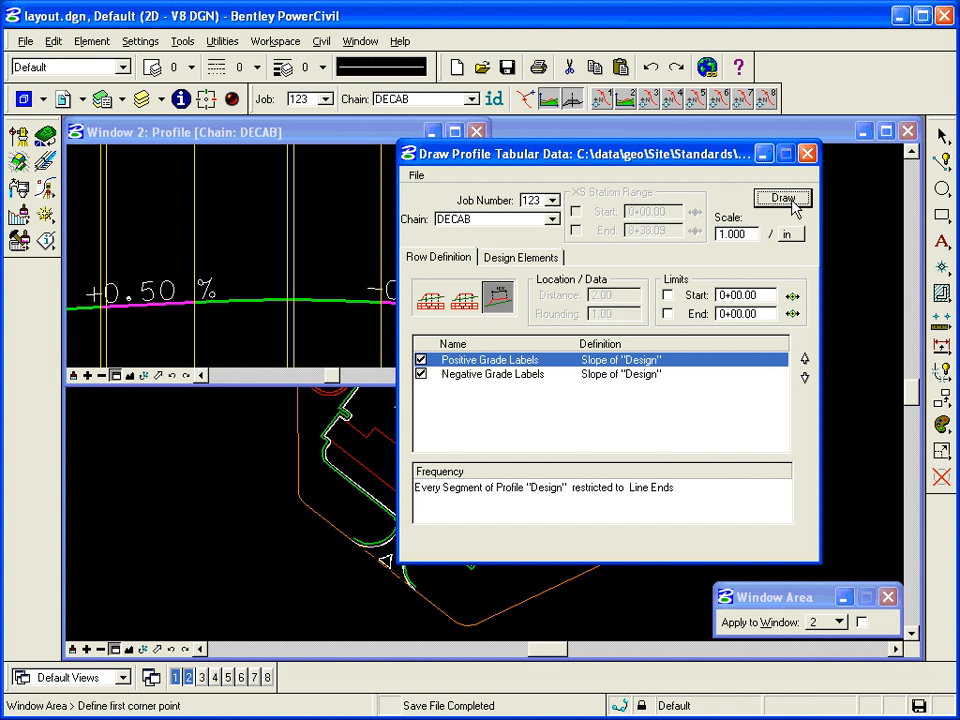
{"action": "left_click", "coordinate": [782, 198]}
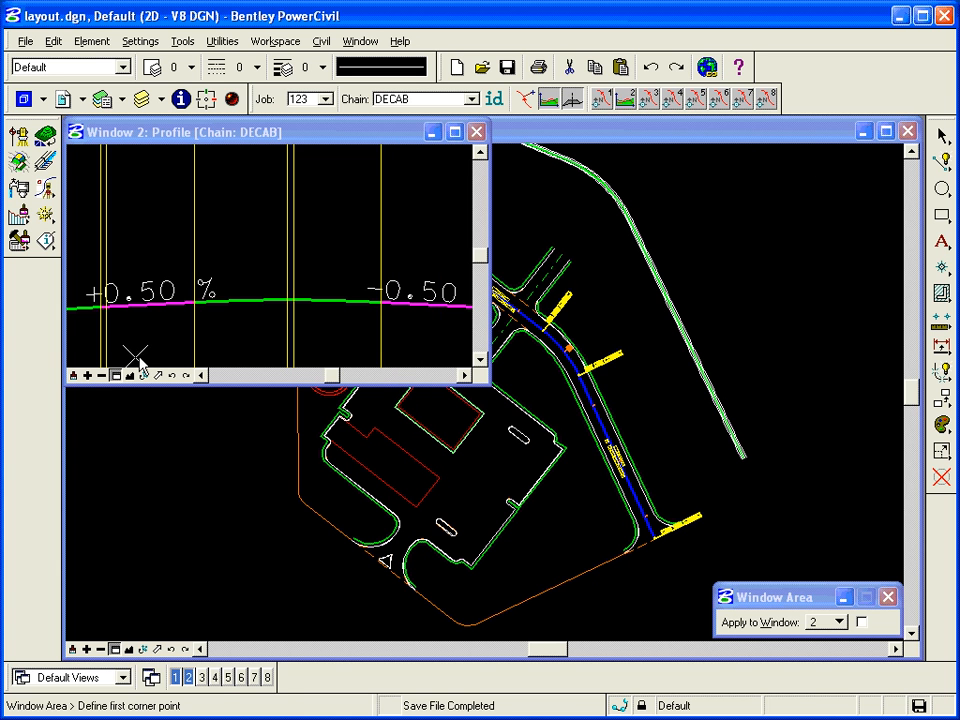